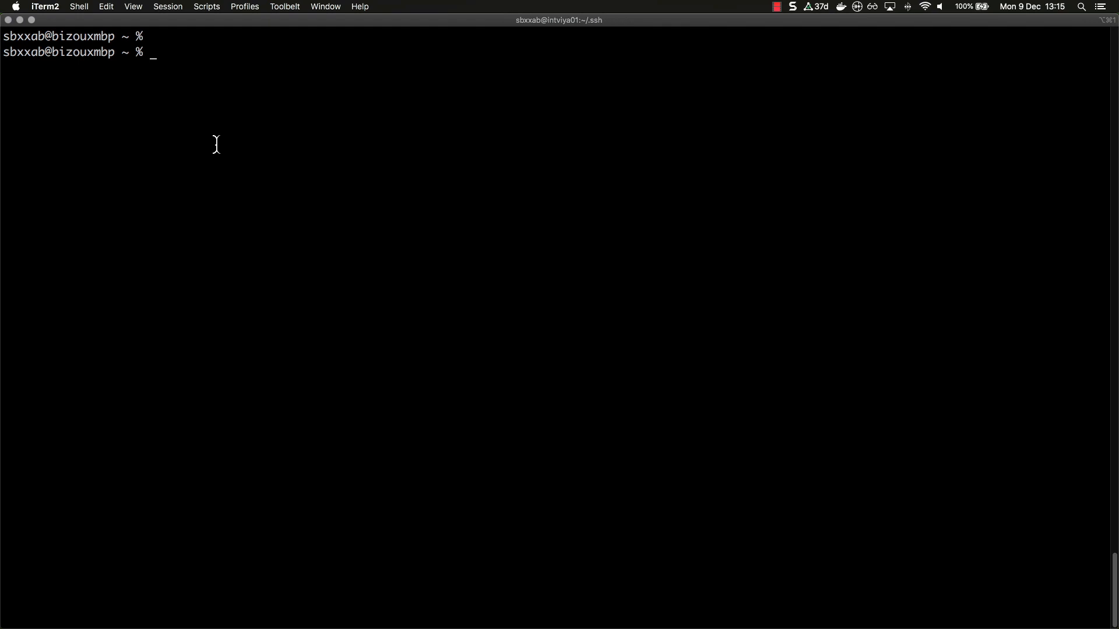
- Log into the compute server va85.gel.sas.com over SSH as sbxxab
text(ssh)
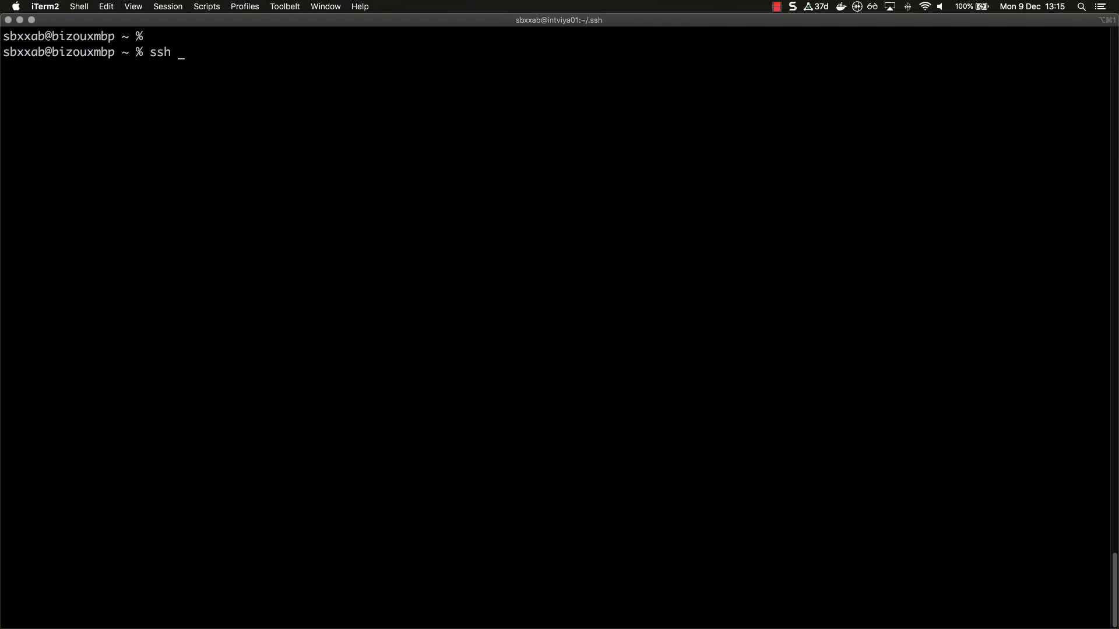
text(sbxxab)
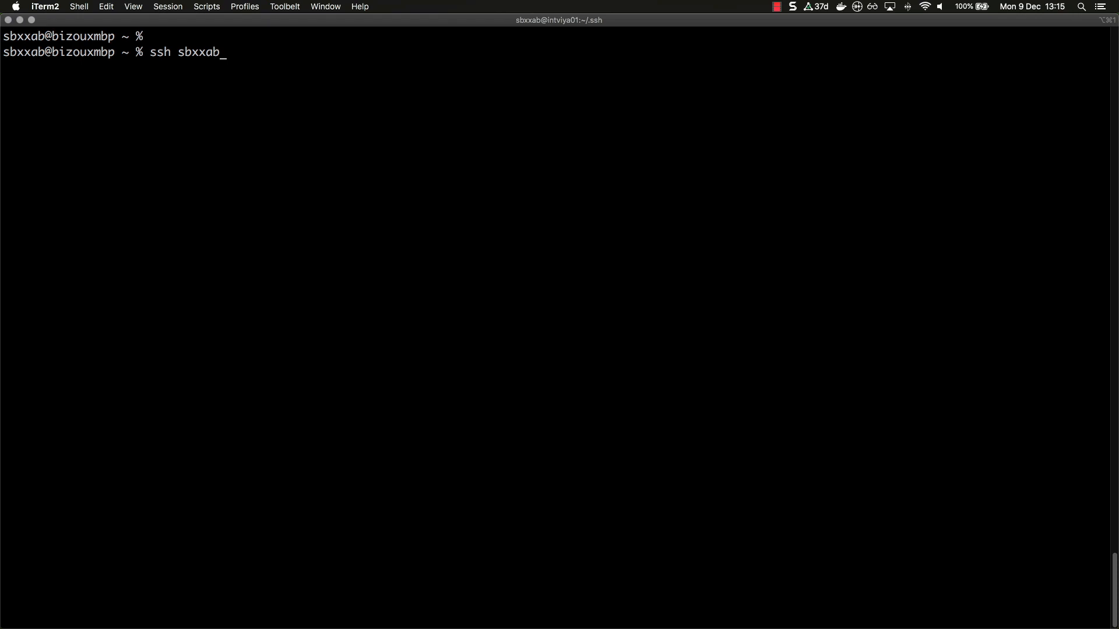
text(@)
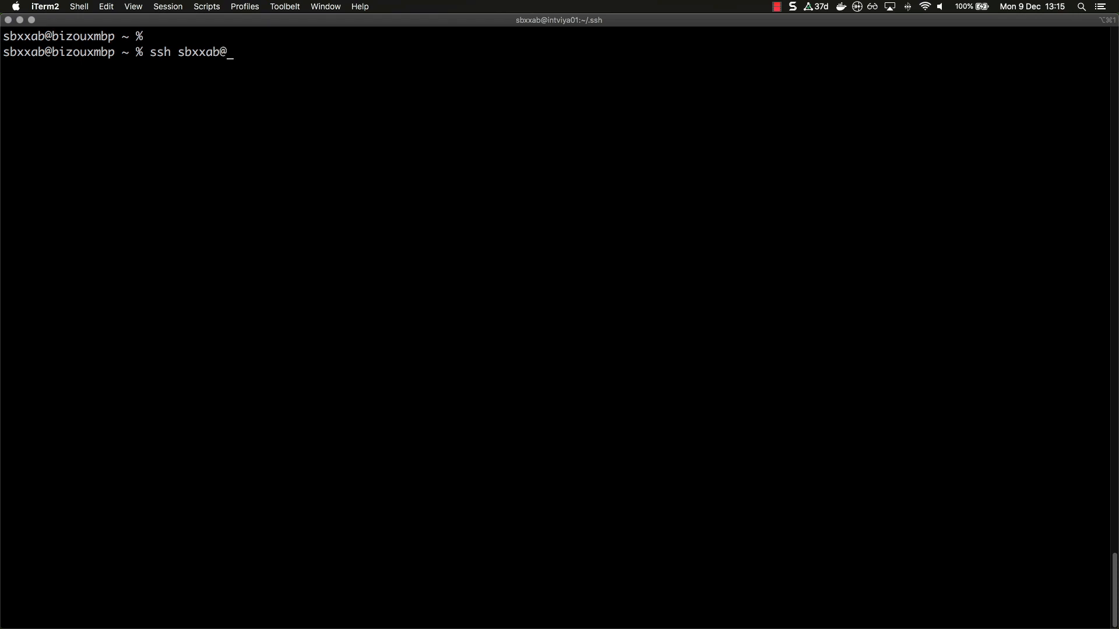
text(va)
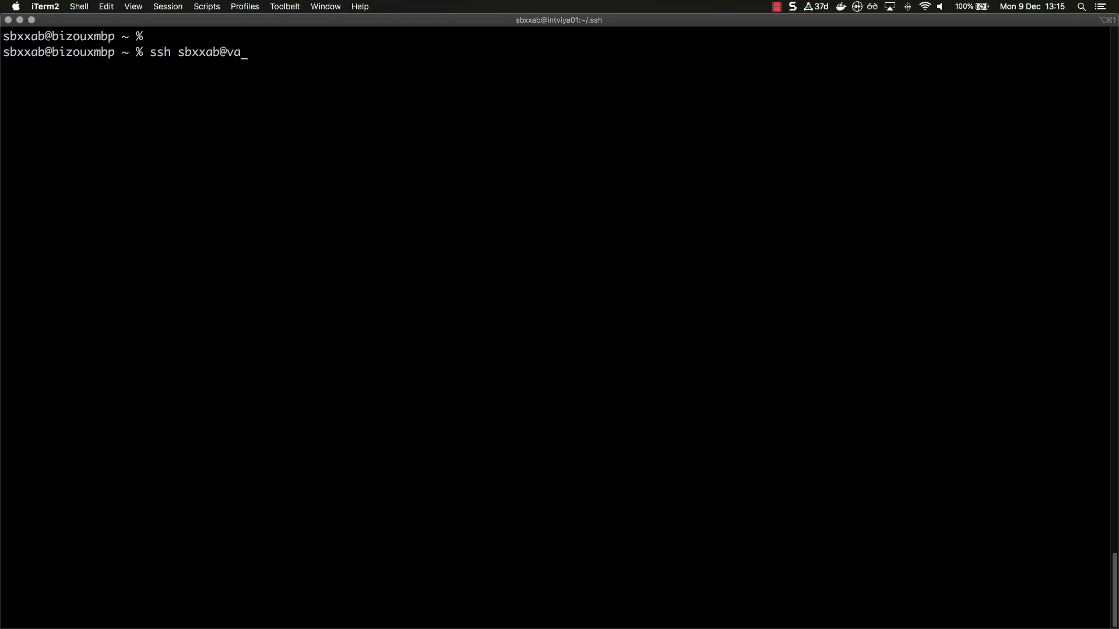
text(85.gel)
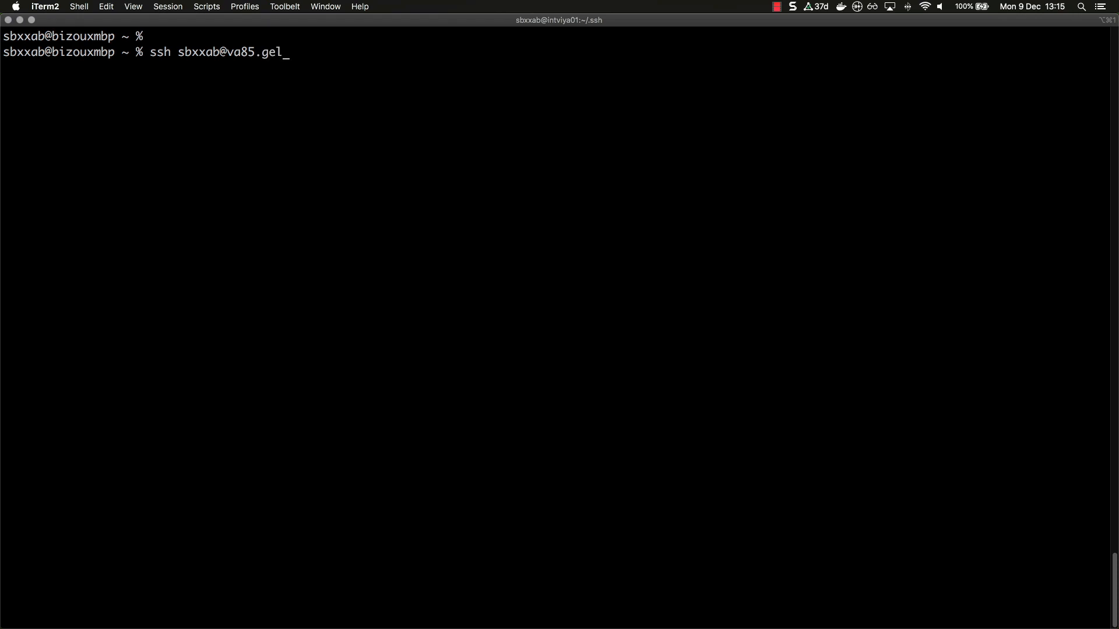
text(.sas.com)
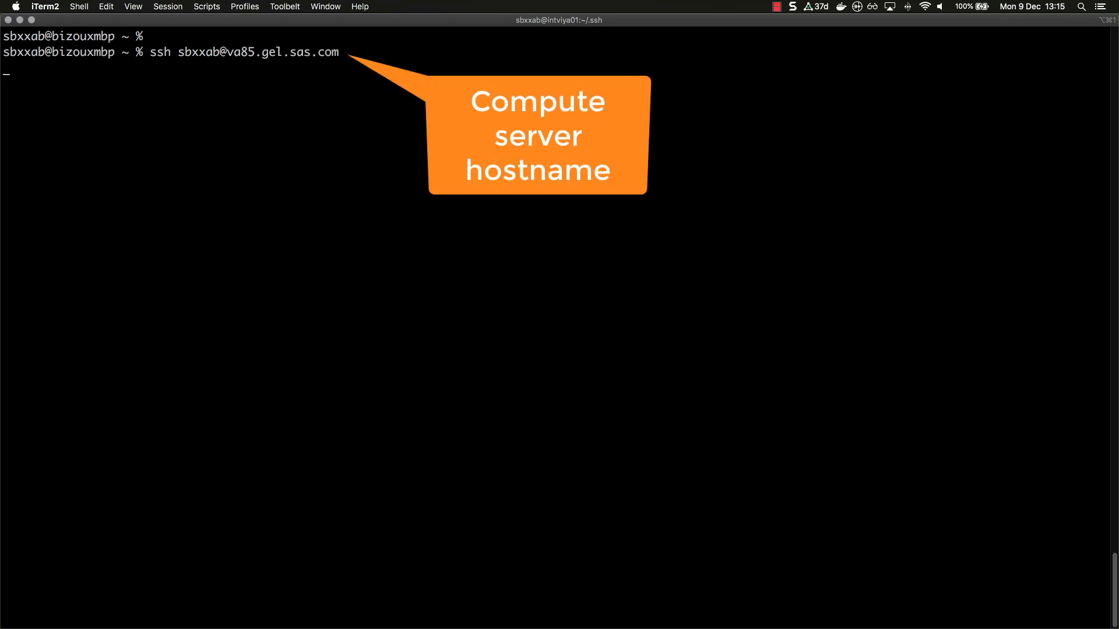
key(Return)
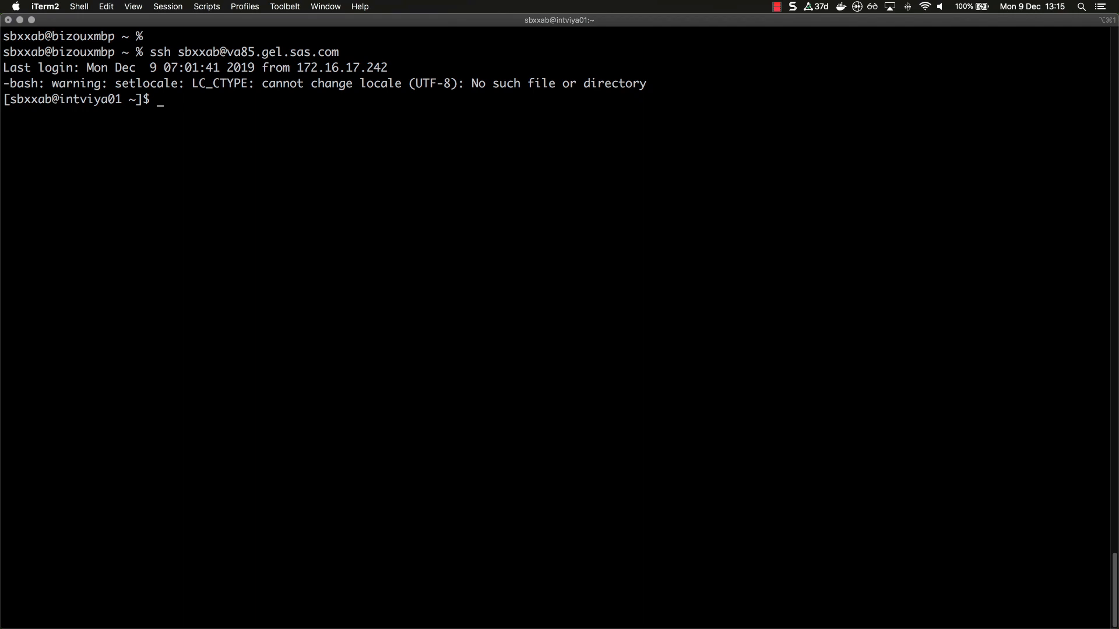
- Start generating a 4096-bit RSA key pair with ssh-keygen -t rsa -b 4096 -C
text(ssh)
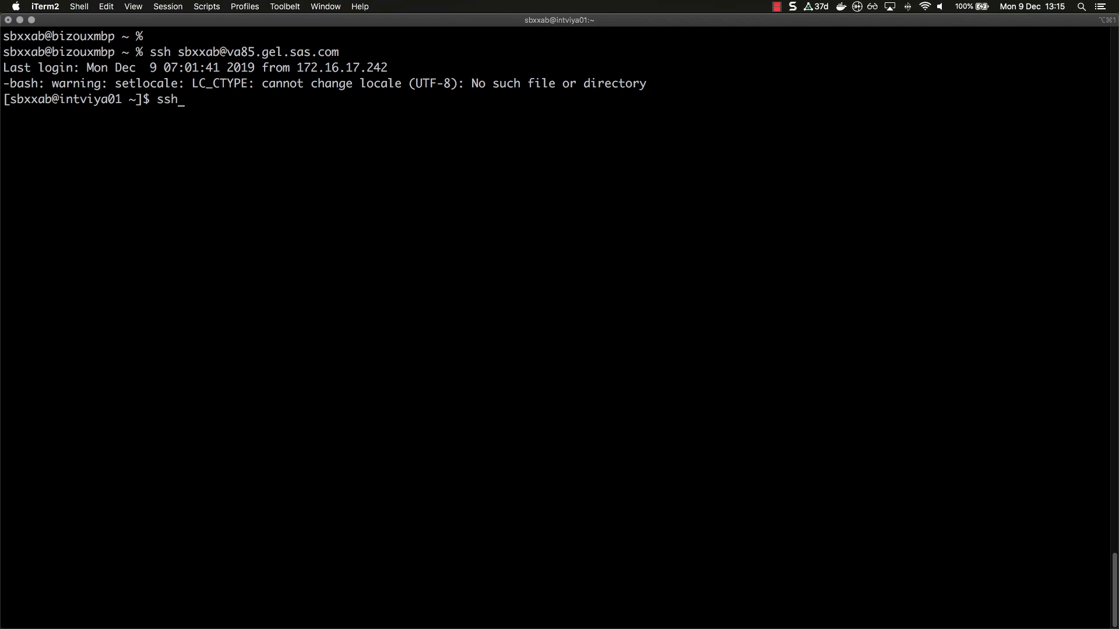
text(-keu)
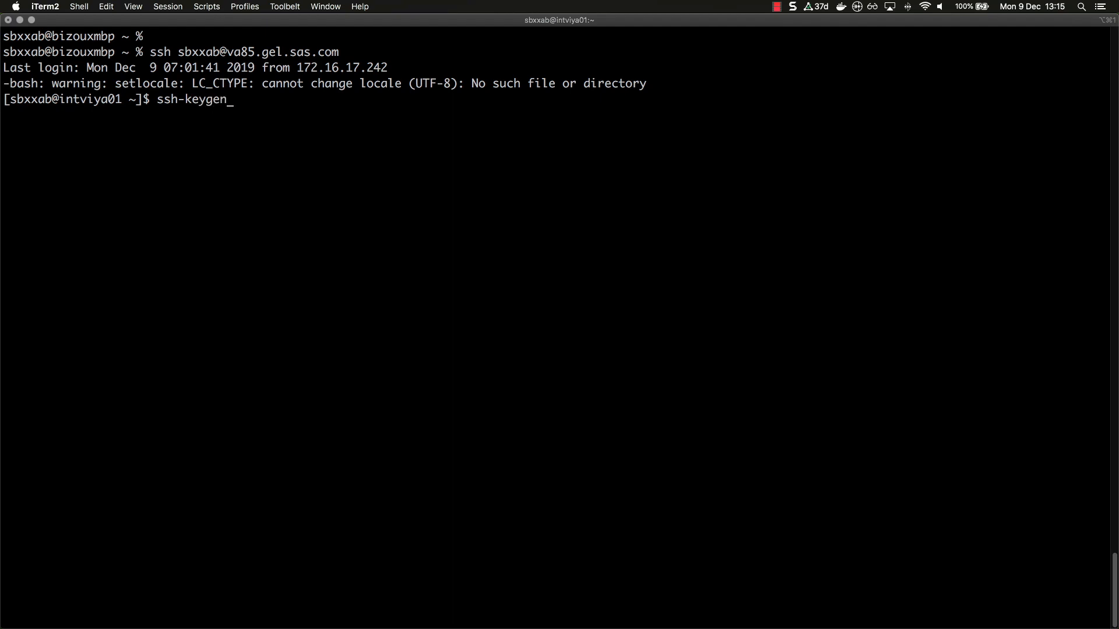
text(-t)
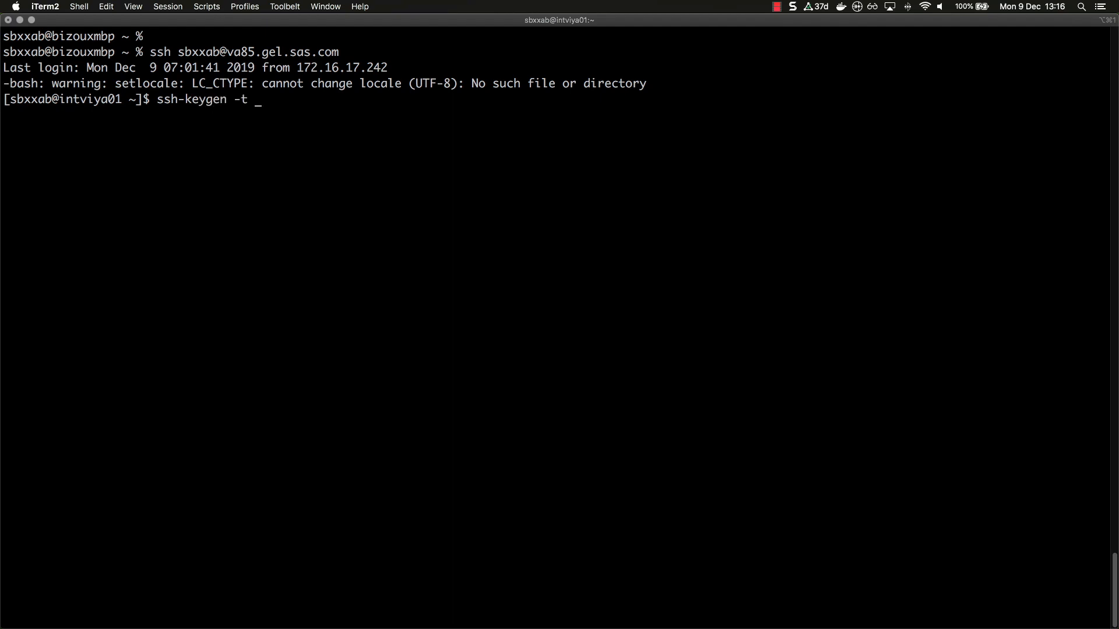
text(rsa)
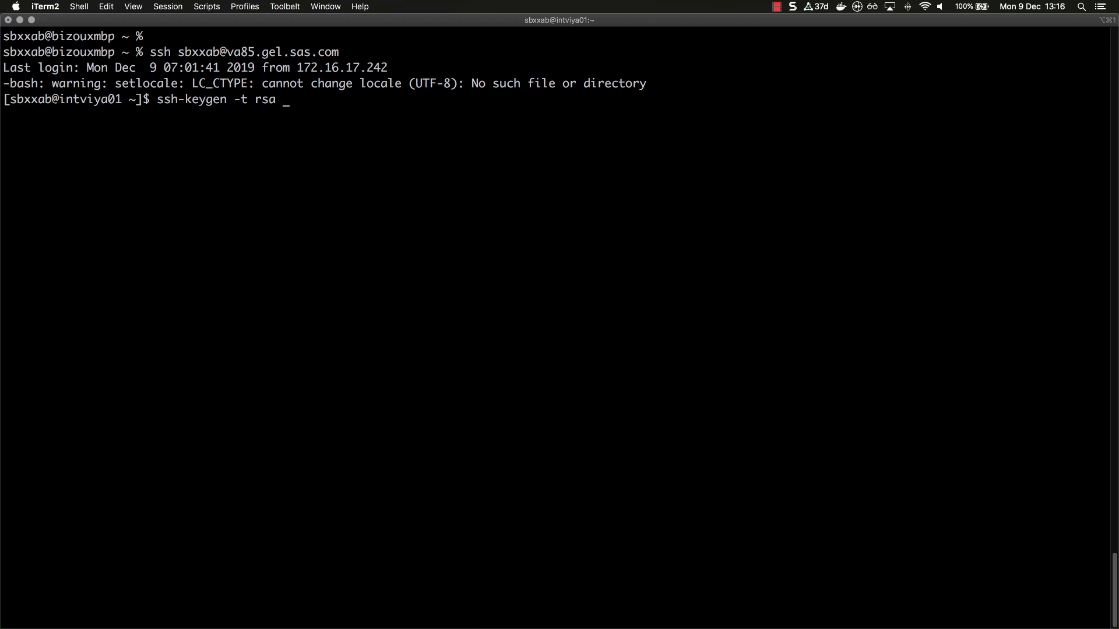
text(-)
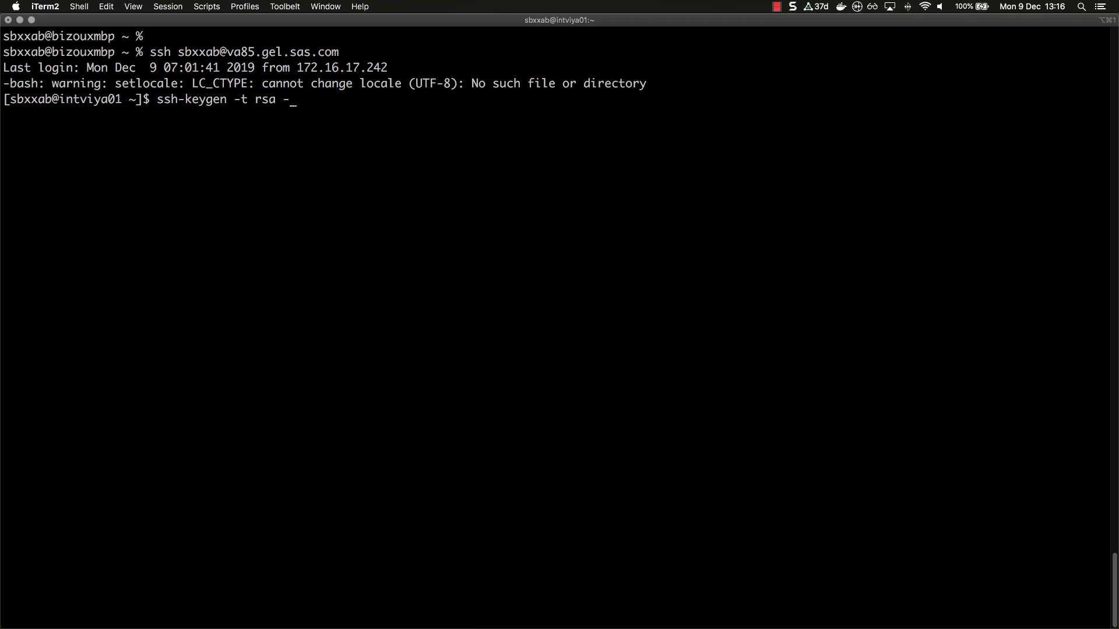
text(b 409)
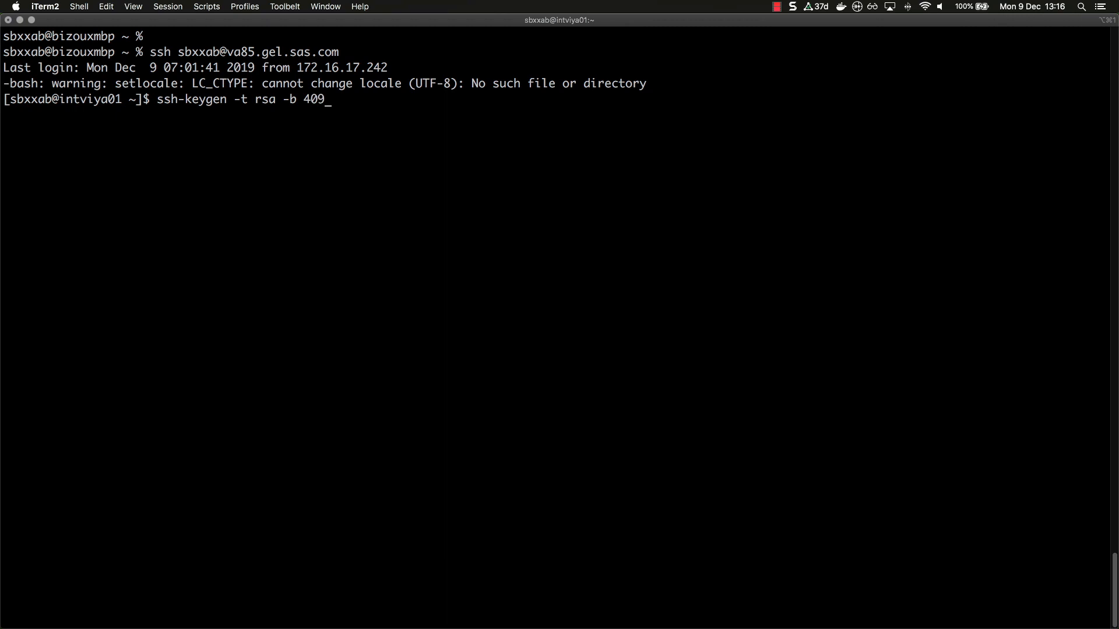
text(6 -)
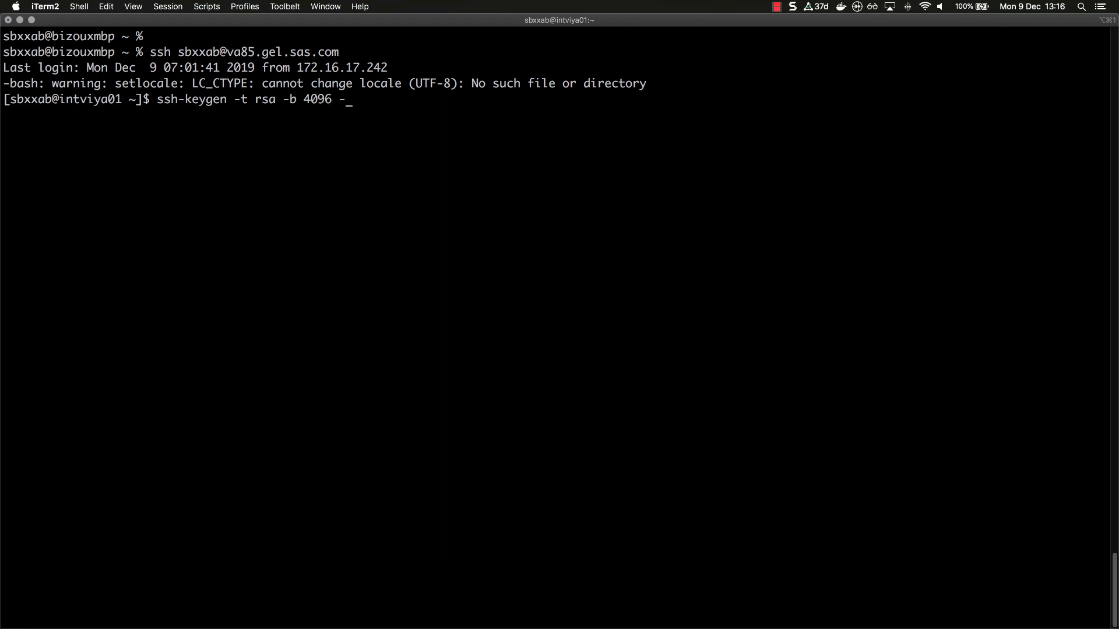
text(C)
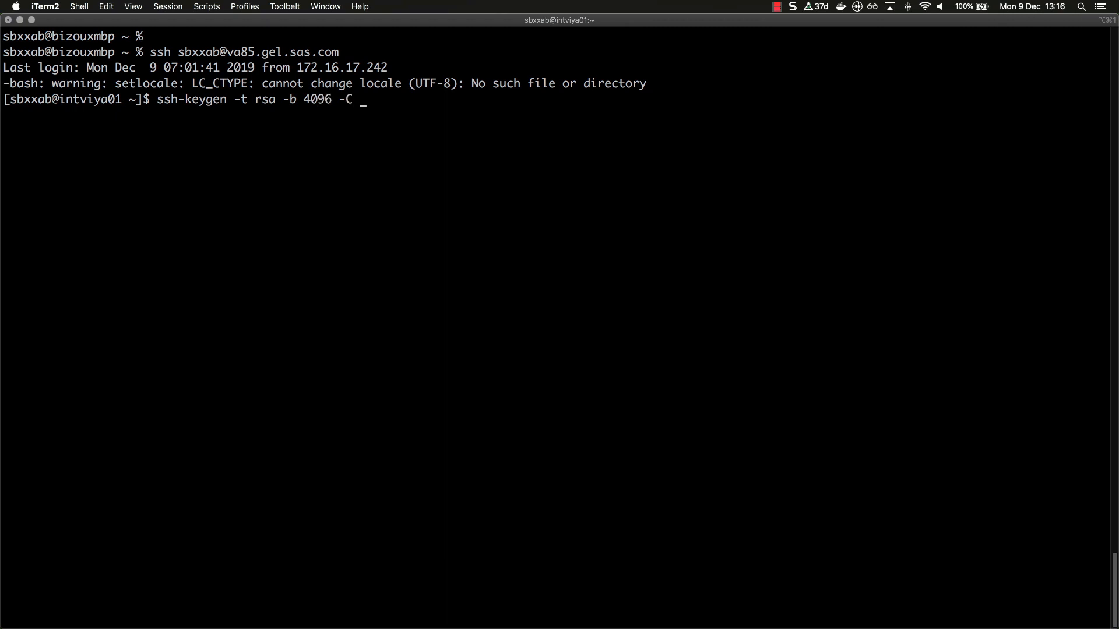
text(")
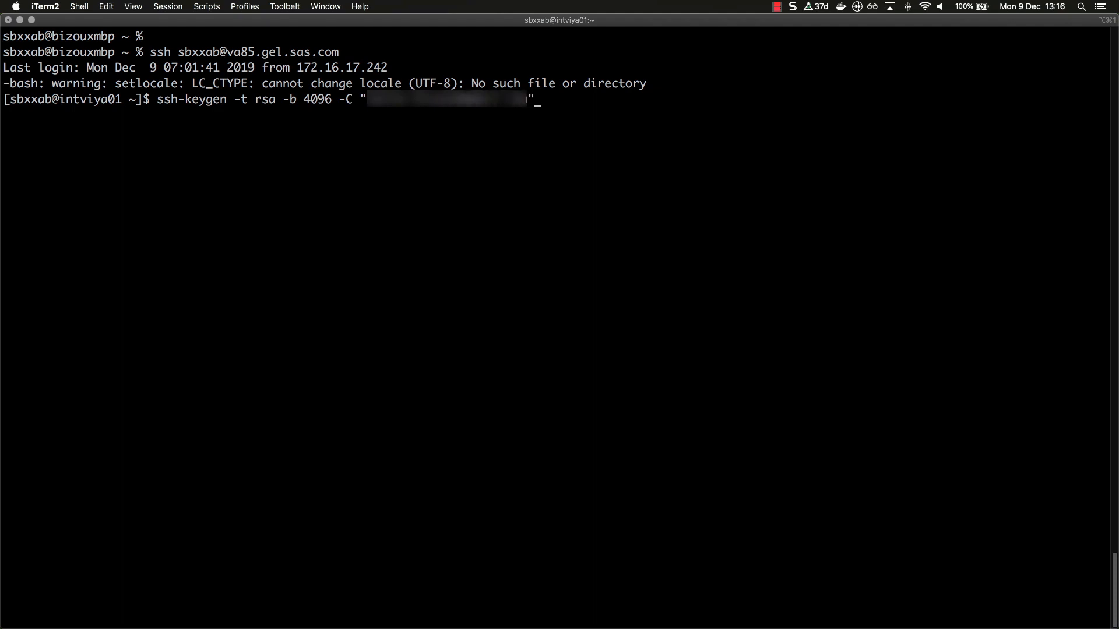
key(Return)
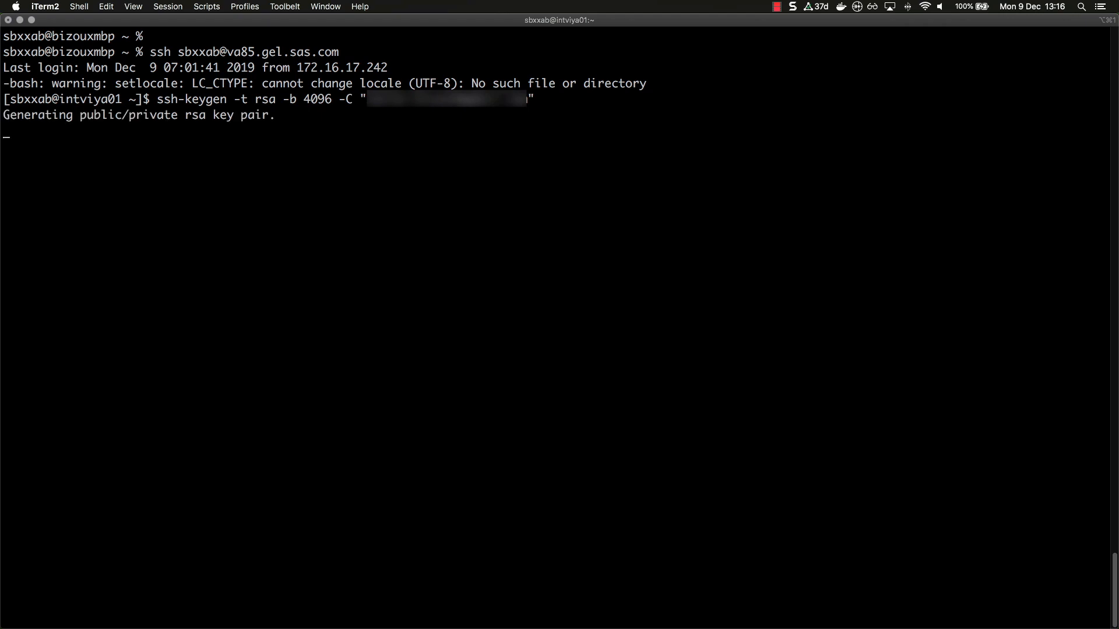
- Save the key pair as /home/sbxxab/.ssh/gitHub_rsa with an empty passphrase
key(Return)
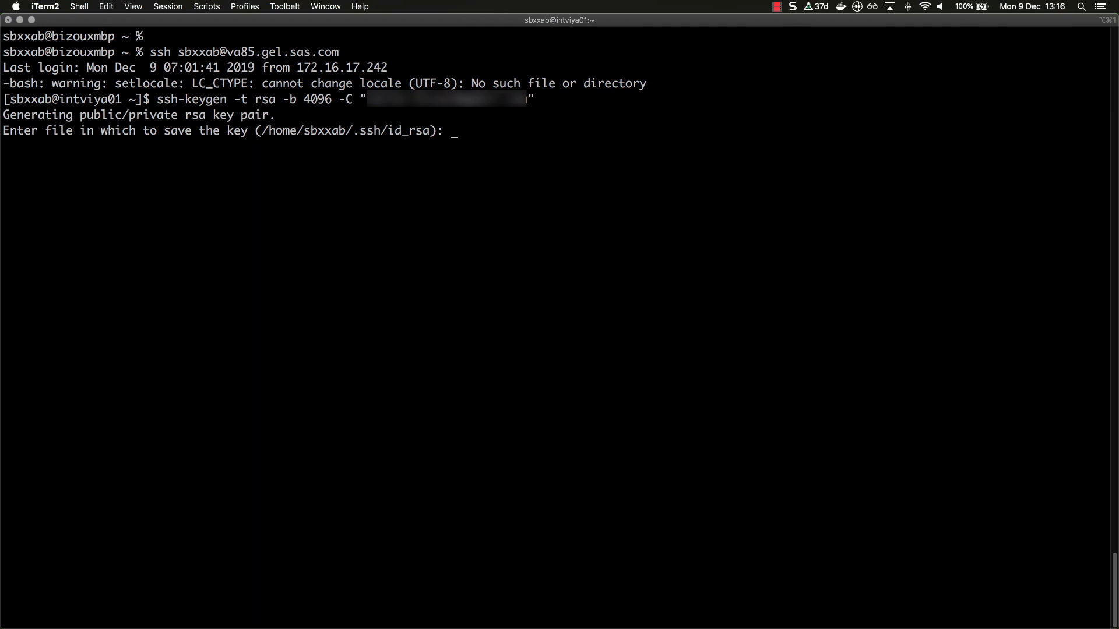
text(/h)
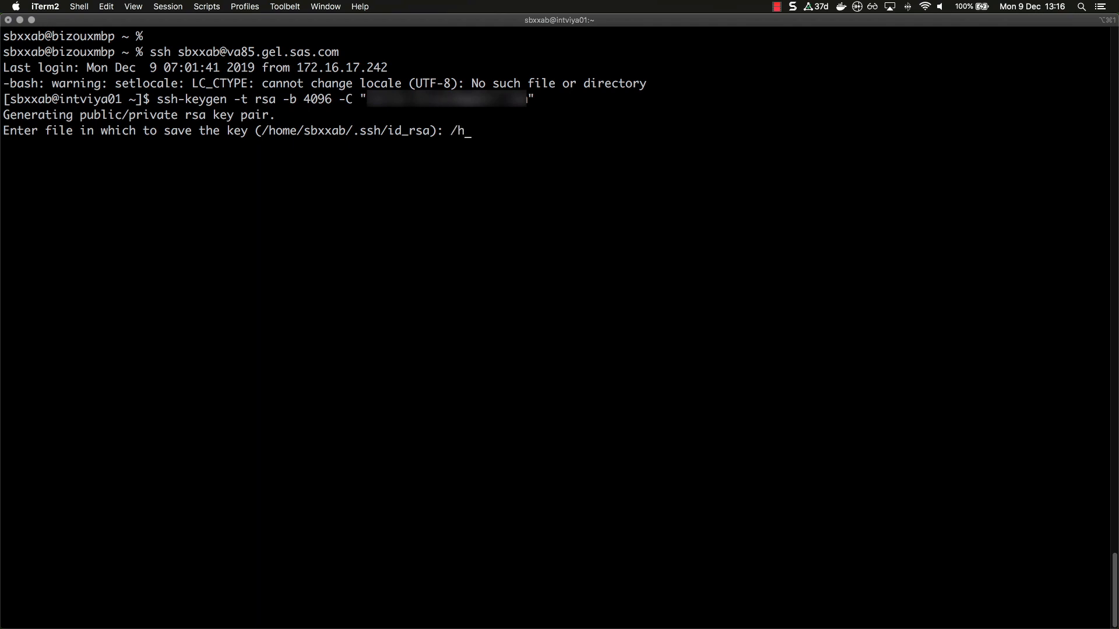
text(ome/s)
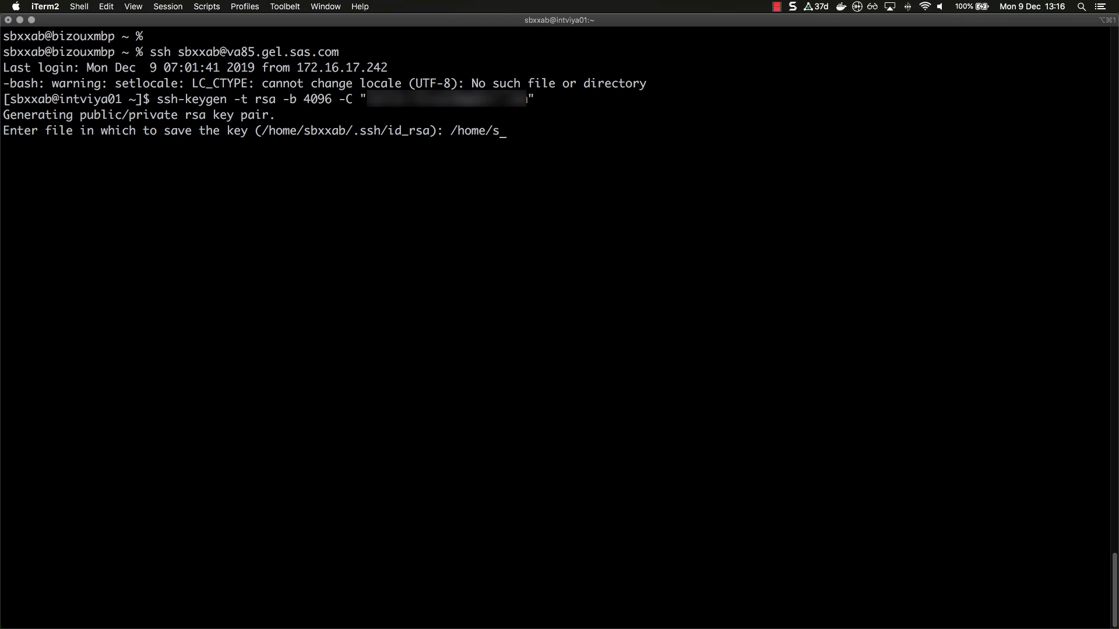
text(bxxab/)
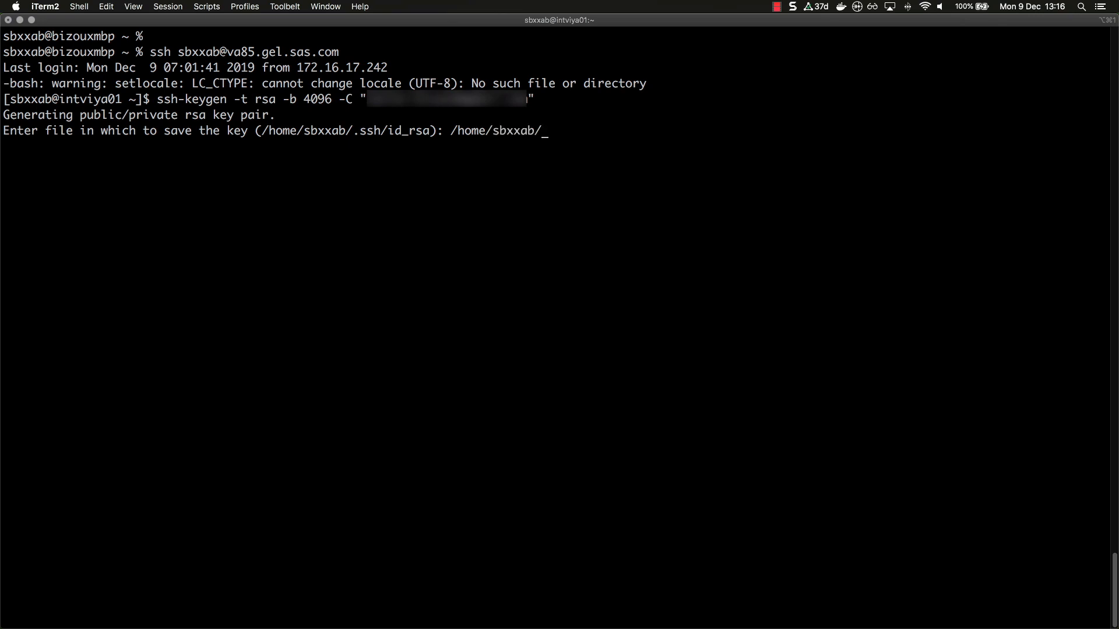
text(.ssh)
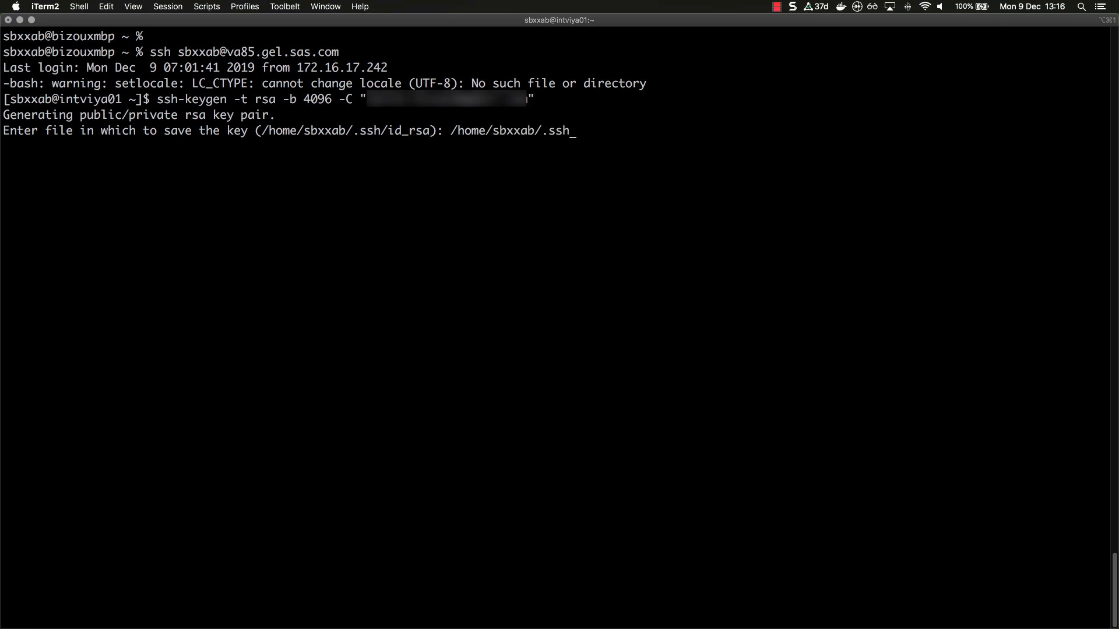
text(git)
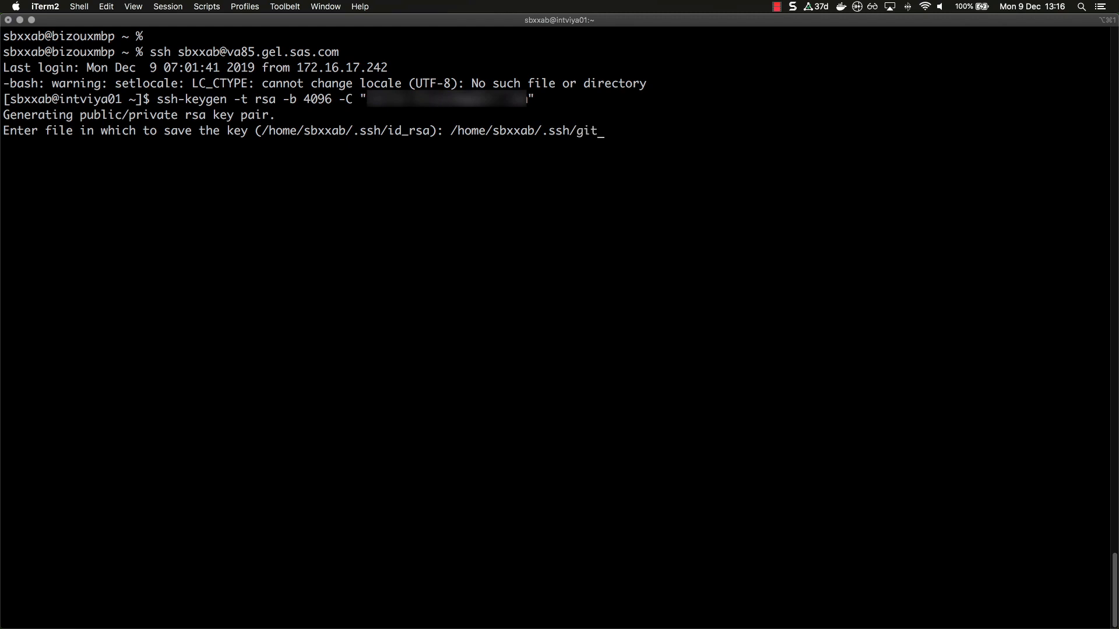
text(Hub)
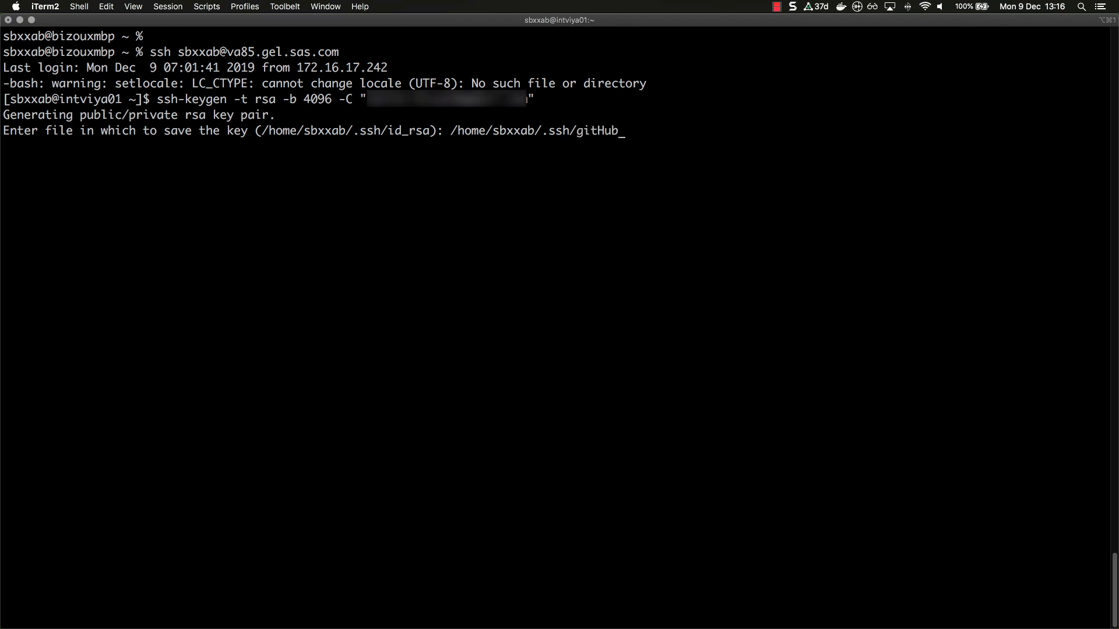
text(_rsa)
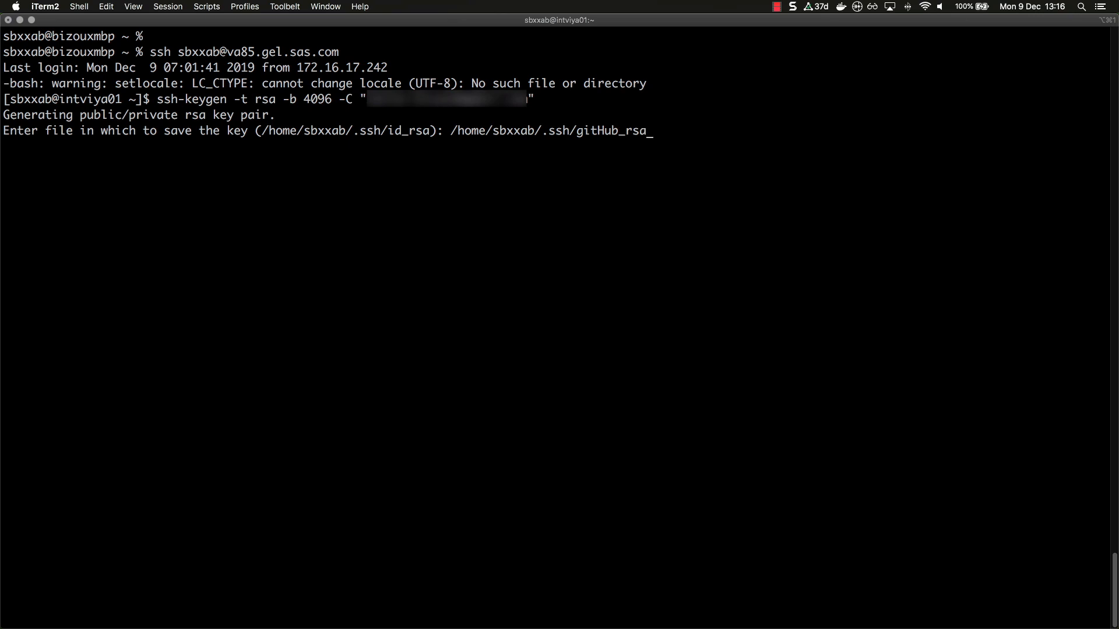
key(Return)
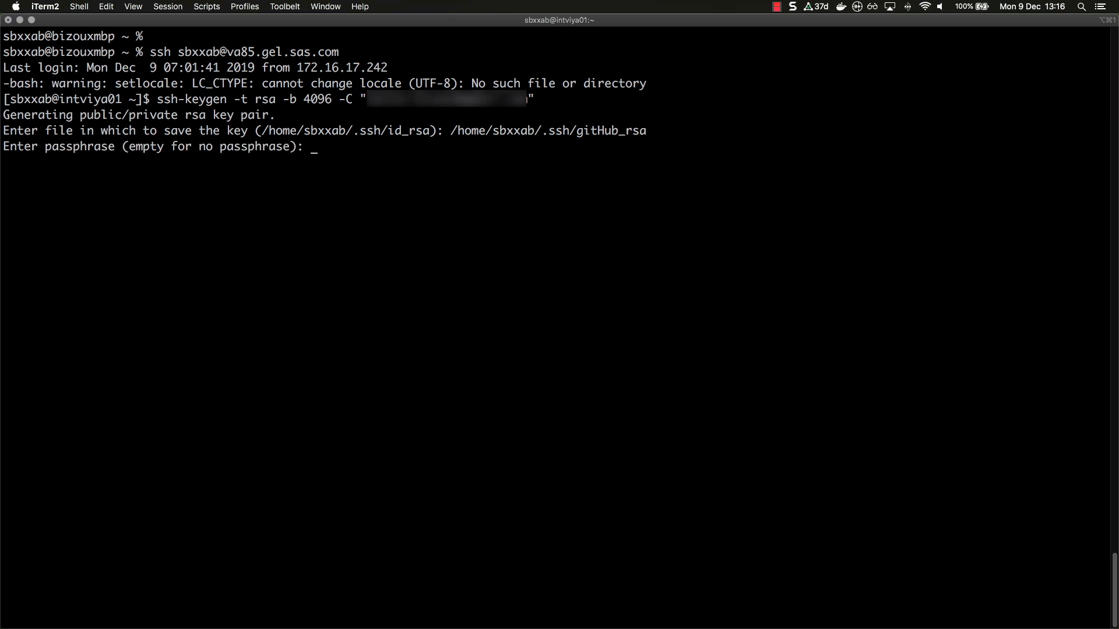
key(Return)
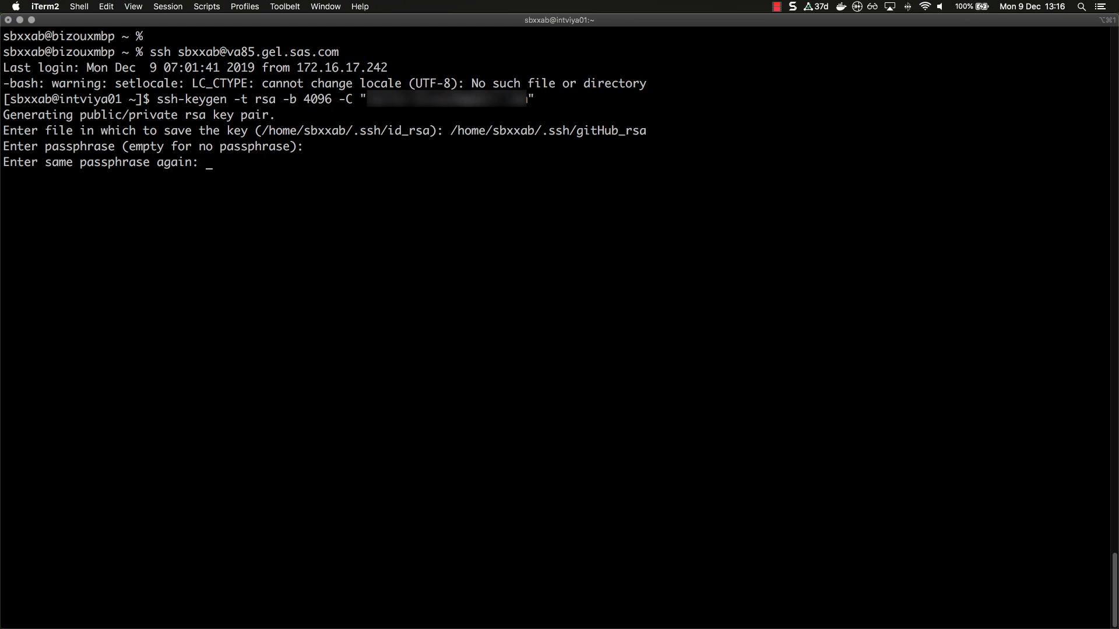
key(Return)
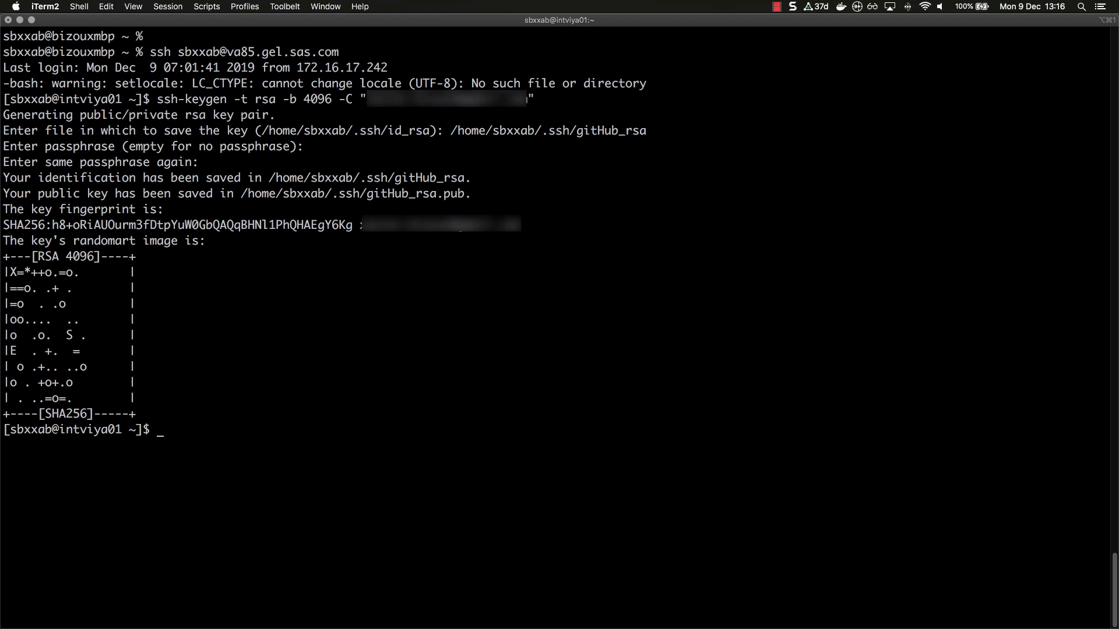
- Move into the .ssh folder, list its files, and view gitHub_rsa.pub in vi
text(cd .ssh)
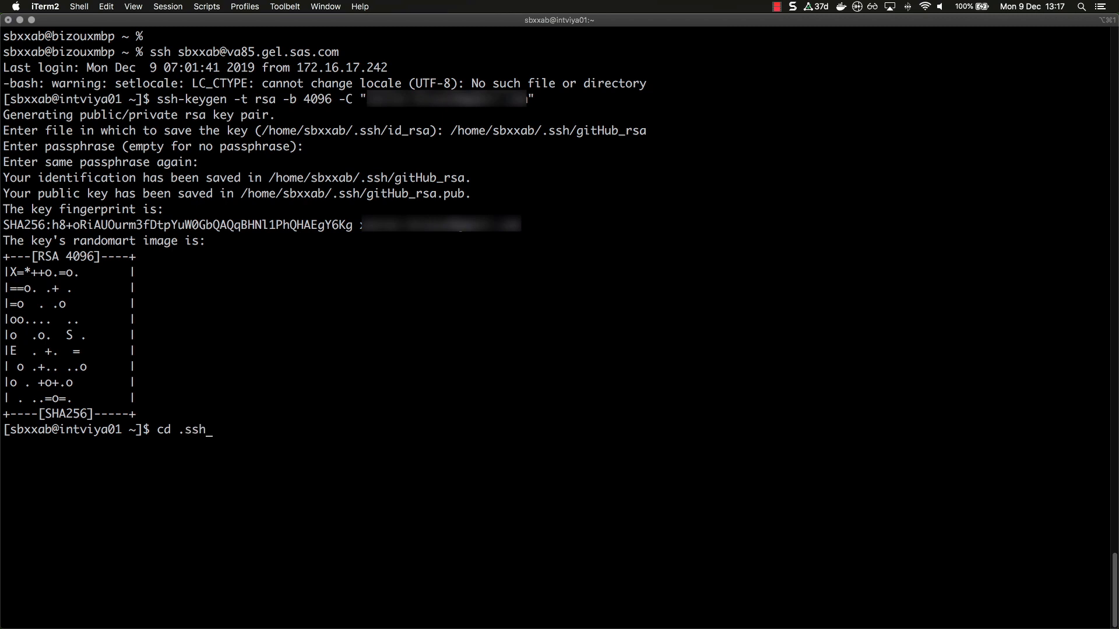
key(Return)
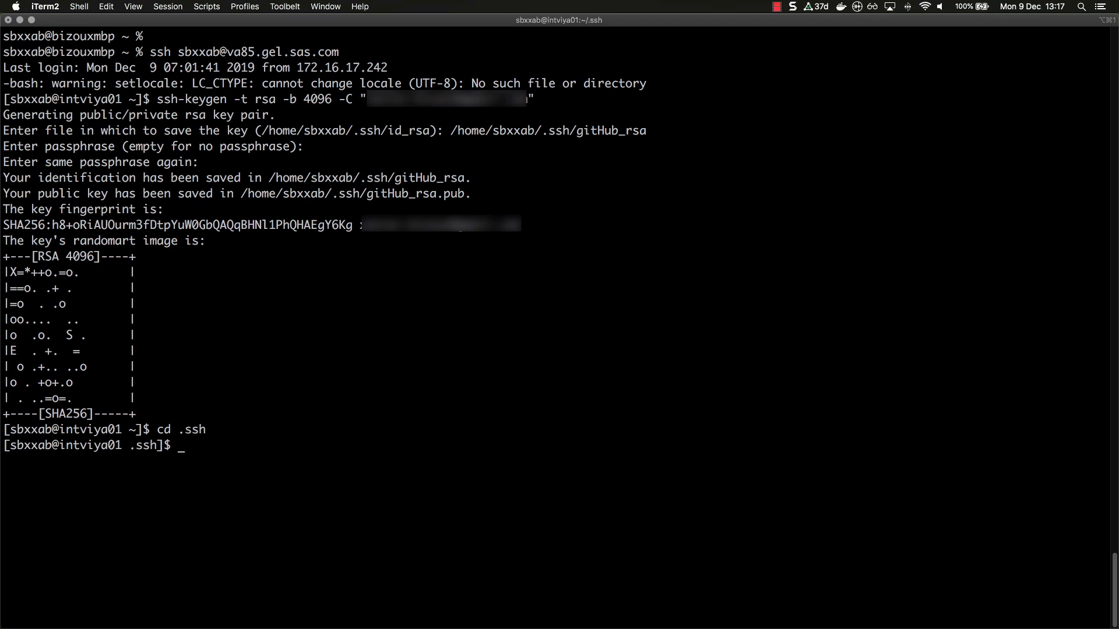
key(Return)
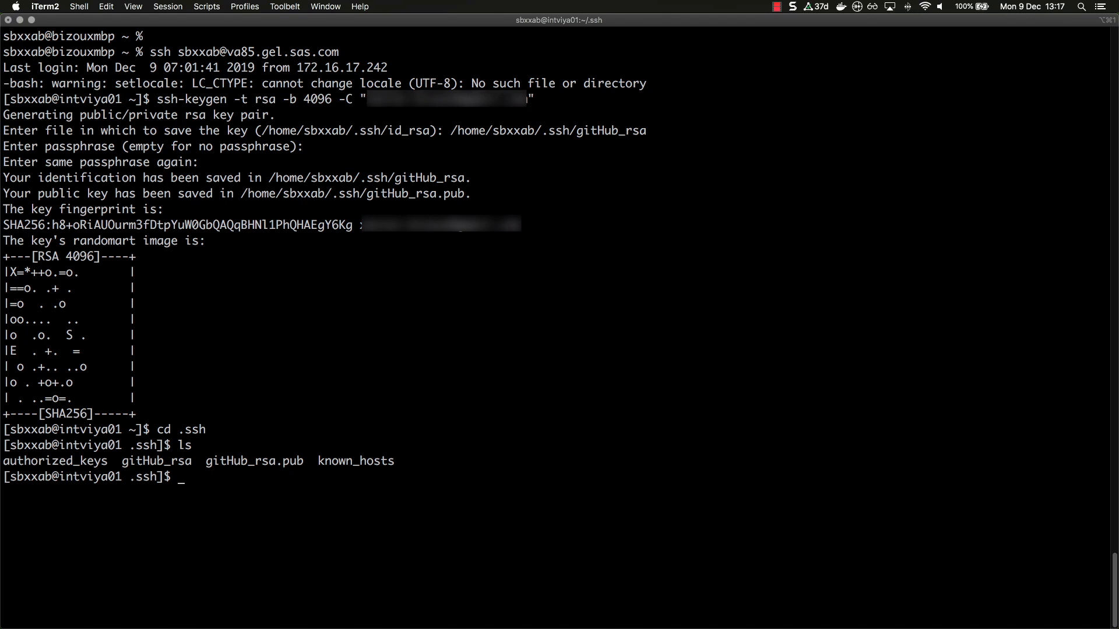
text(vi)
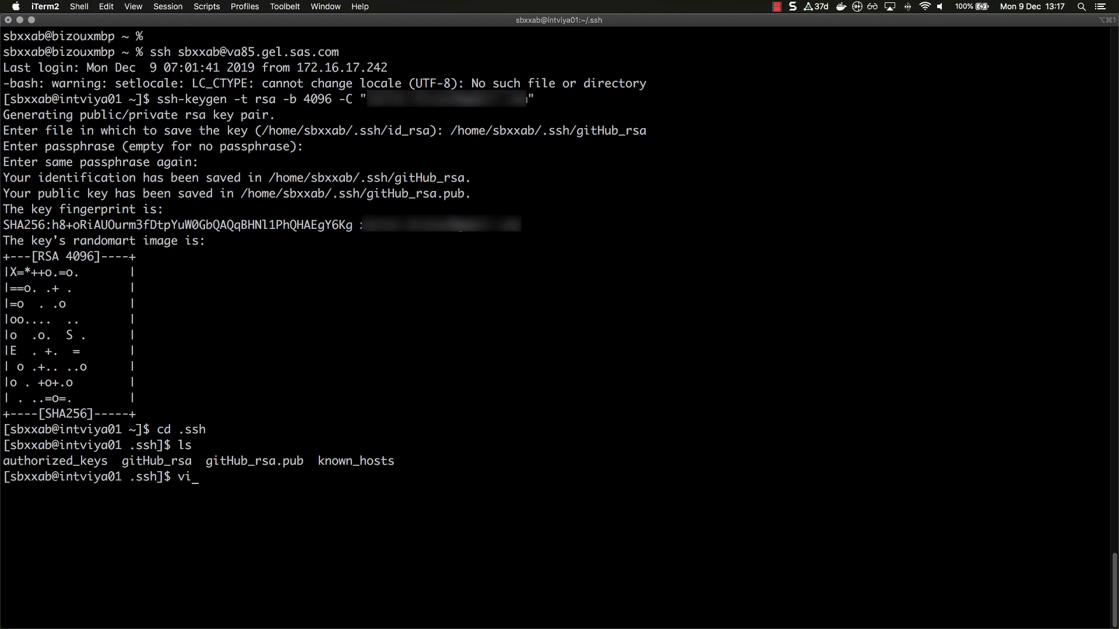
text(gitHub_rsa)
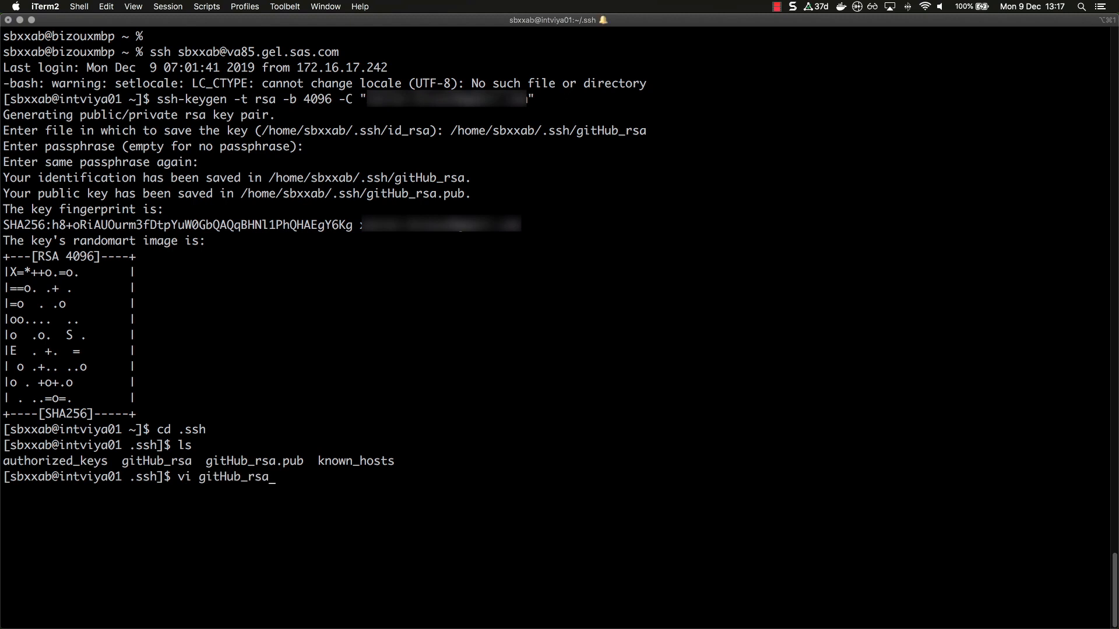
text(.pub)
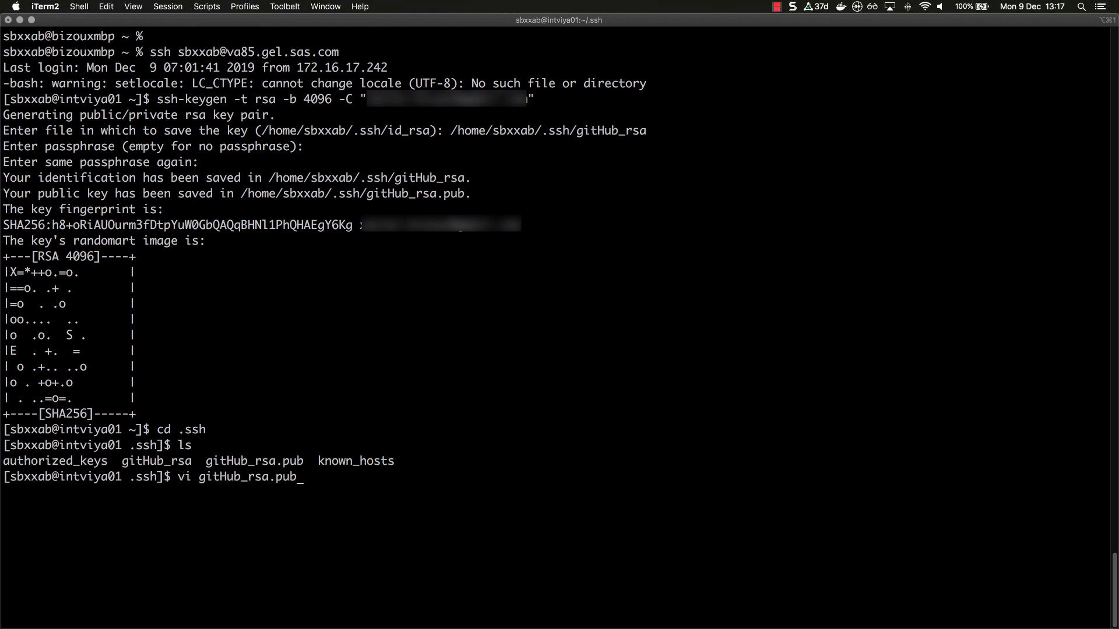
key(Return)
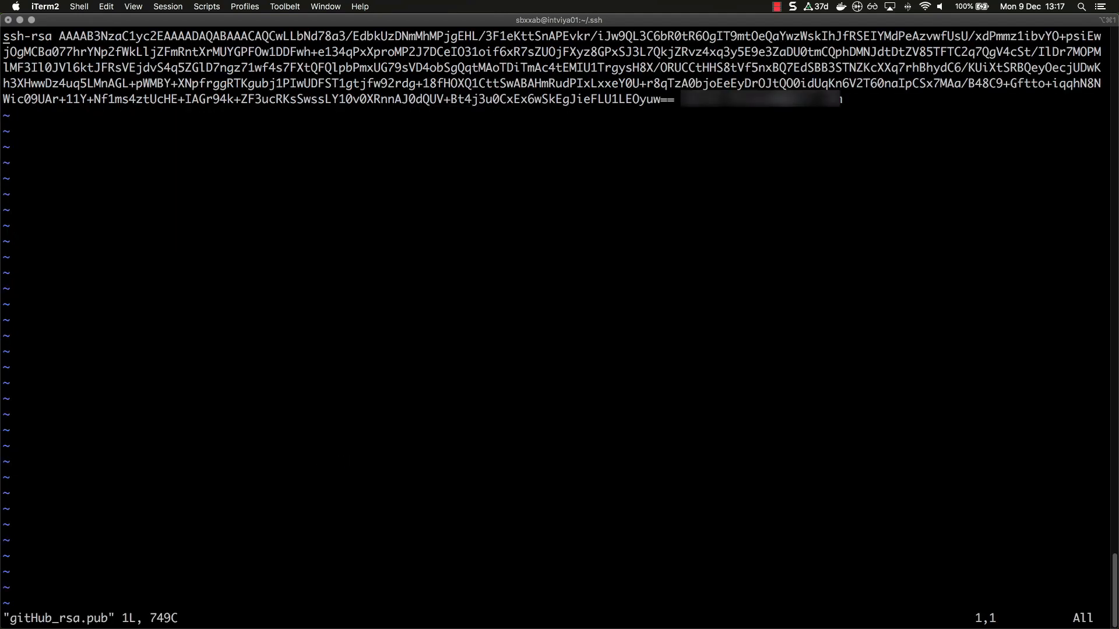
mouse_move(873, 105)
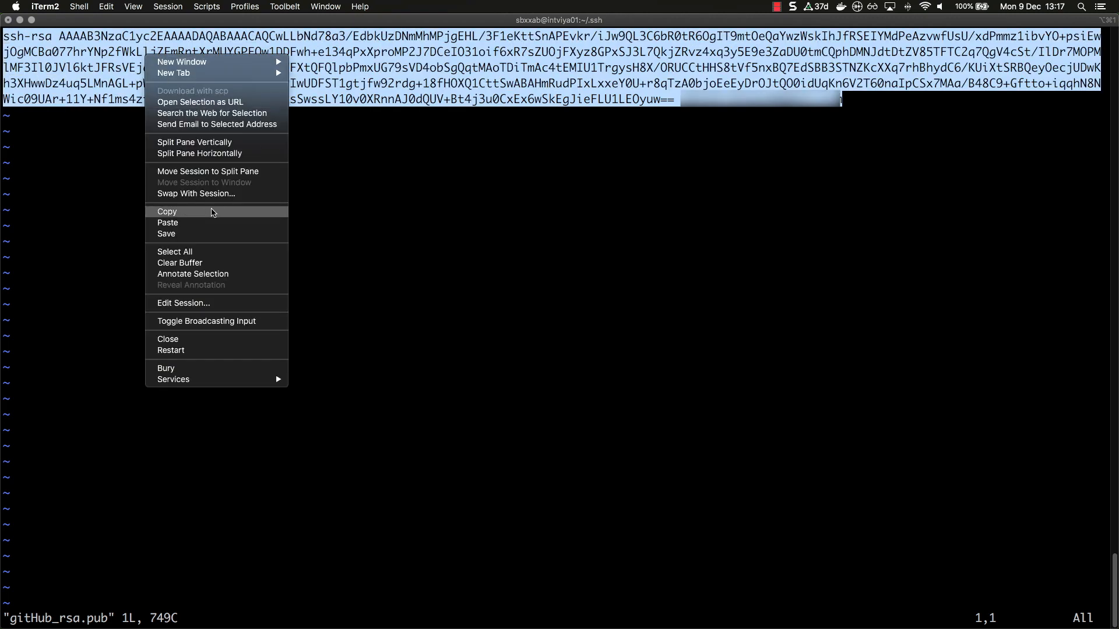
- Copy the selected ssh-rsa public key text from vi
click(167, 211)
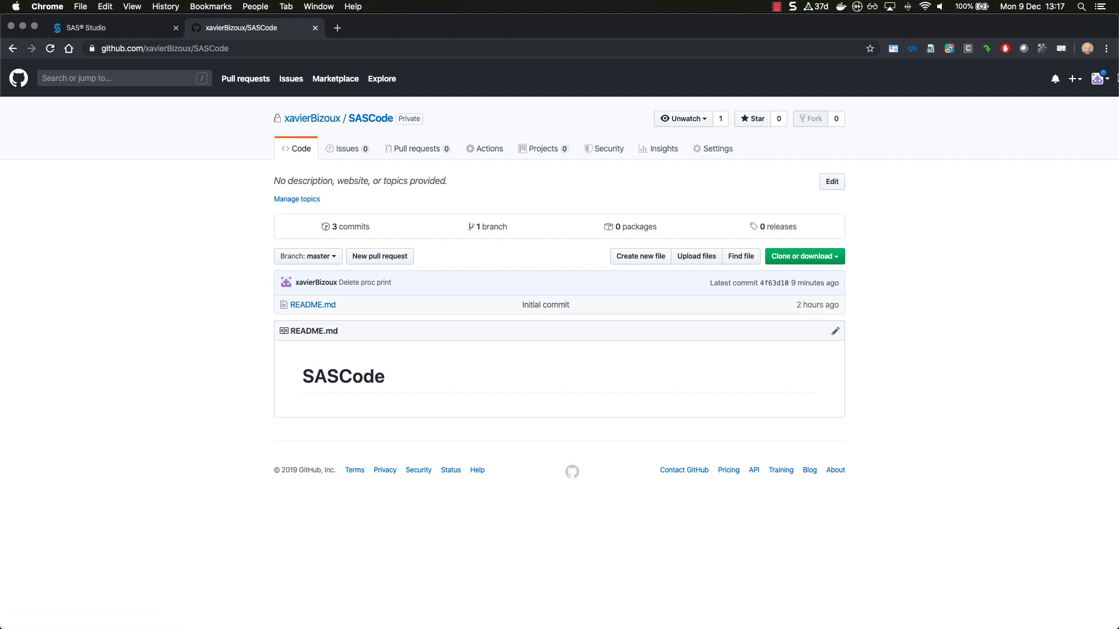
- Reach the New SSH key form via account Settings and SSH and GPG keys
click(1100, 79)
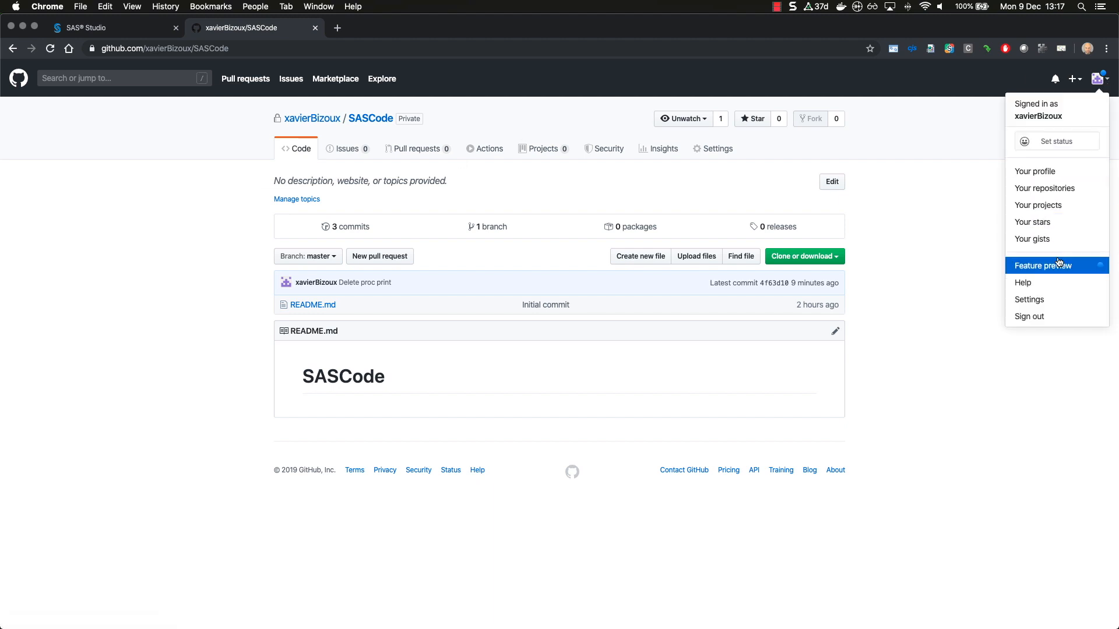
click(1043, 265)
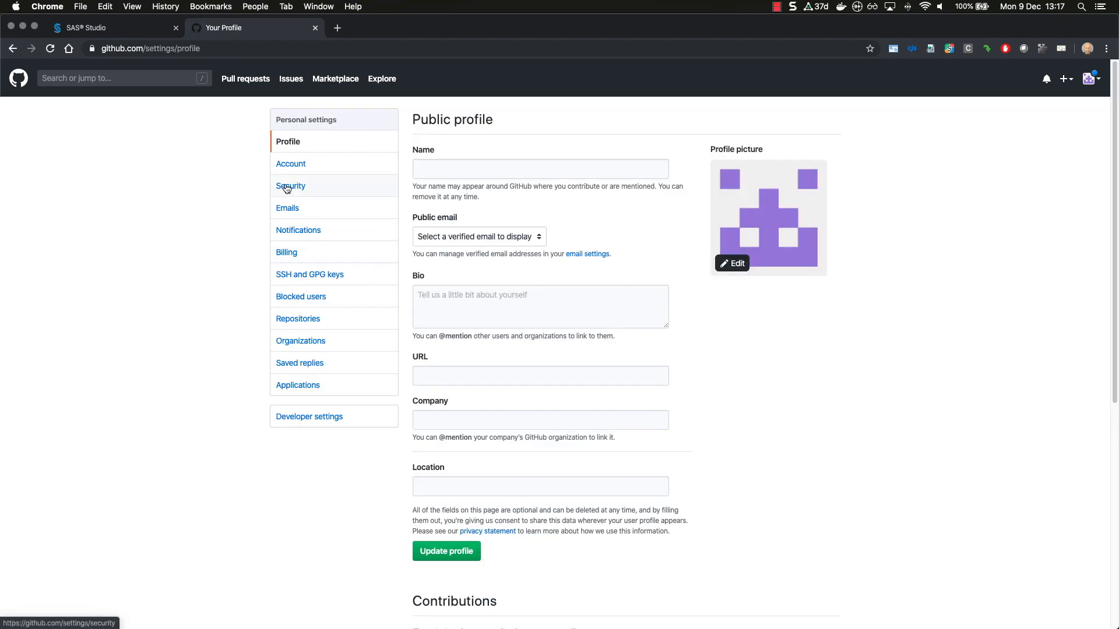
mouse_move(310, 274)
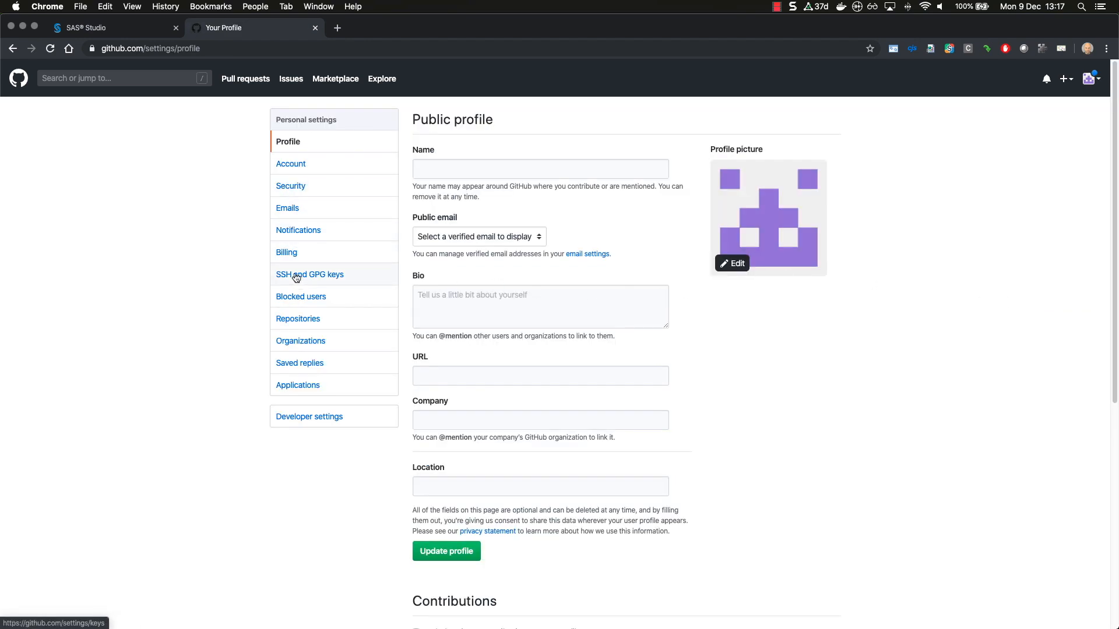
click(309, 274)
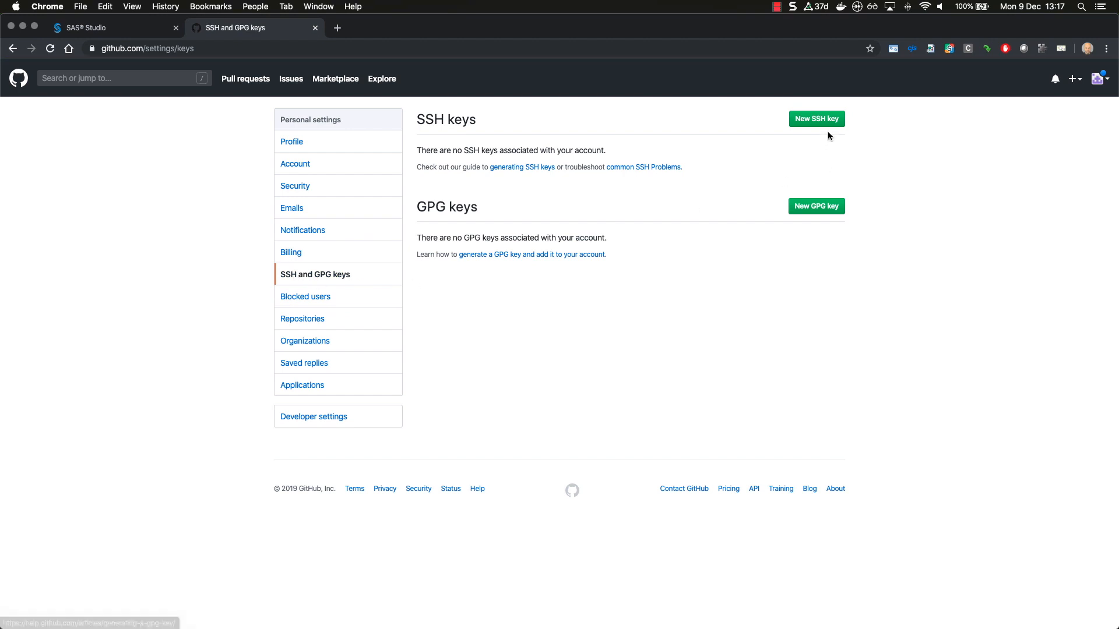
click(816, 118)
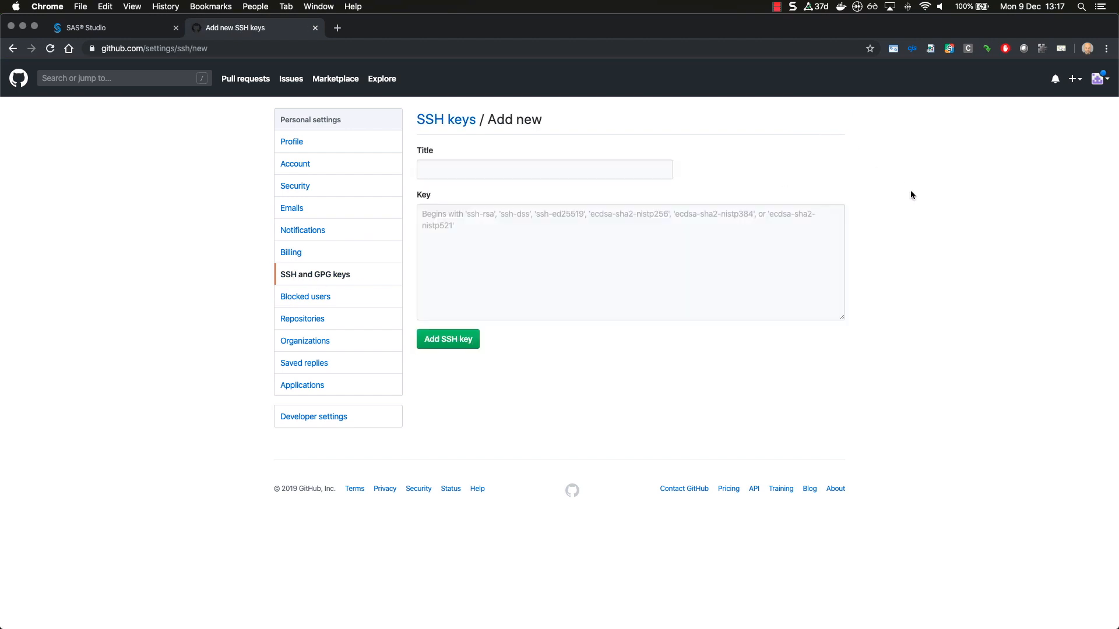
- Add the copied public key to GitHub under the title SAStudio
click(508, 169)
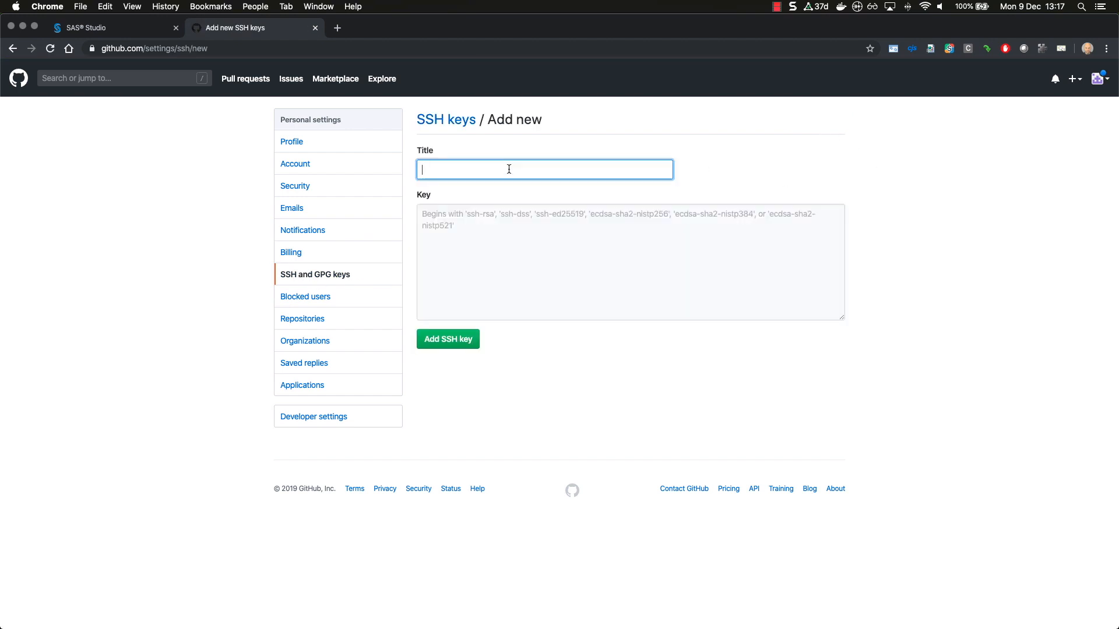
text(SAStudio)
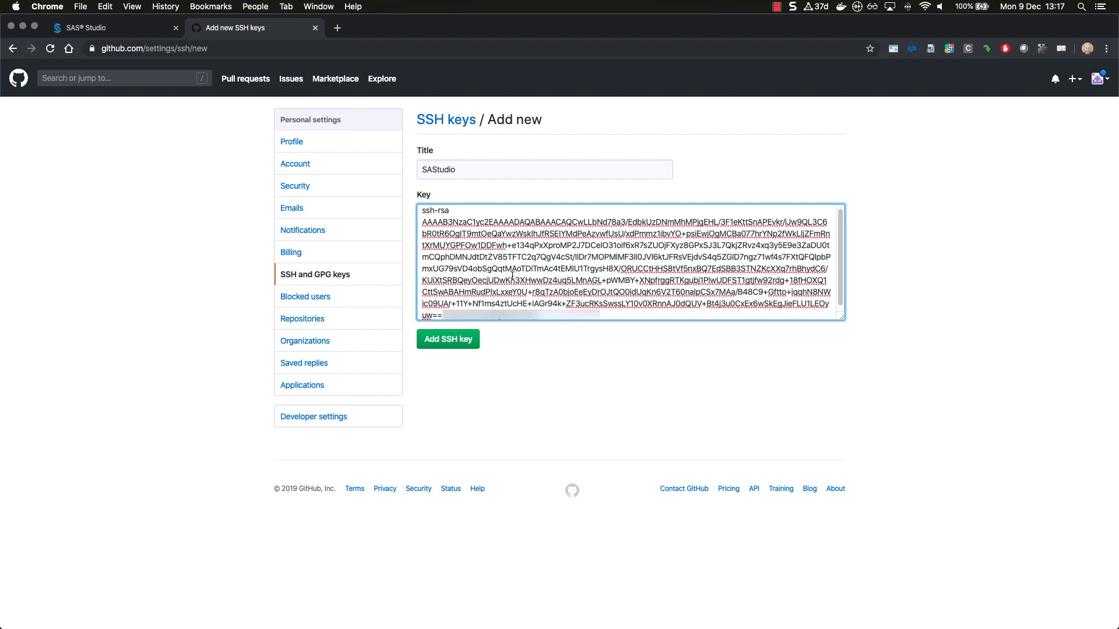
mouse_move(448, 339)
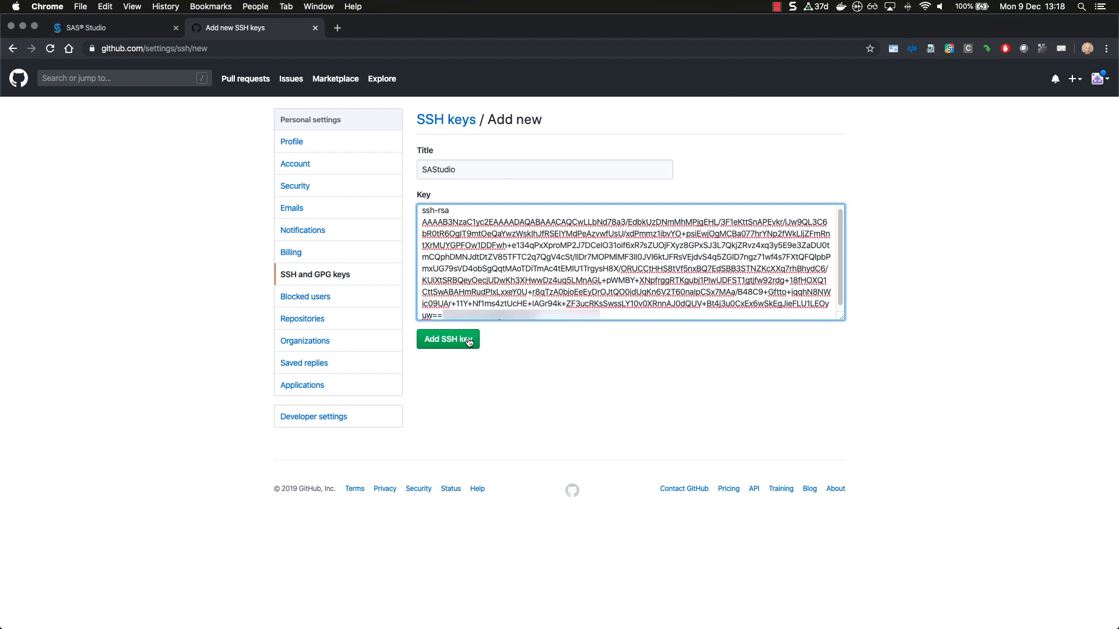
click(447, 339)
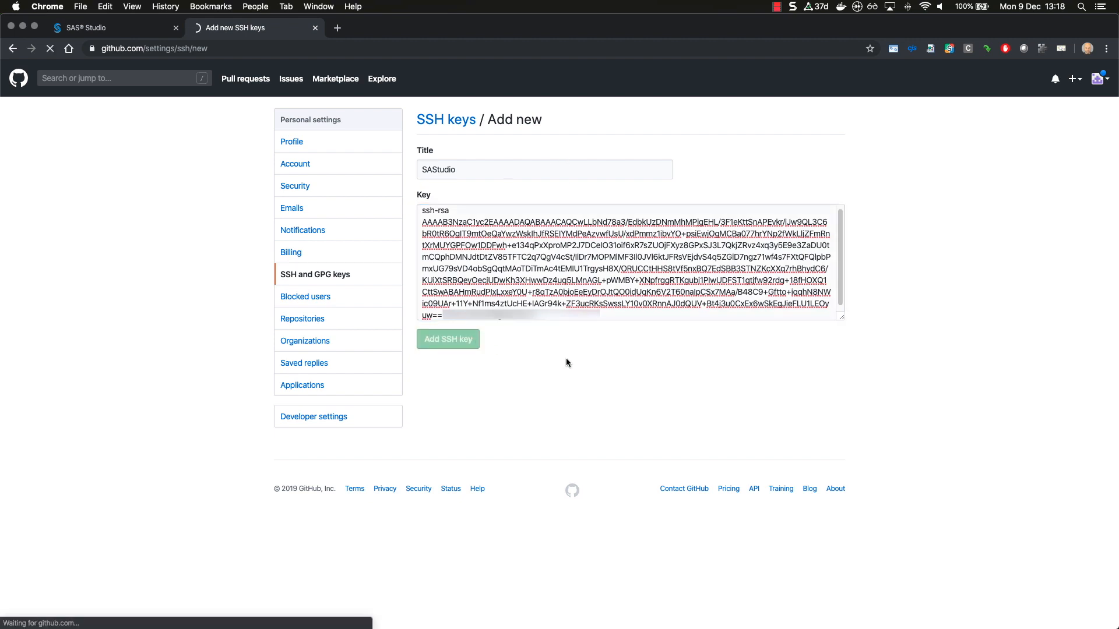
click(447, 339)
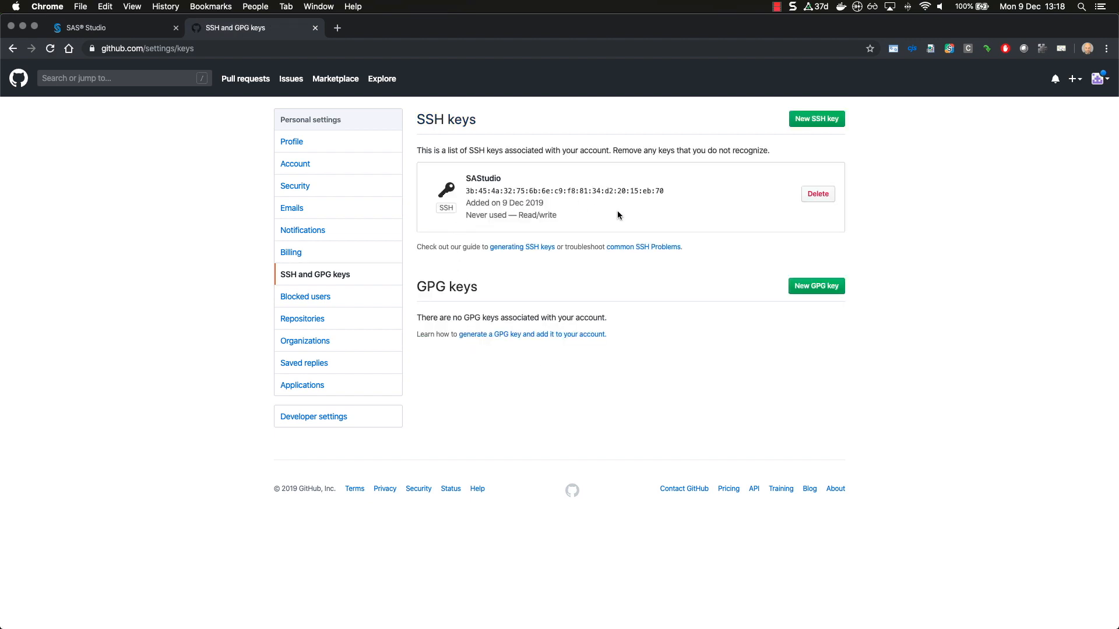
mouse_move(584, 219)
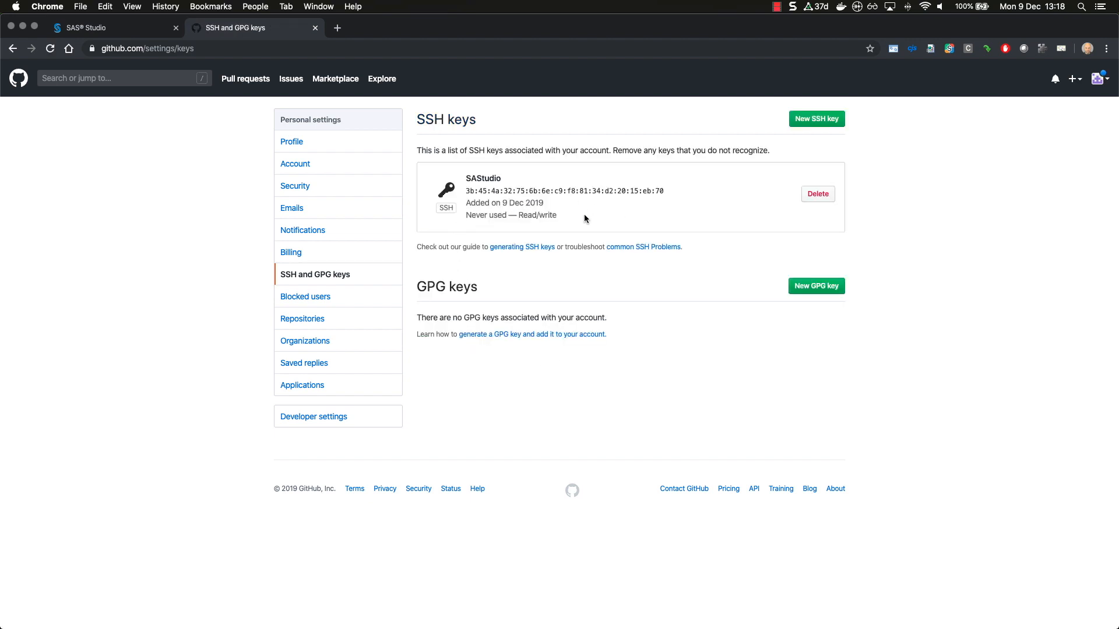
mouse_move(1099, 91)
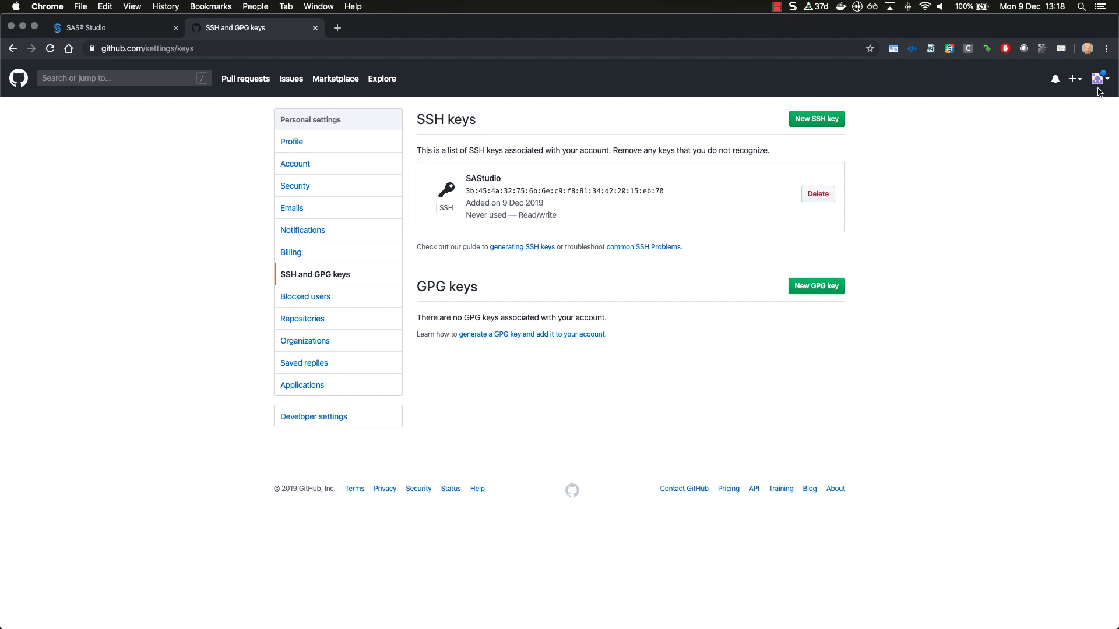
mouse_move(288, 318)
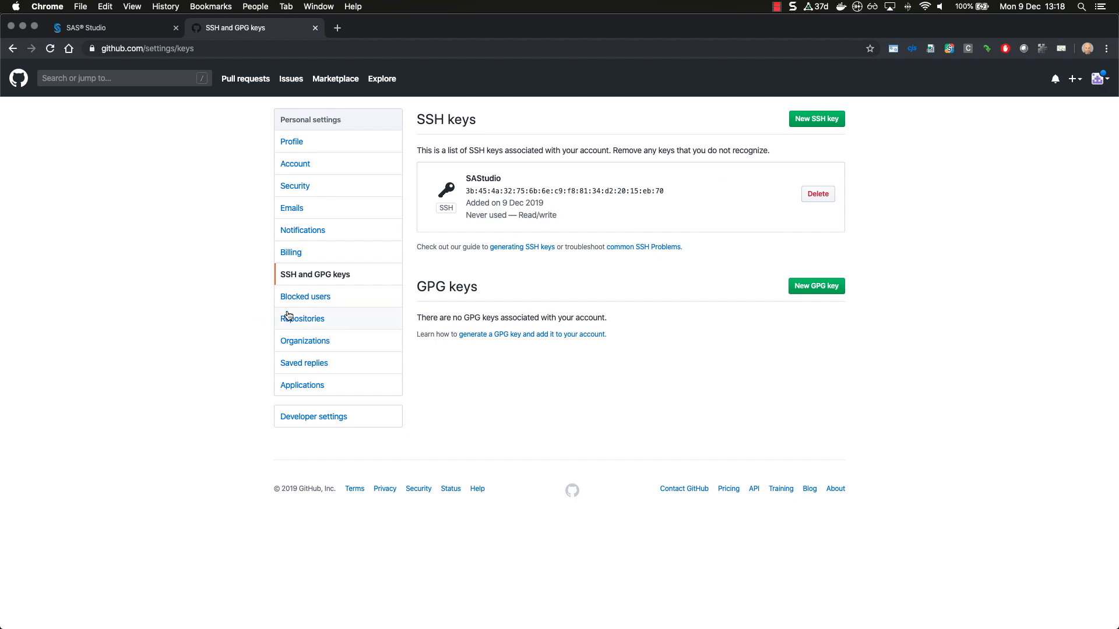
- Open the SASCode repository from the account's repositories list
click(303, 319)
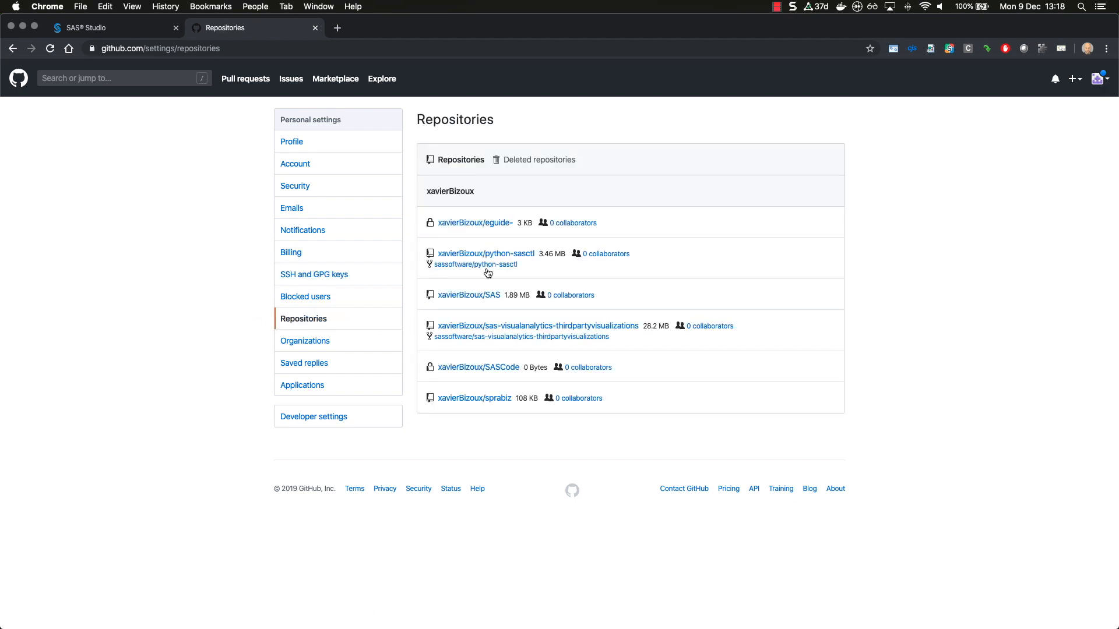
mouse_move(478, 367)
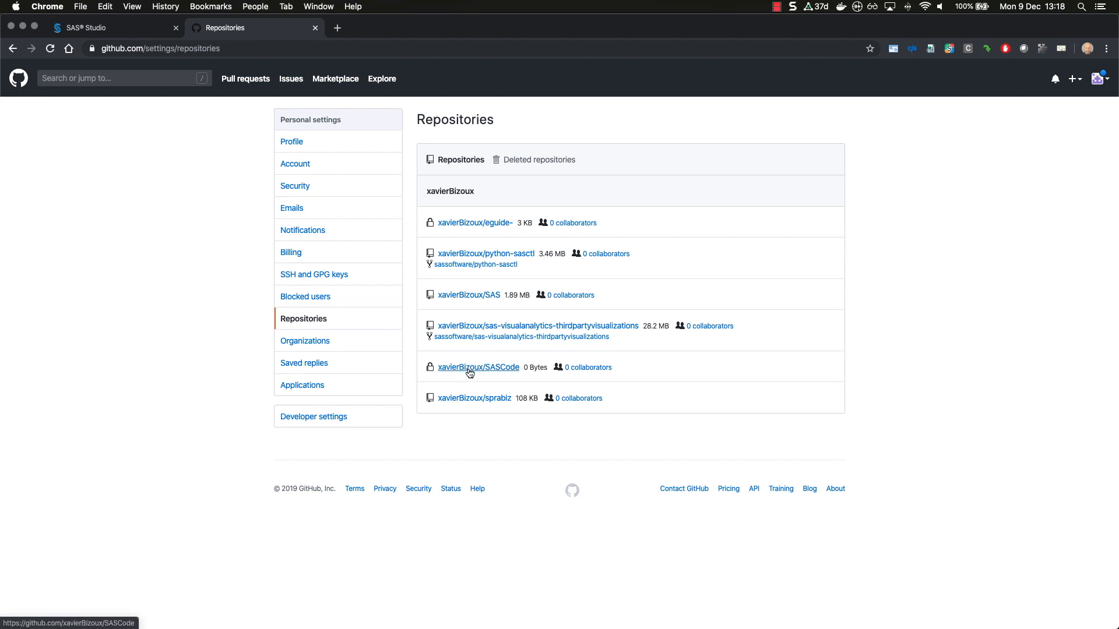
click(477, 367)
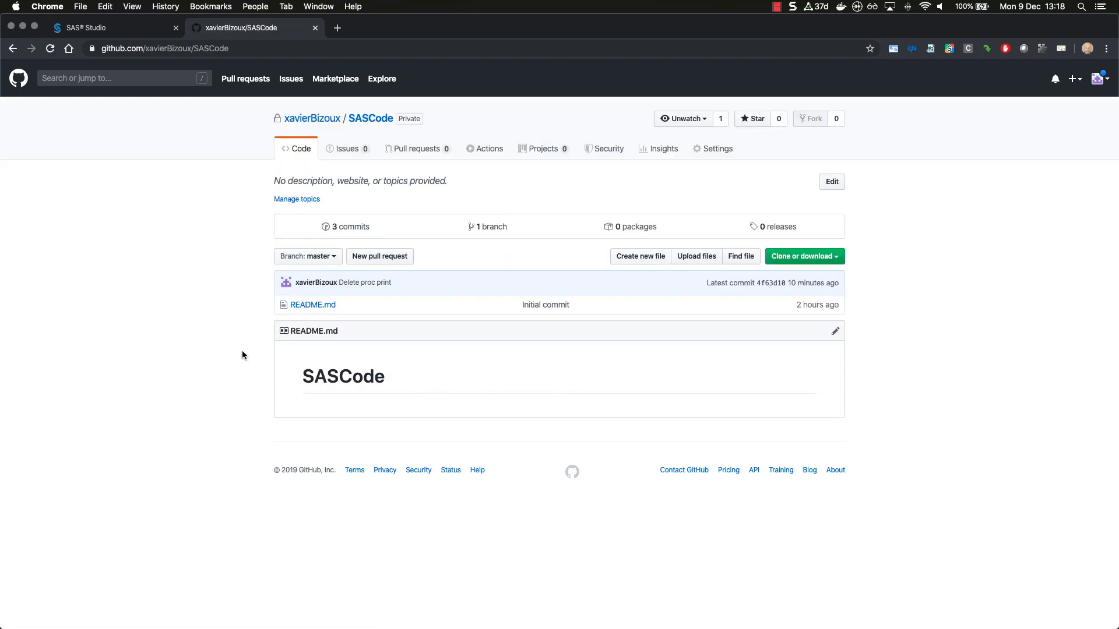
mouse_move(189, 385)
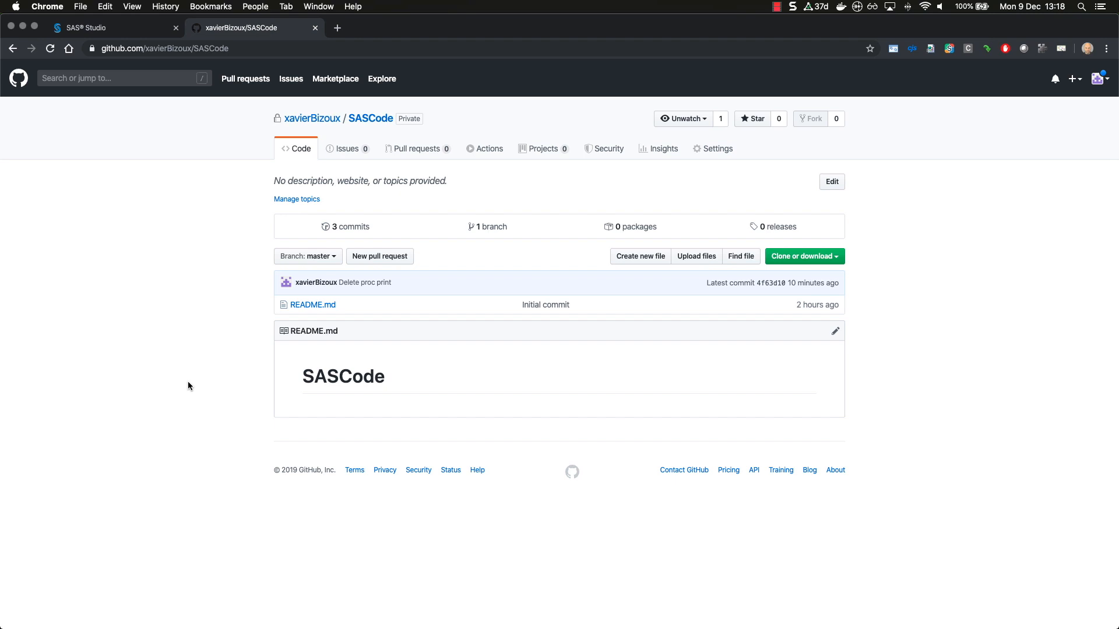
mouse_move(159, 287)
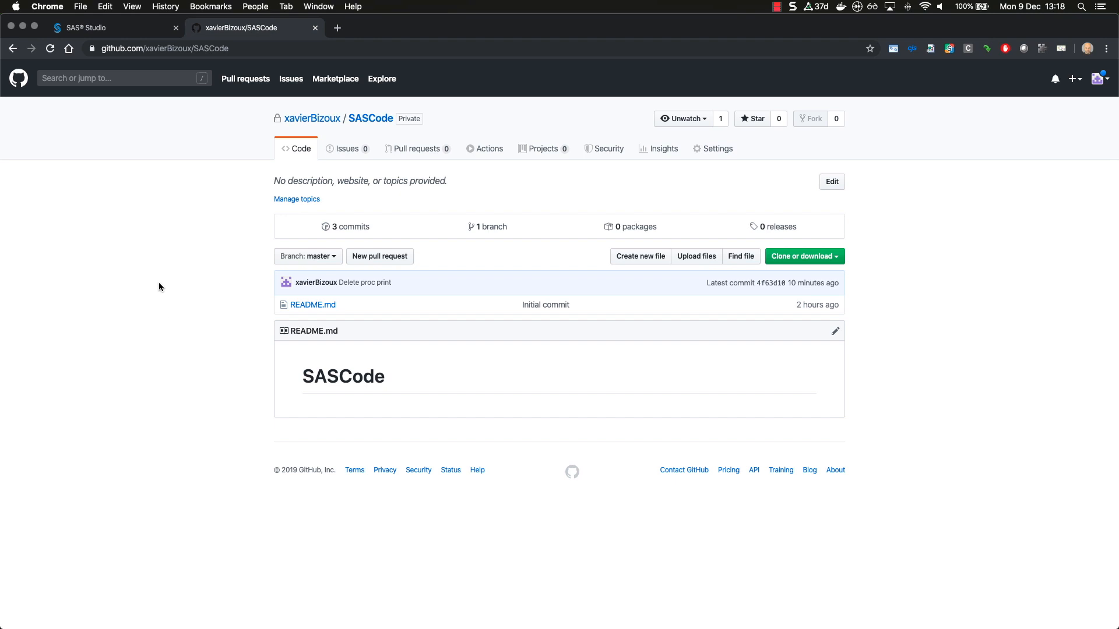
- Launch Clone Repository in SAS Studio, then go back to the GitHub page
click(85, 27)
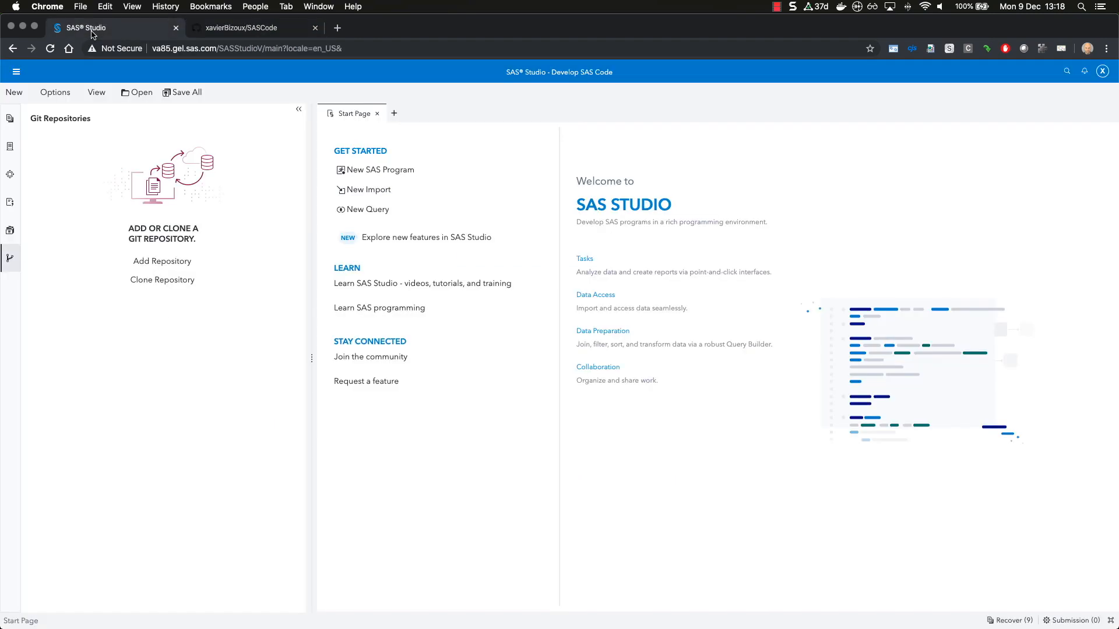
mouse_move(23, 267)
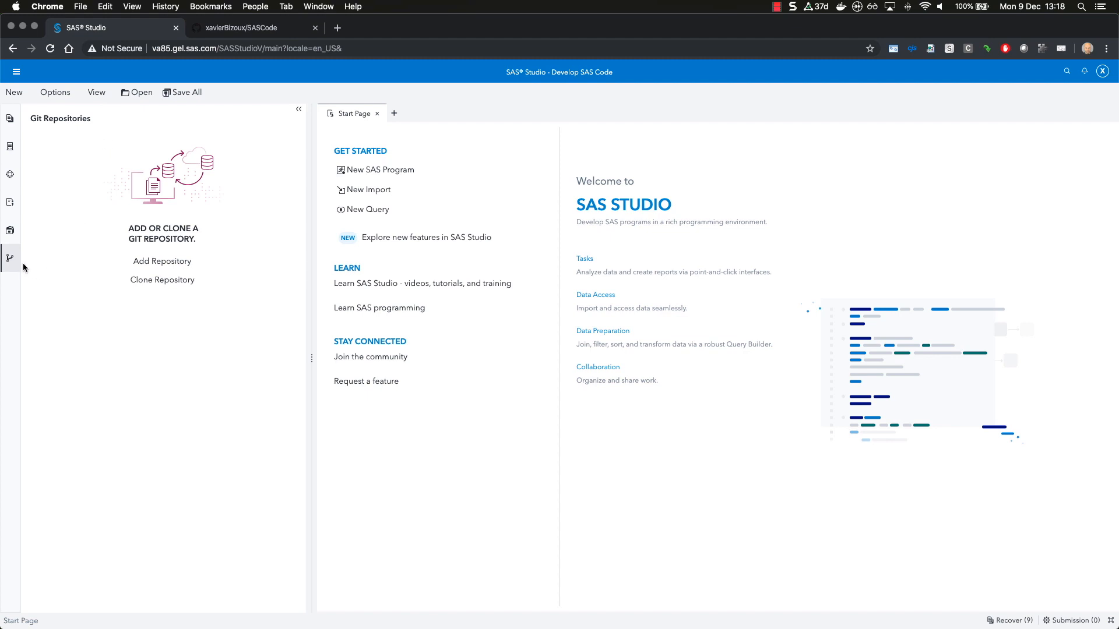
mouse_move(10, 258)
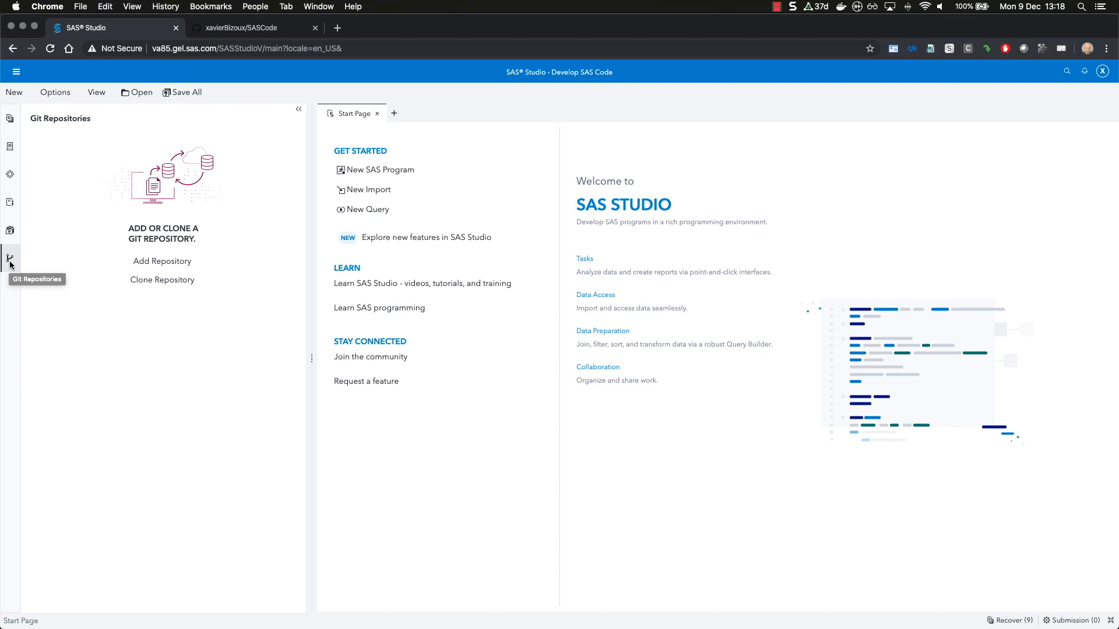
mouse_move(162, 279)
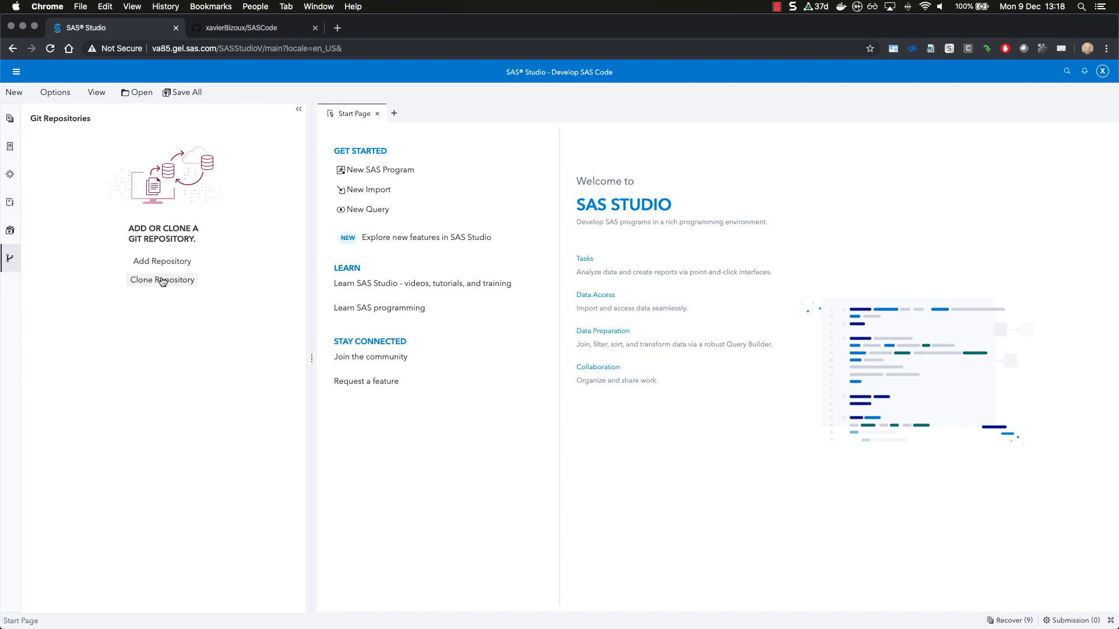
click(162, 279)
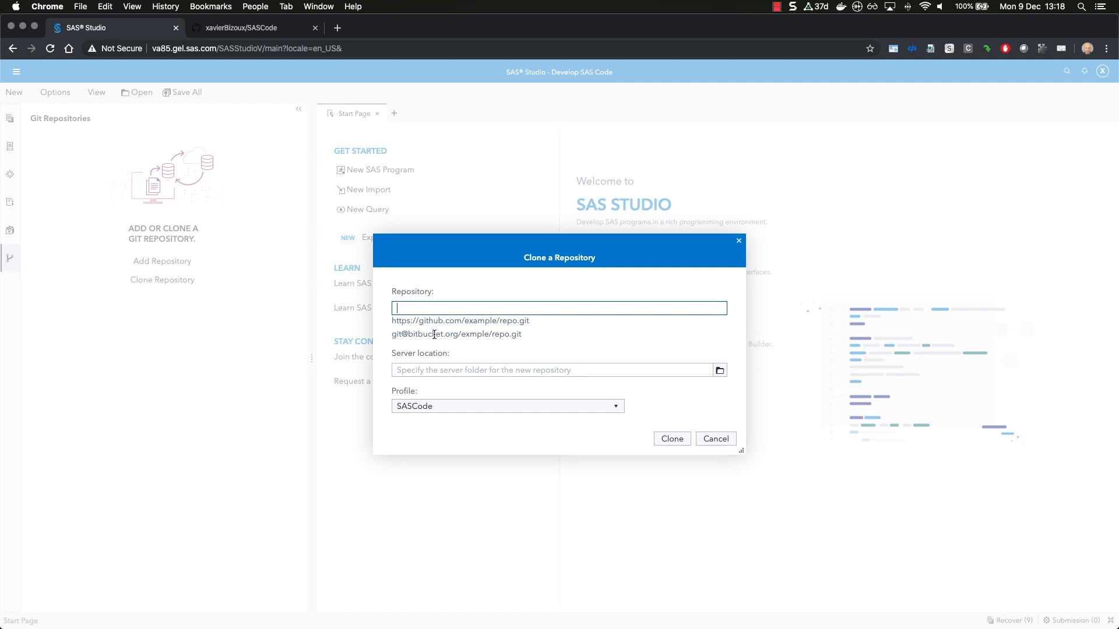
mouse_move(519, 336)
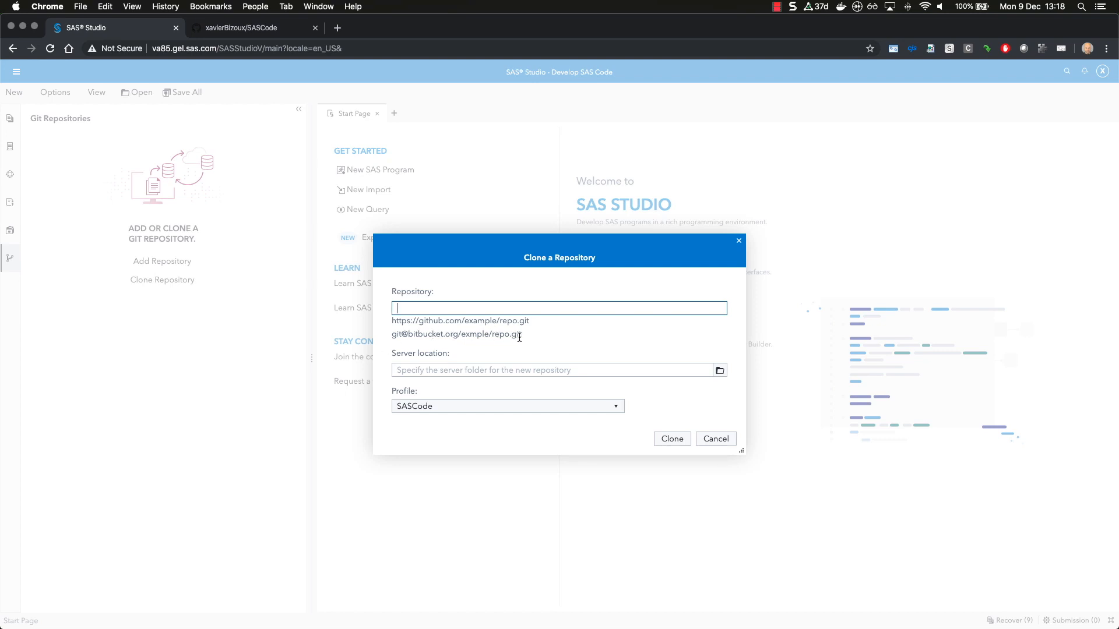
click(242, 28)
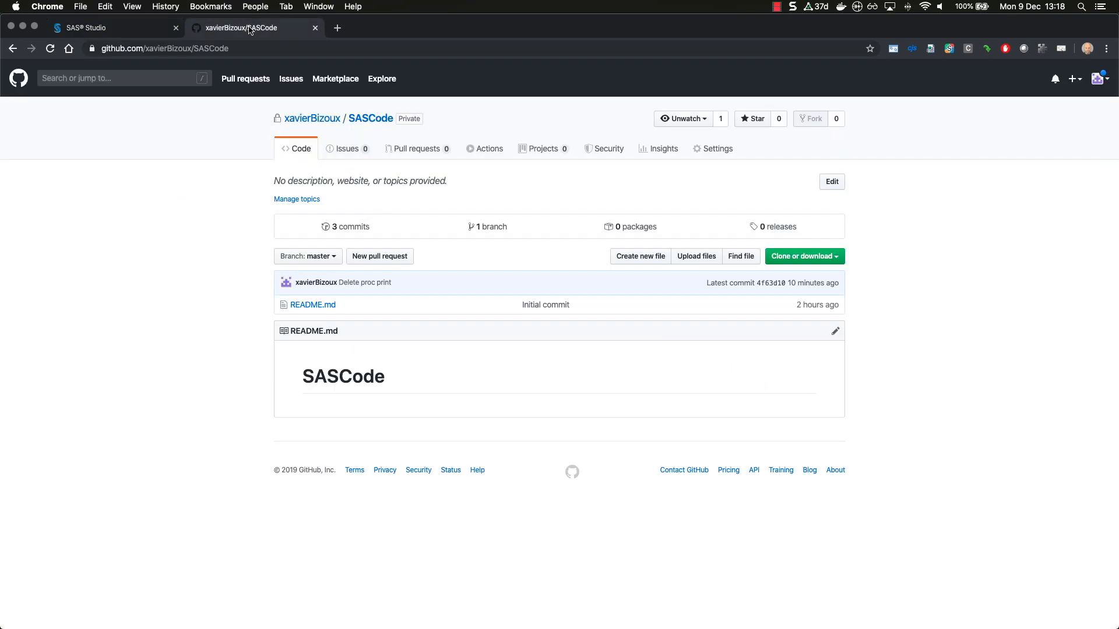
mouse_move(837, 262)
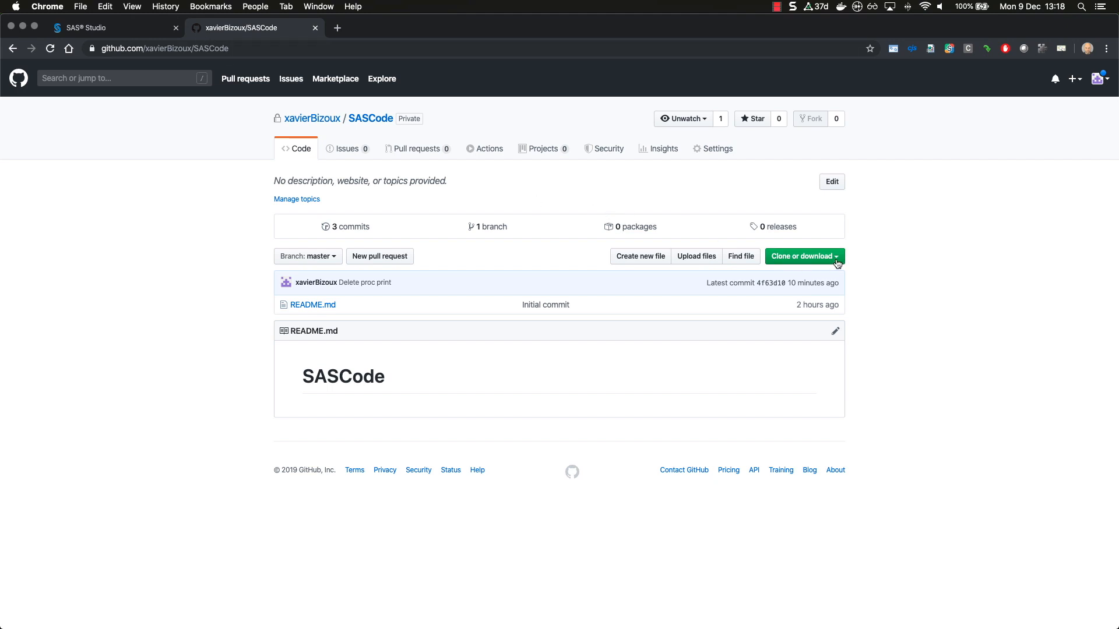
- Reveal the SASCode SSH clone address and carry it back to SAS Studio
click(802, 256)
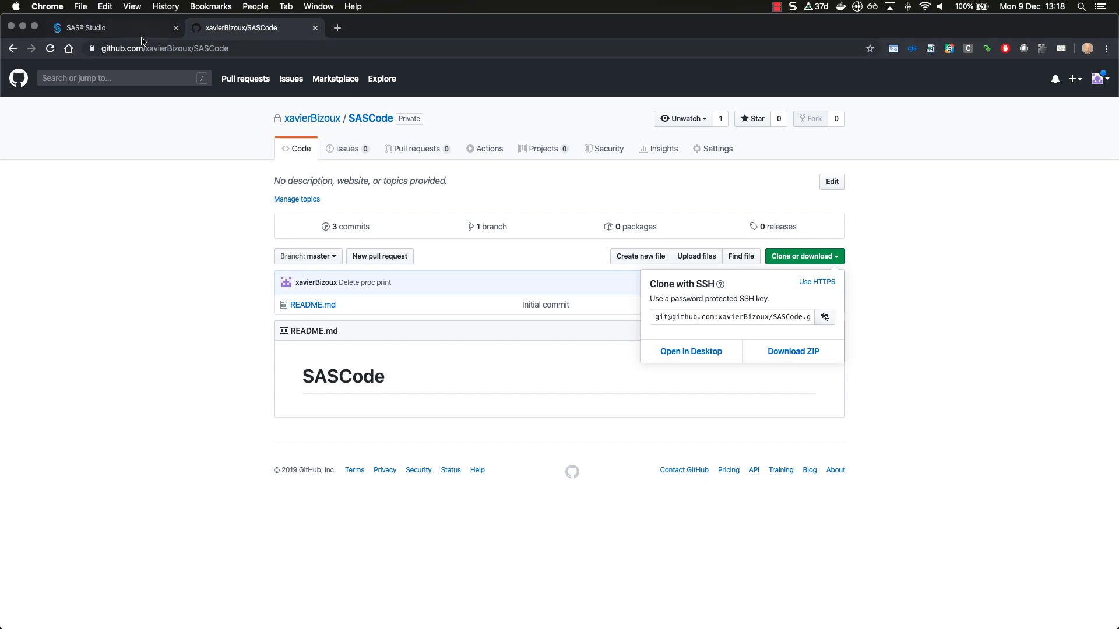
click(85, 27)
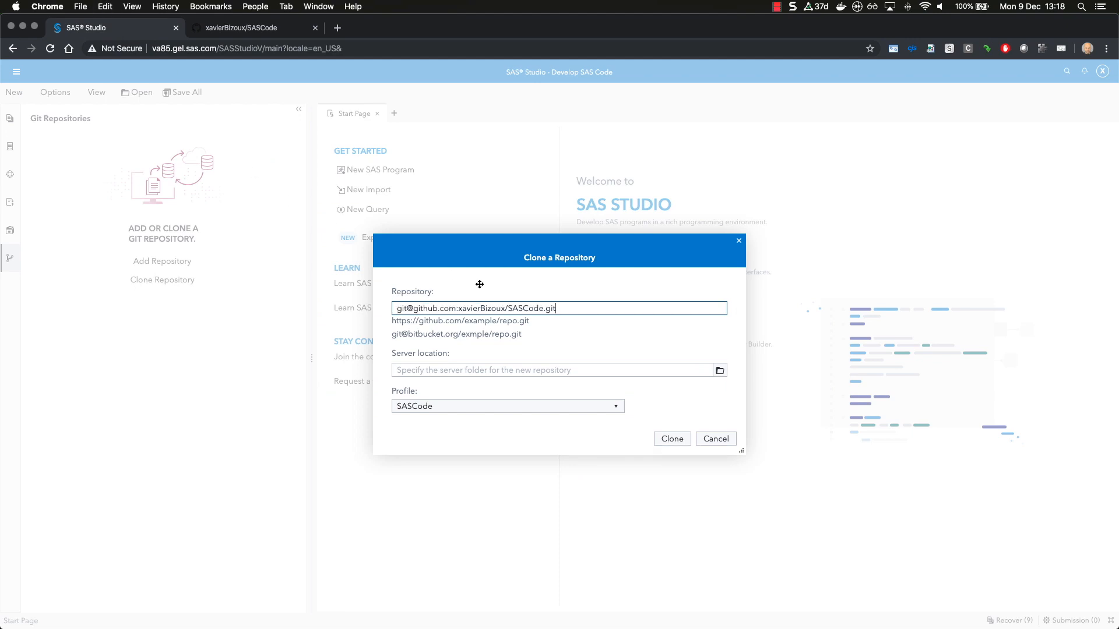
- Set the clone server location to the Home git folder
click(553, 369)
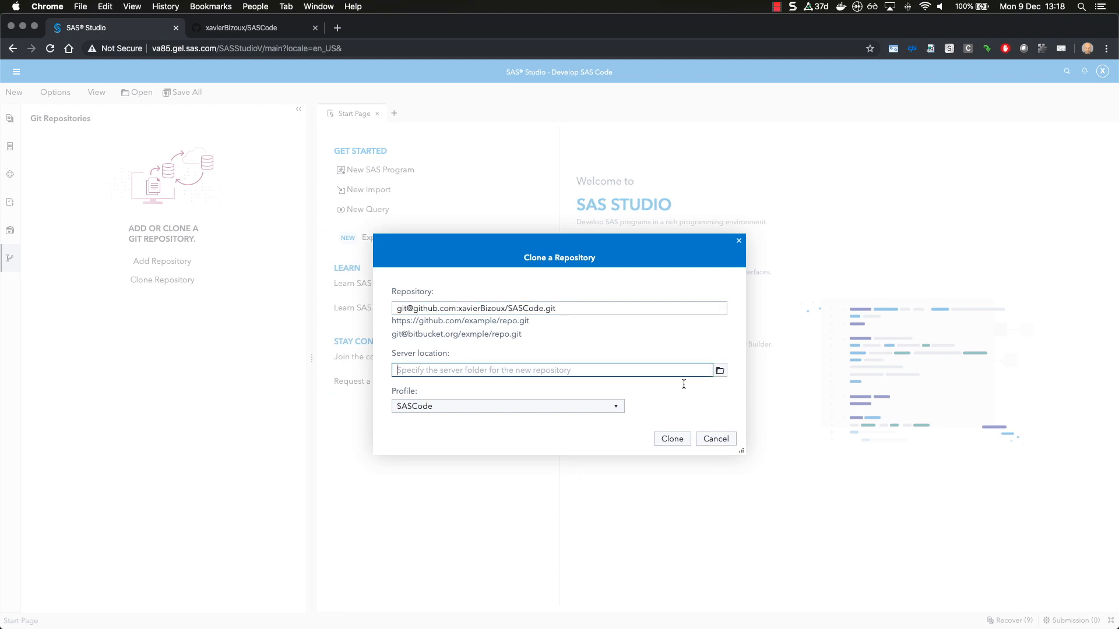
click(720, 370)
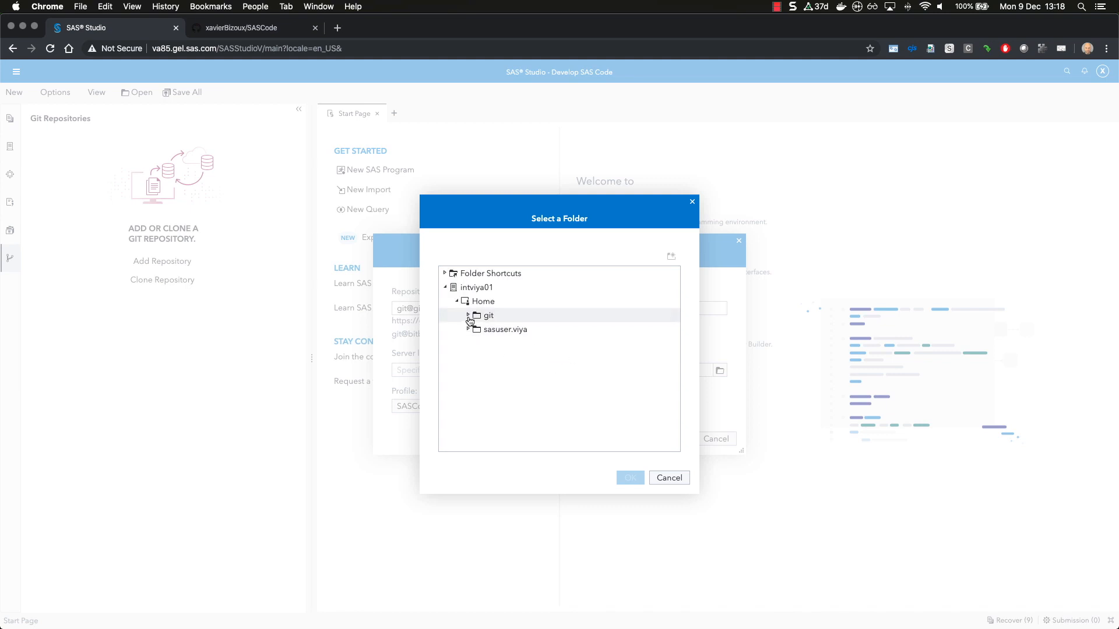
click(489, 315)
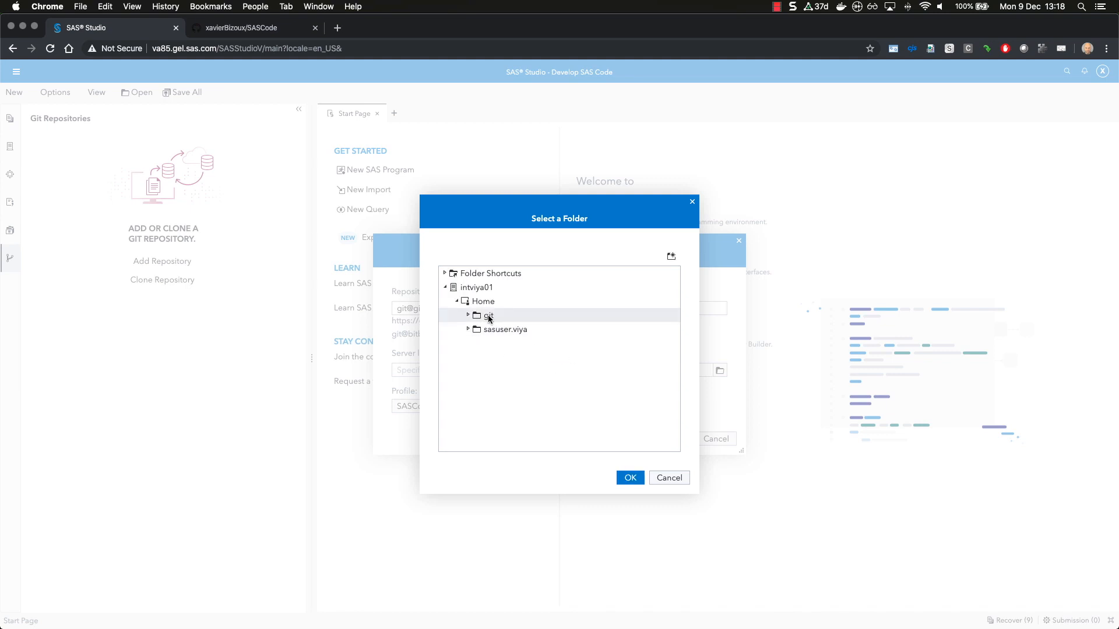
click(629, 478)
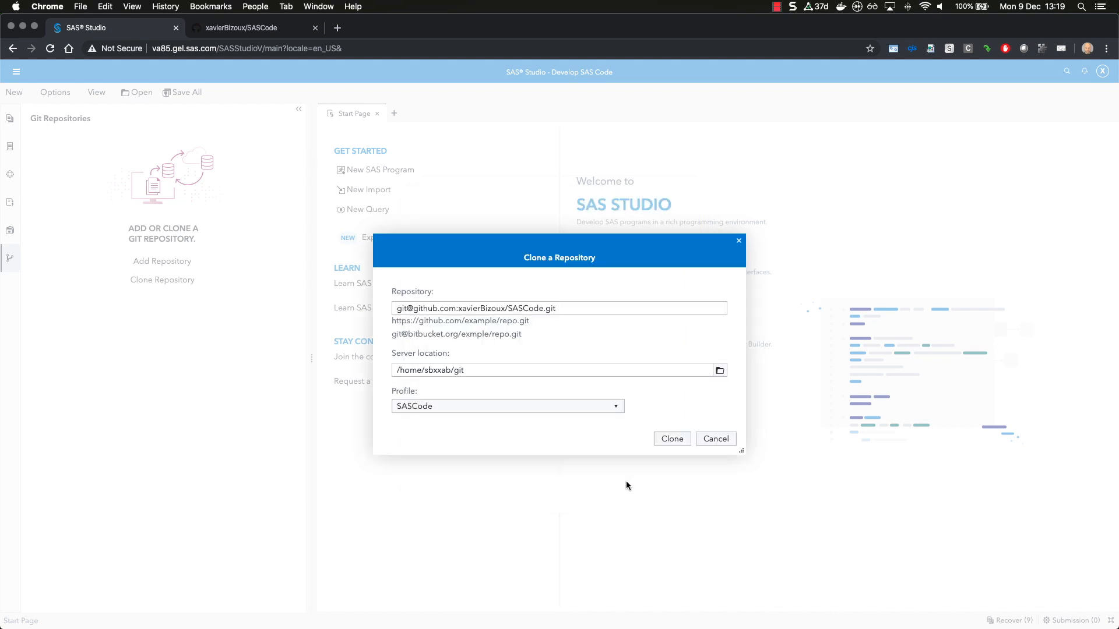
- Create and select a new Git profile named SASCodeRepo
click(507, 406)
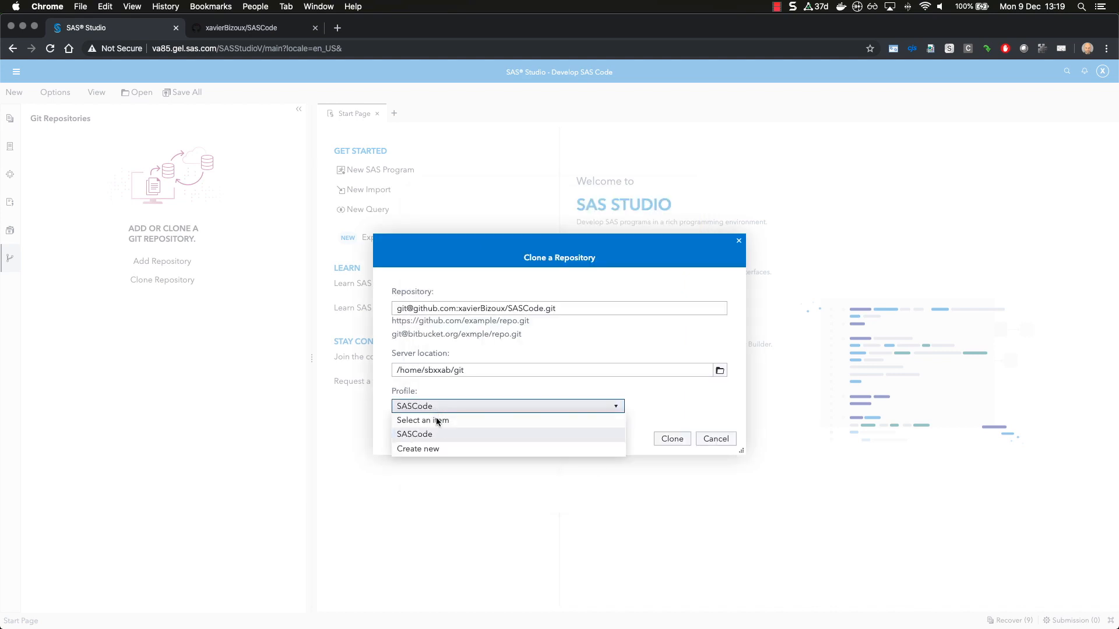
click(418, 449)
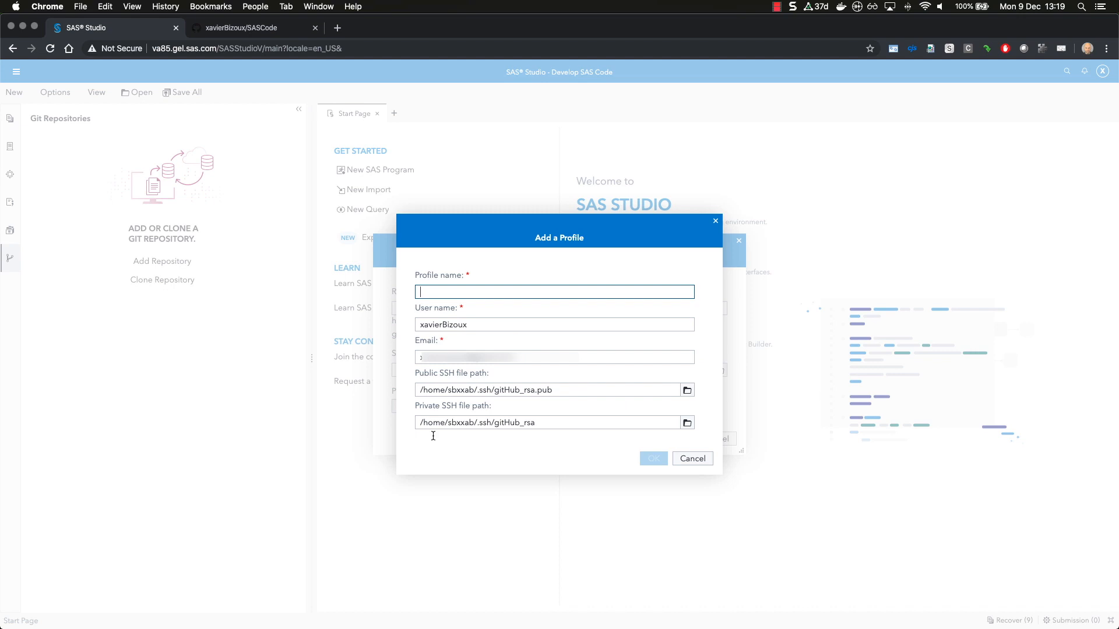
mouse_move(521, 305)
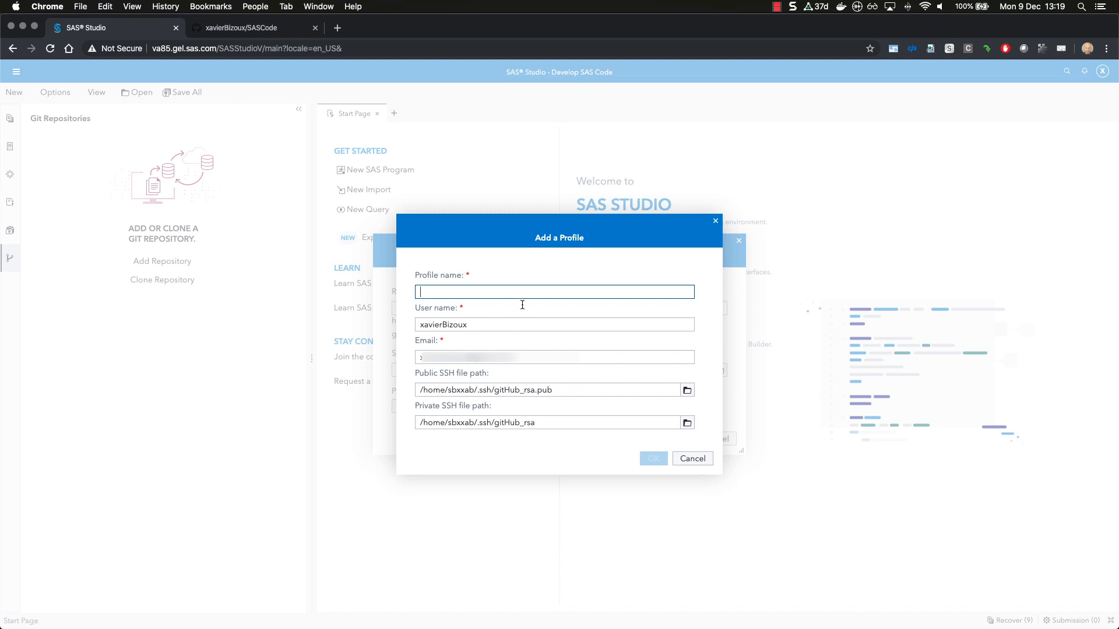
text(SASCod)
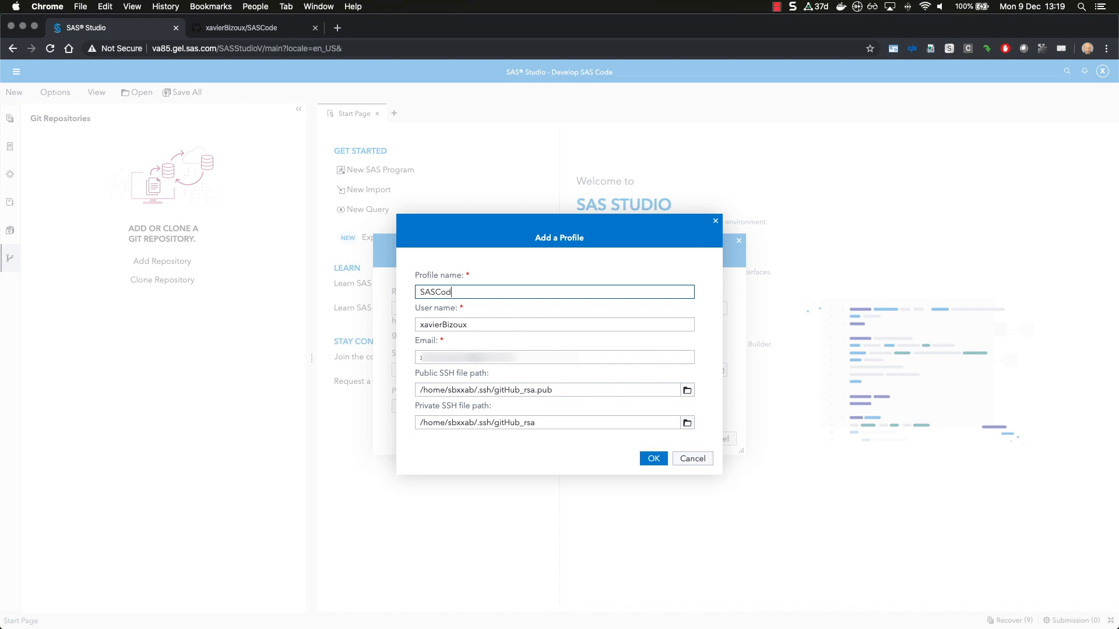
text(eRepo)
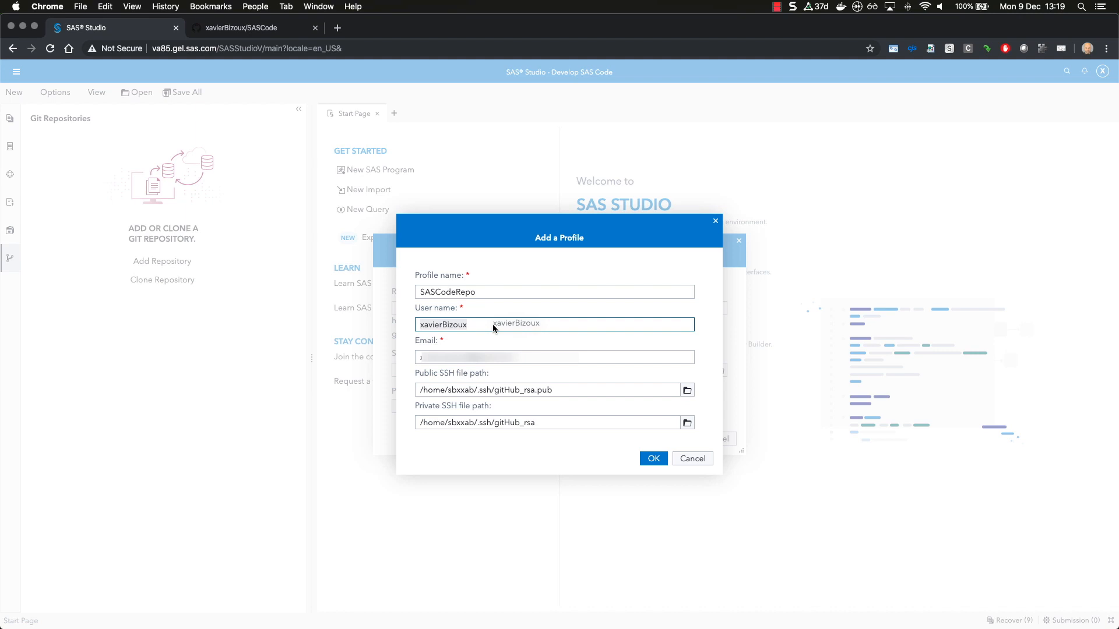
click(554, 357)
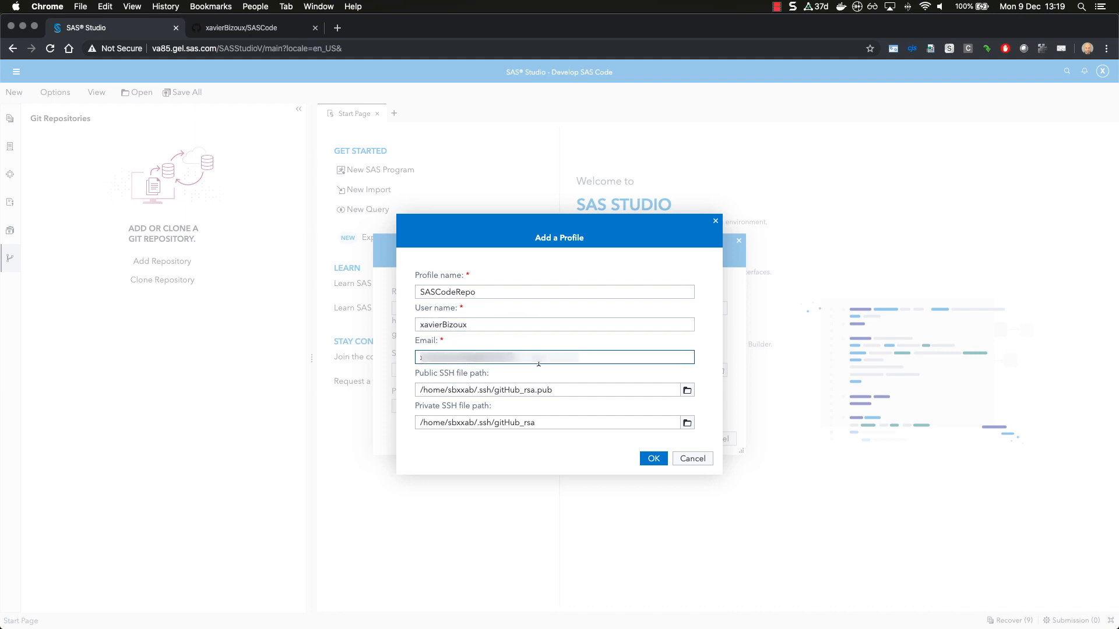
mouse_move(448, 398)
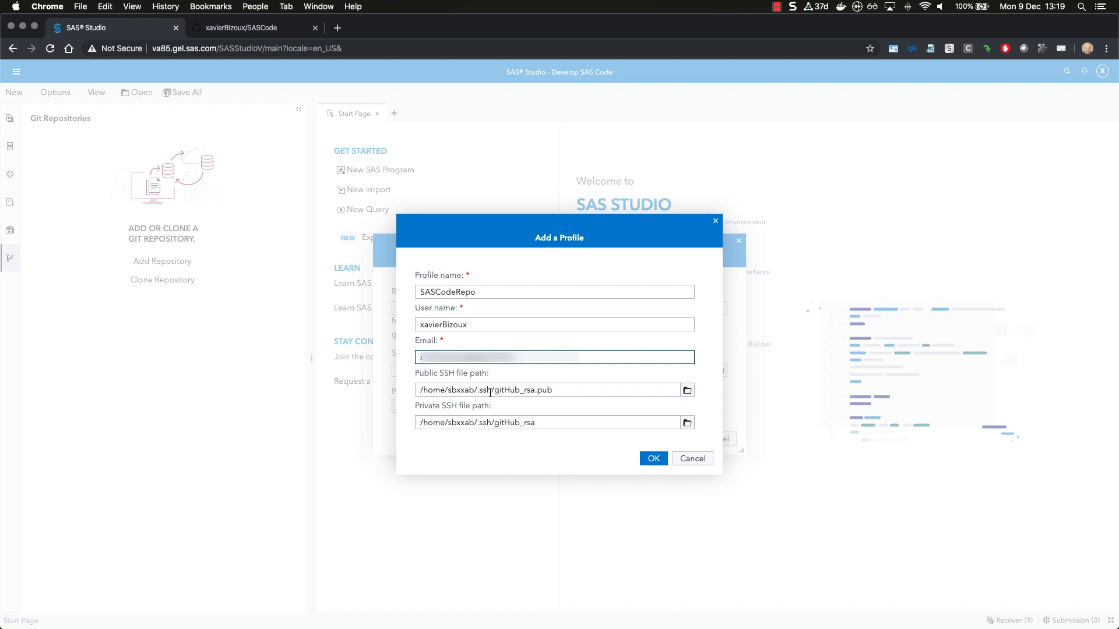
mouse_move(552, 396)
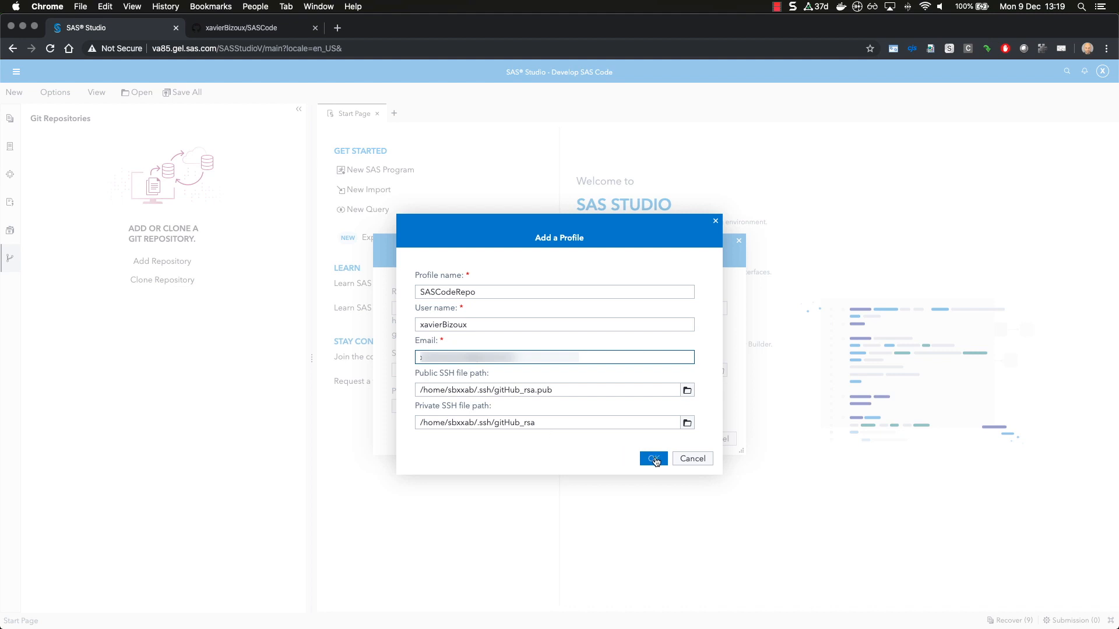
click(652, 458)
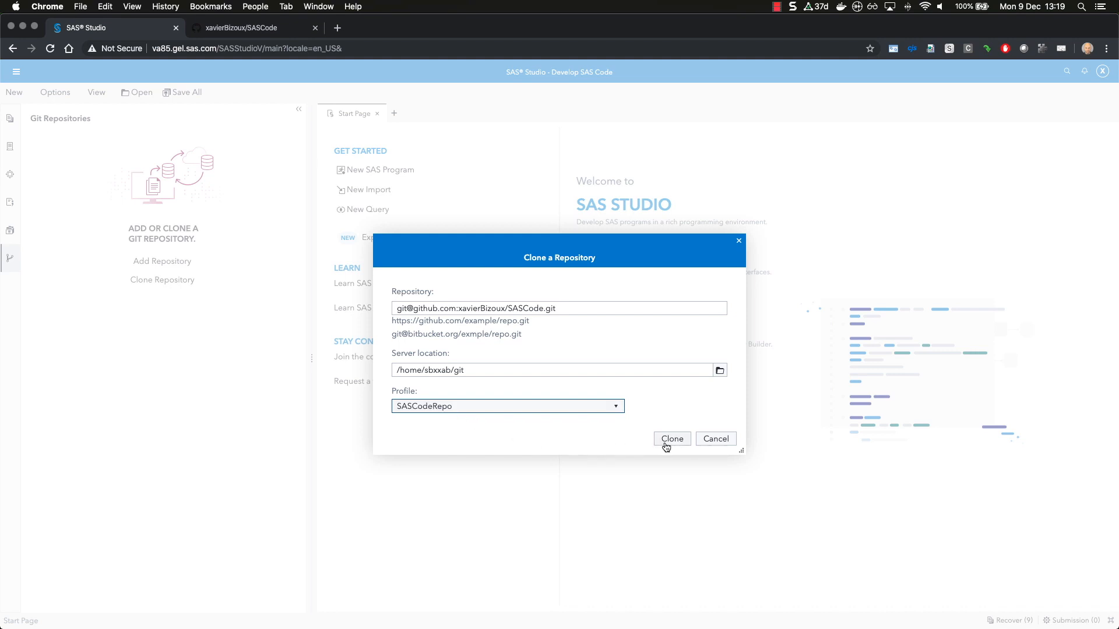
- Clone SASCode into the git folder and draft the comment 'Create the proc print file'
click(670, 439)
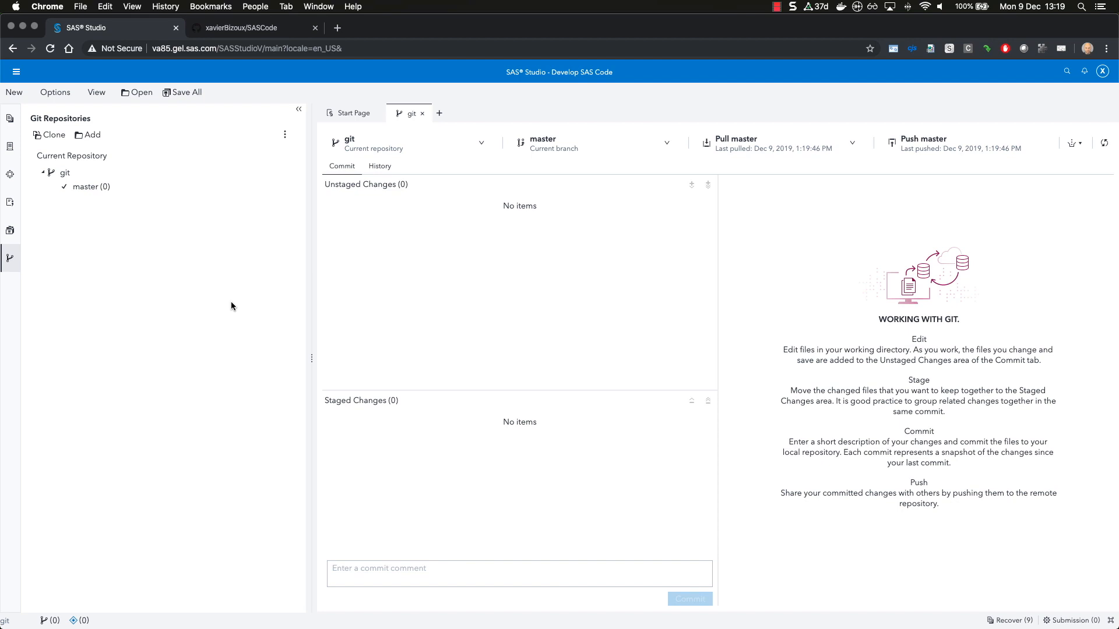
text(Create the proc print file)
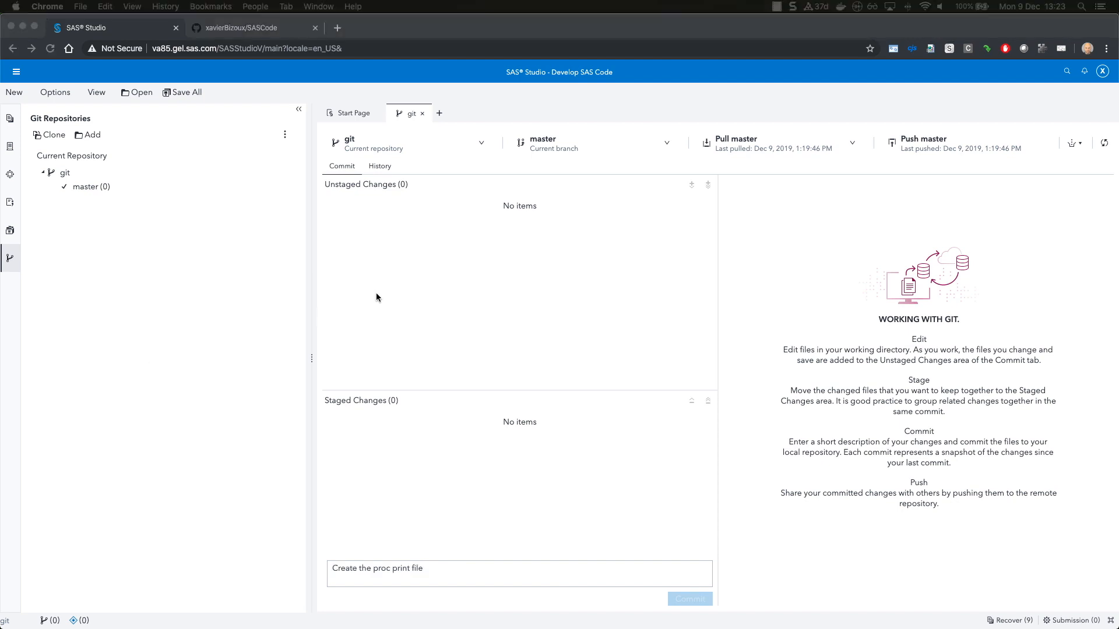
mouse_move(13, 92)
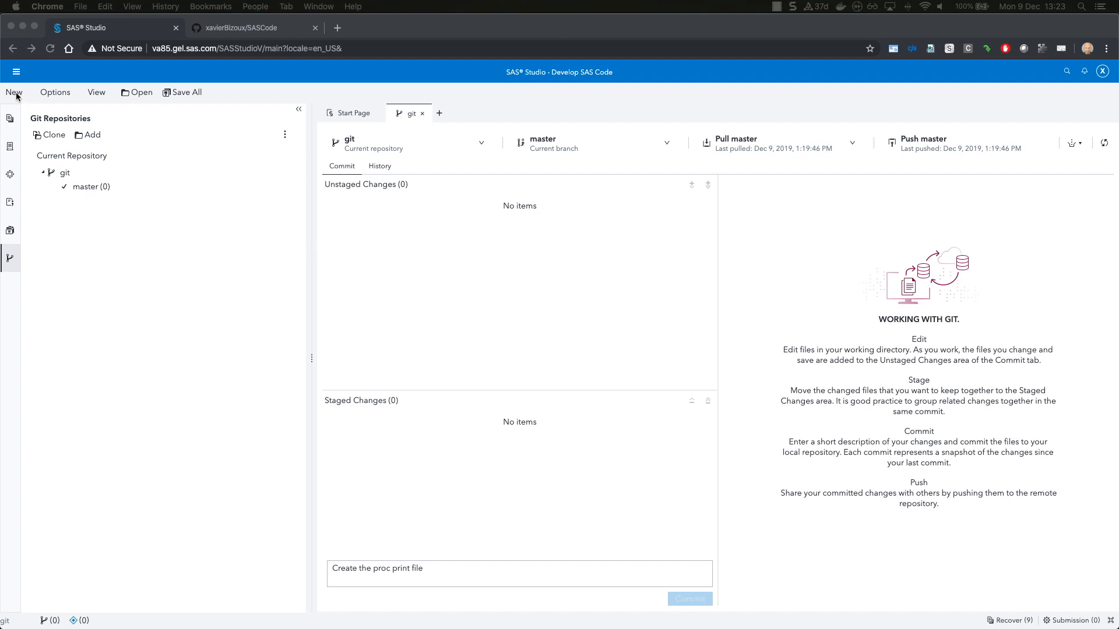
click(14, 92)
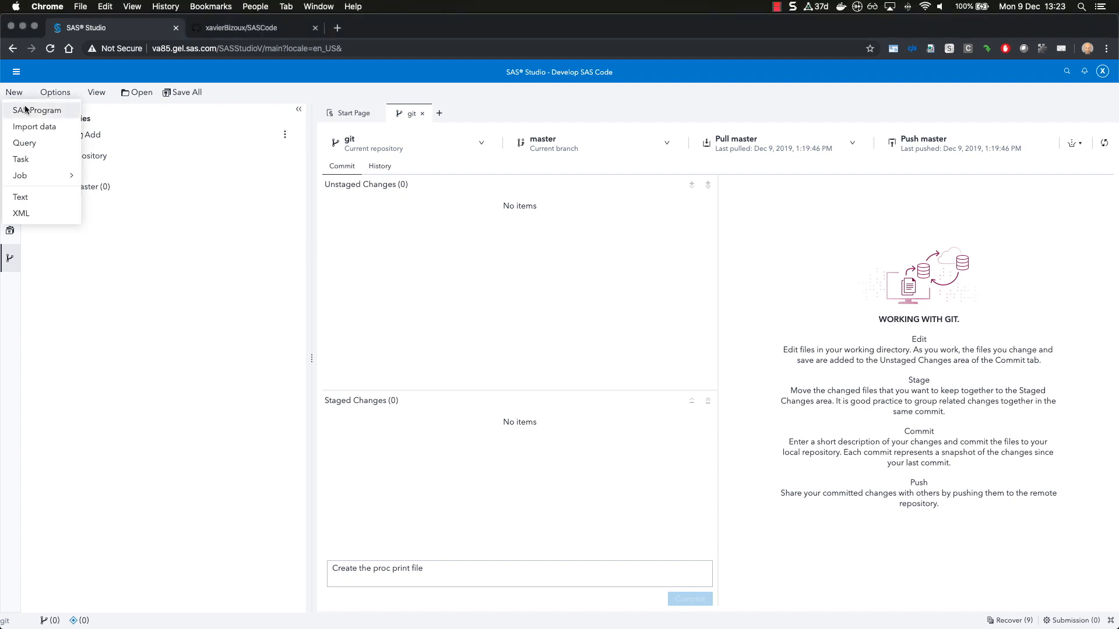
- Write and run a new SAS program: proc print data=sashelp.class;
click(37, 110)
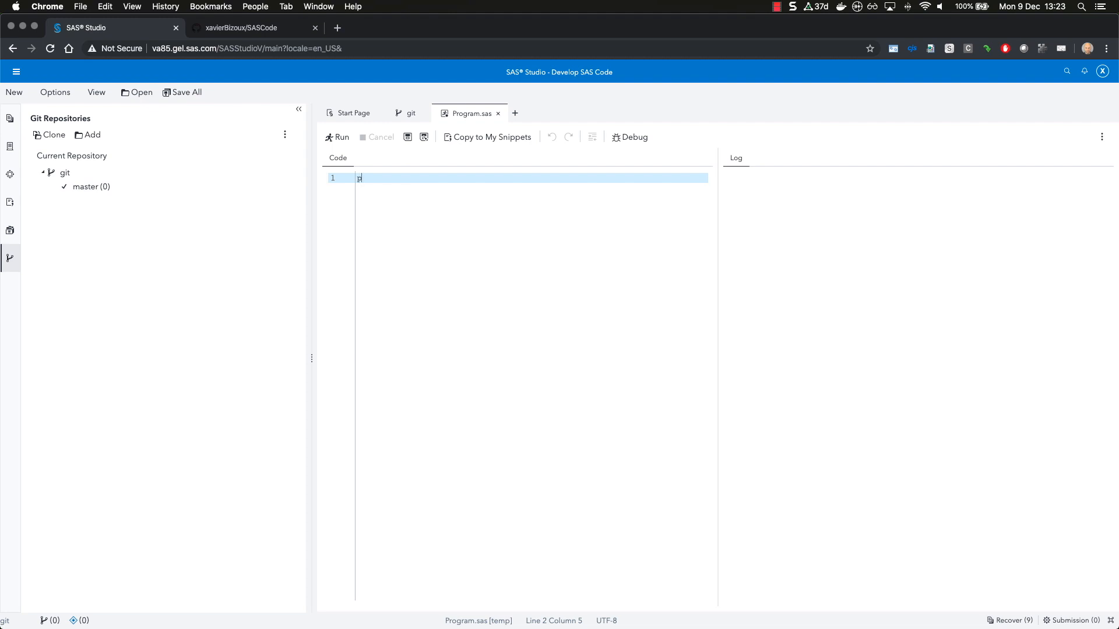
text(proc print d)
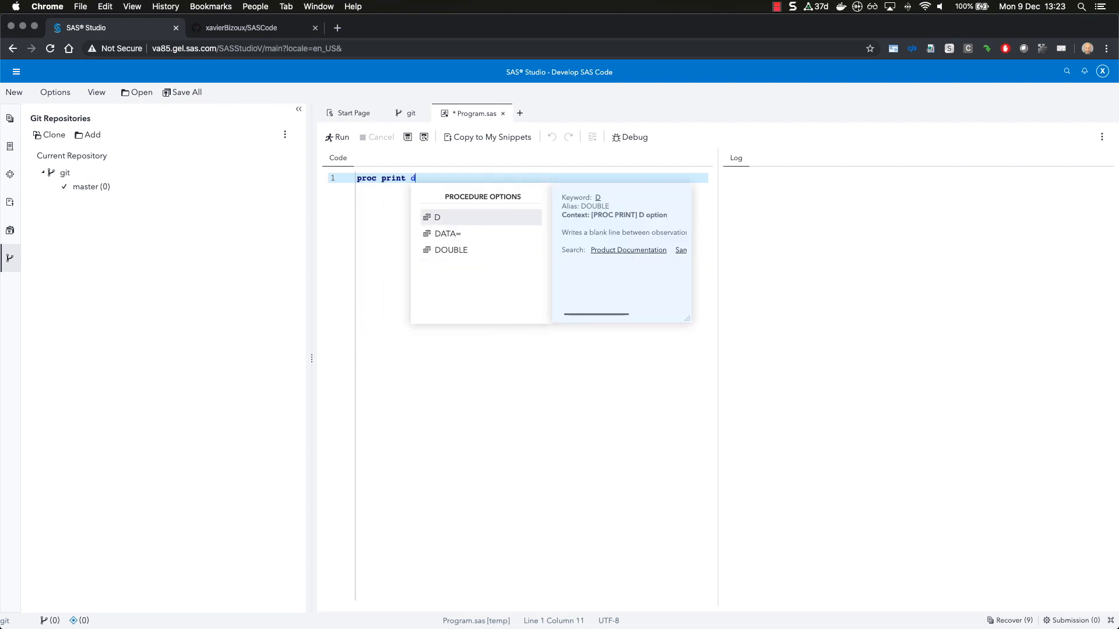
text(ata=sas)
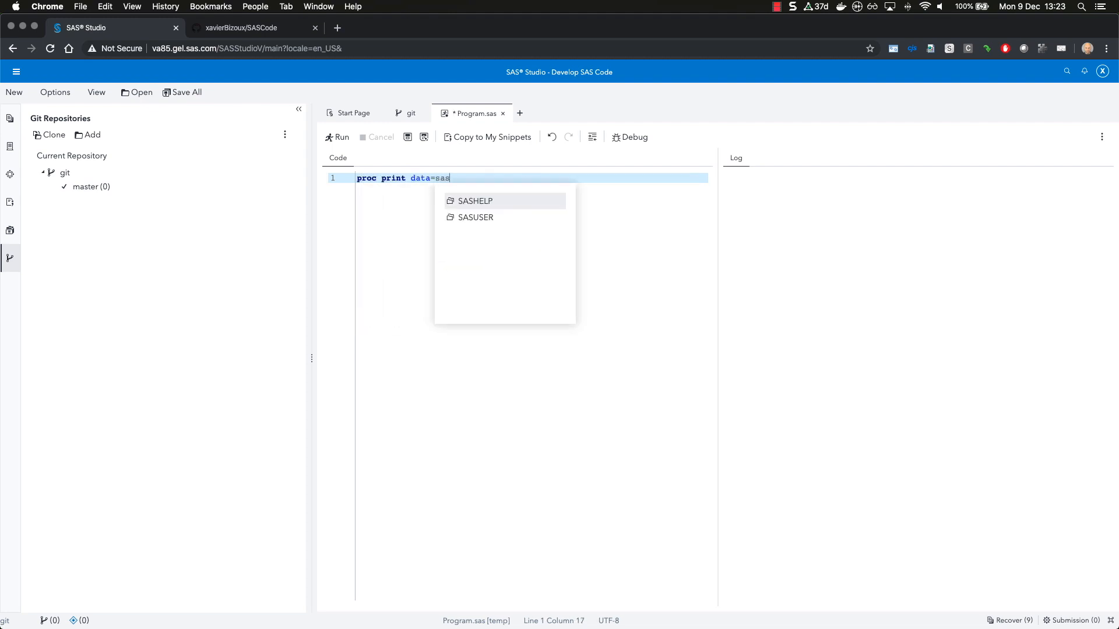
text(hc)
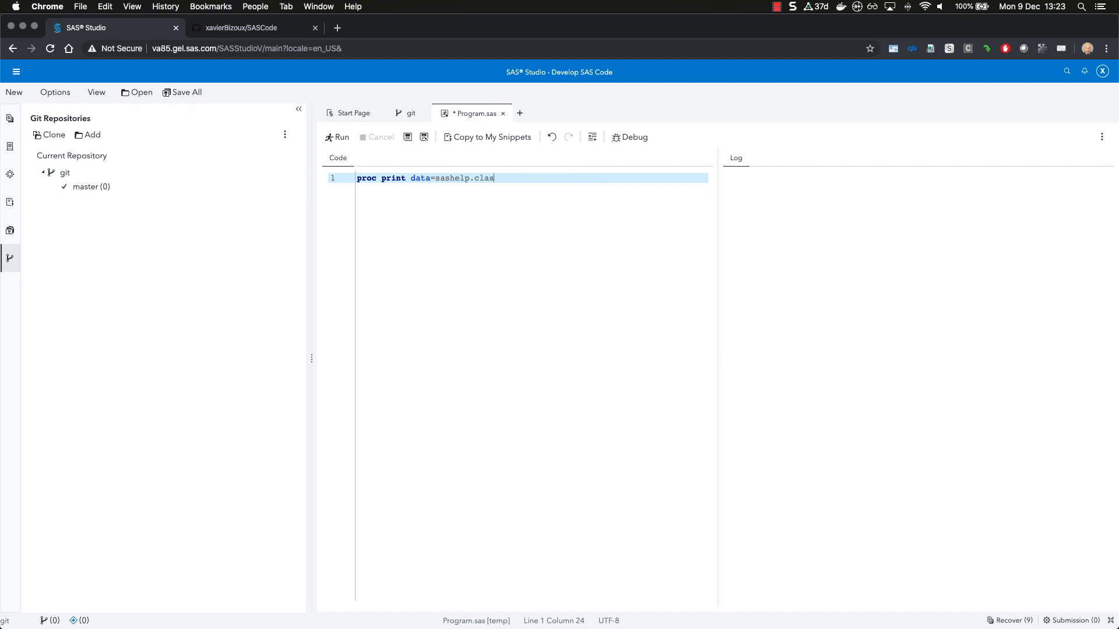
text(;)
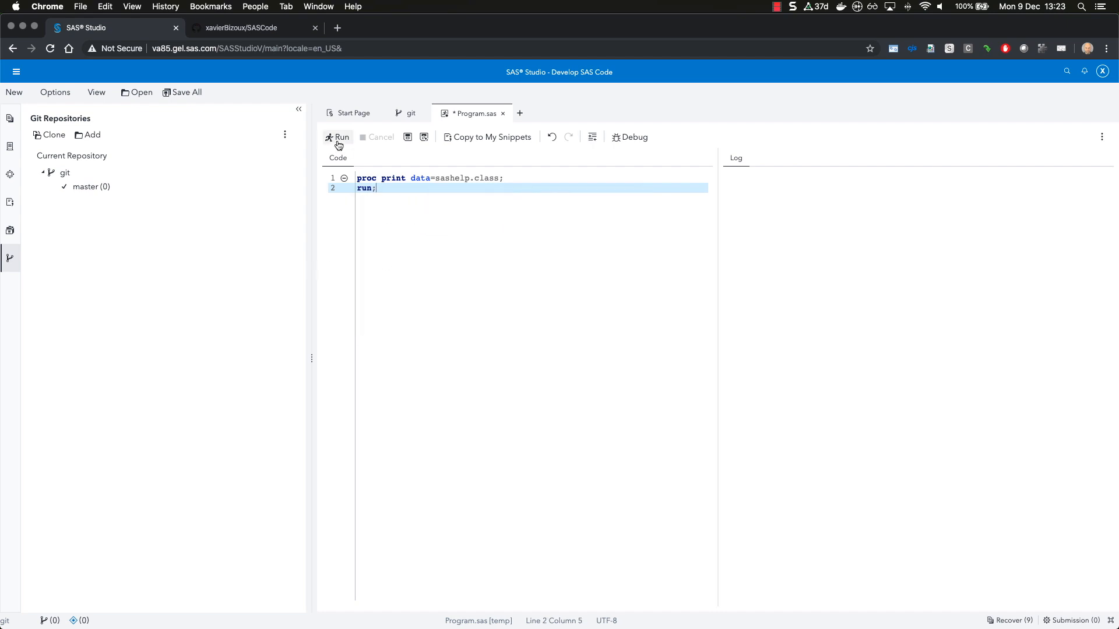
click(338, 137)
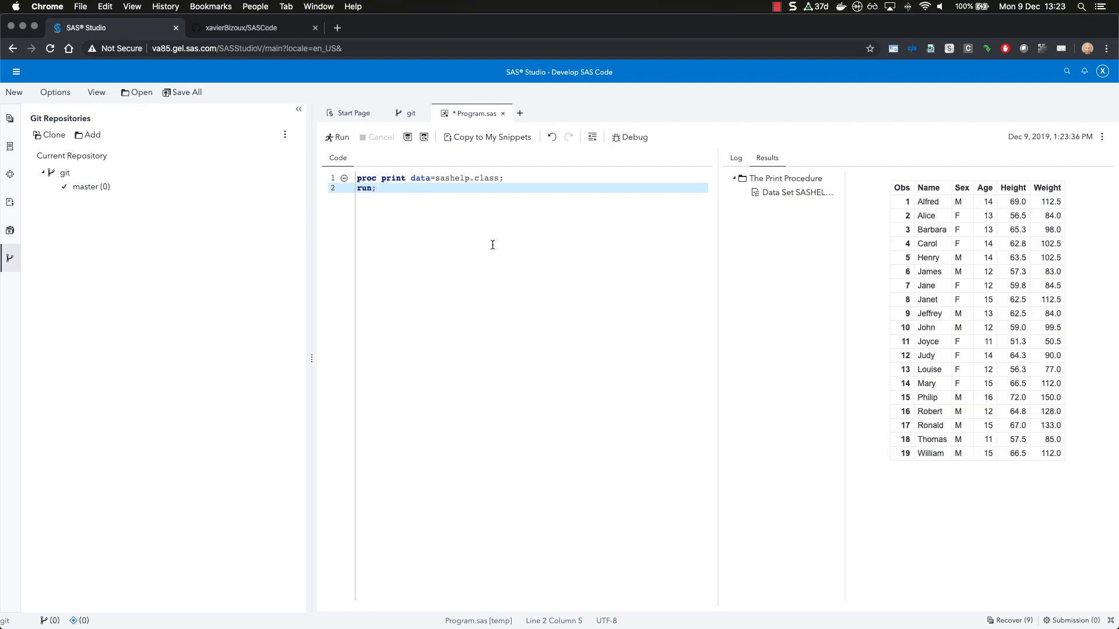
- Save the program as 'proc print.sas' in the git folder
click(182, 92)
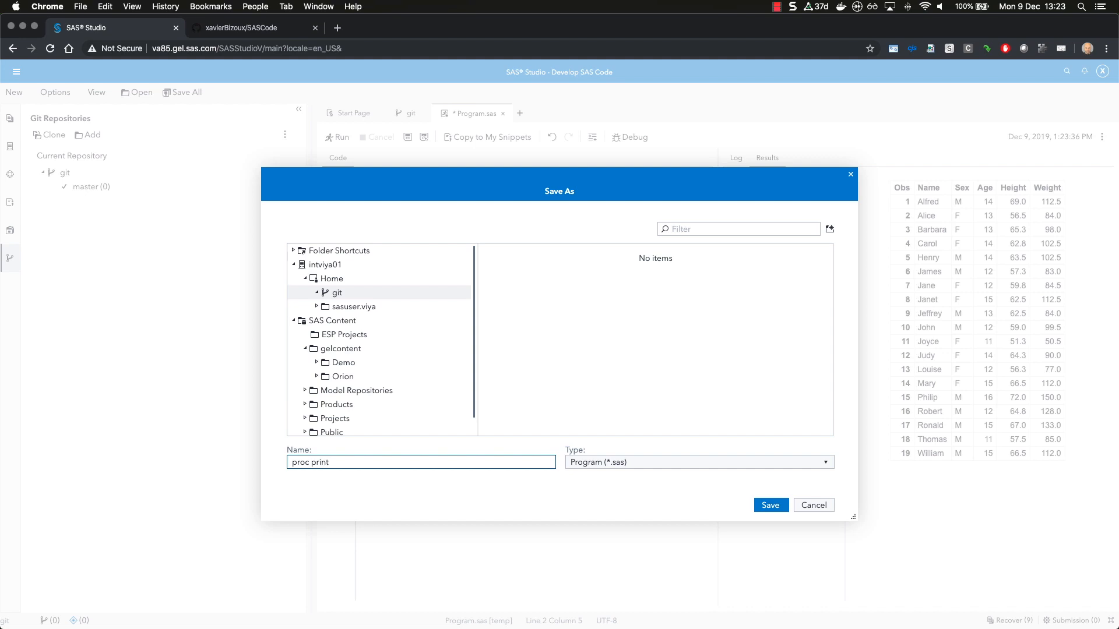
click(770, 505)
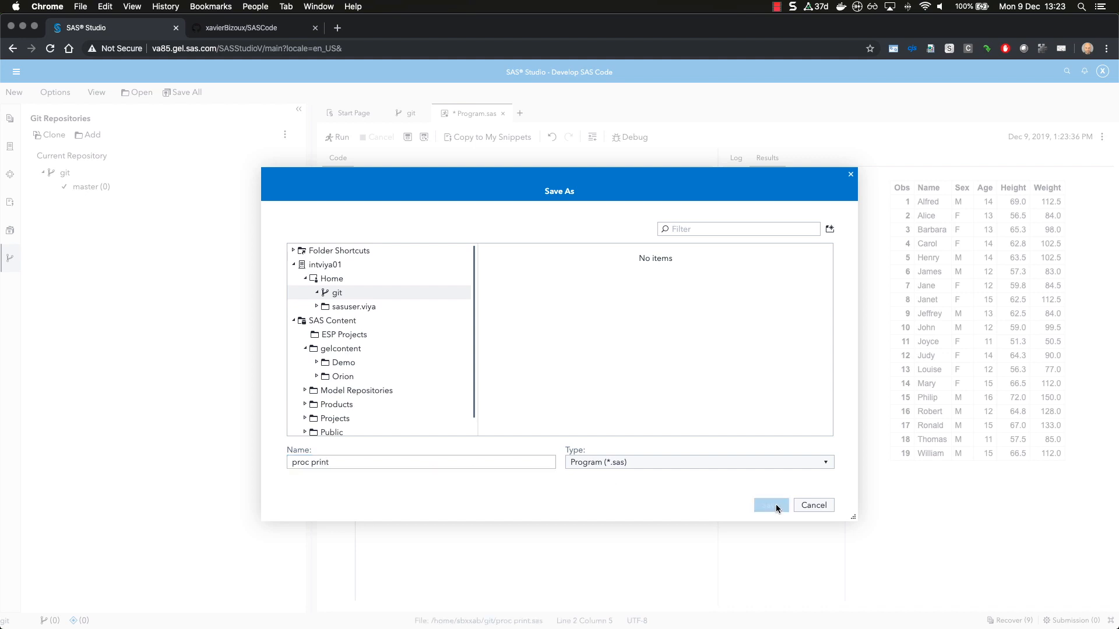
click(770, 505)
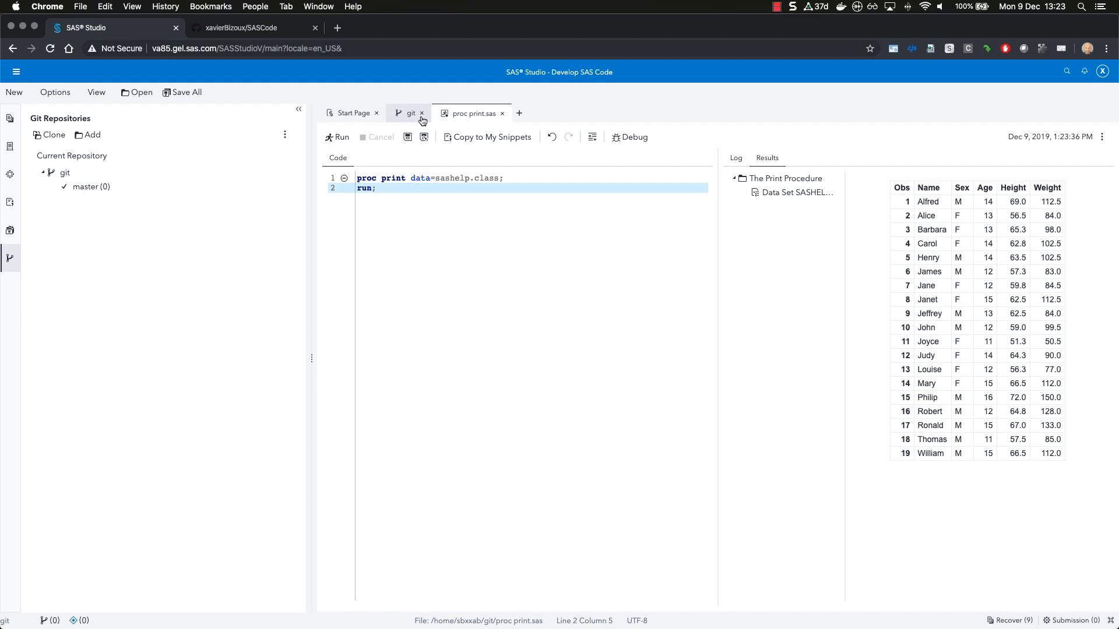
click(407, 113)
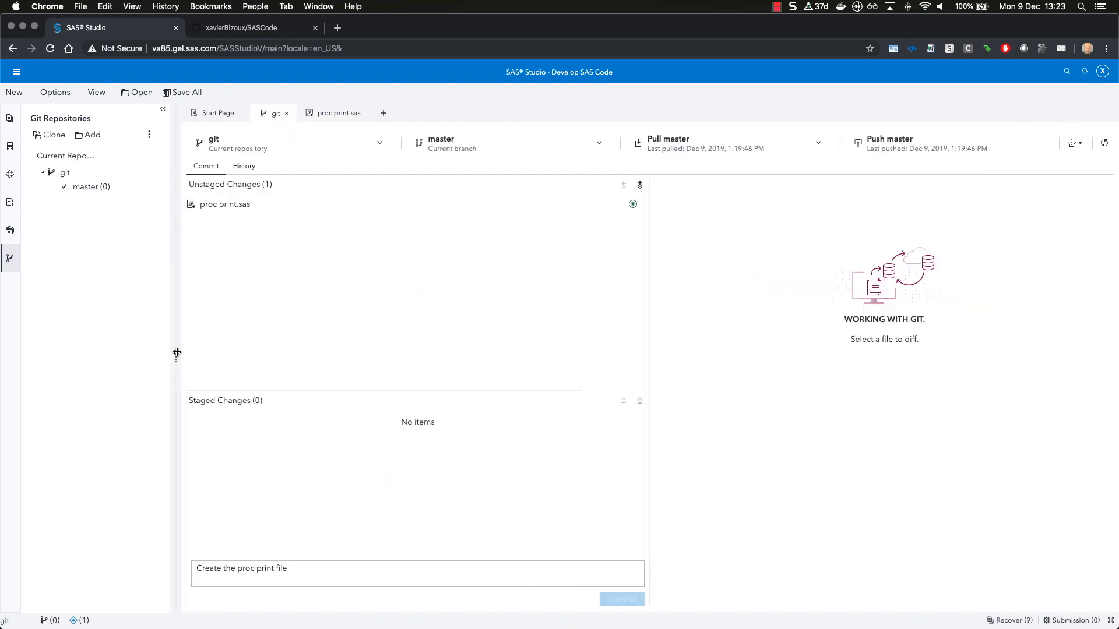
- Review proc print.sas changes, stage them, and commit with 'Create the proc print file'
click(225, 204)
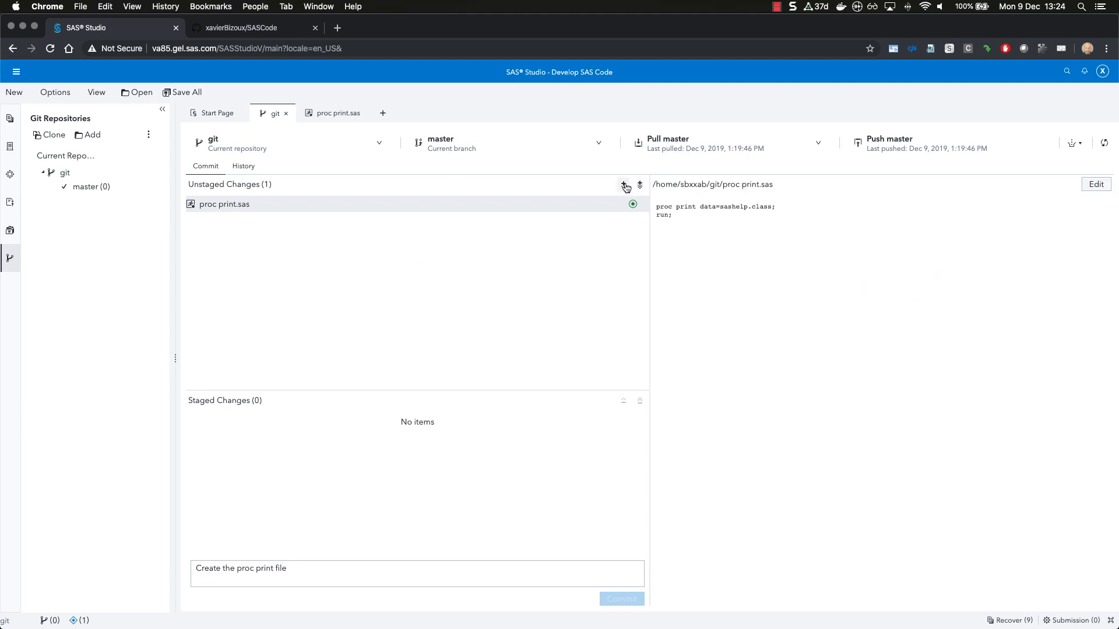
click(624, 185)
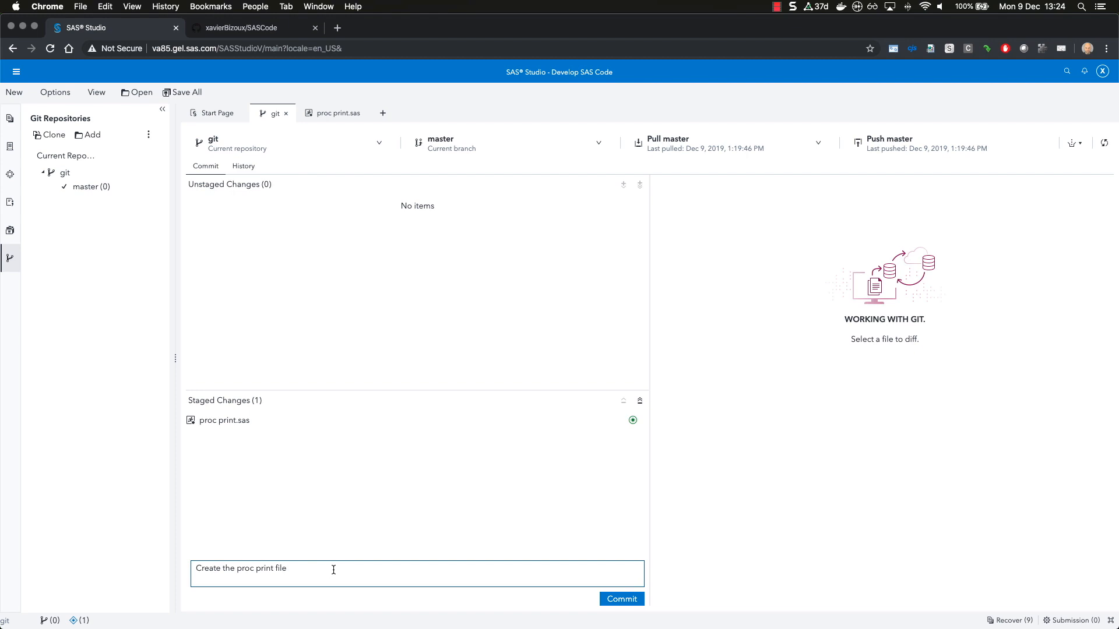
mouse_move(552, 514)
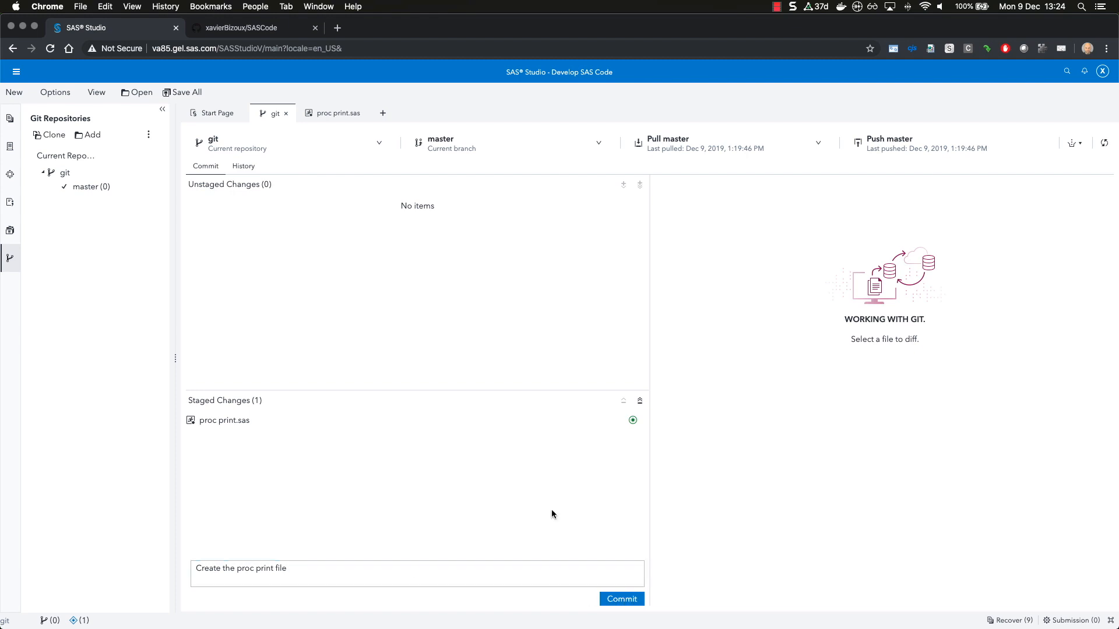
click(620, 598)
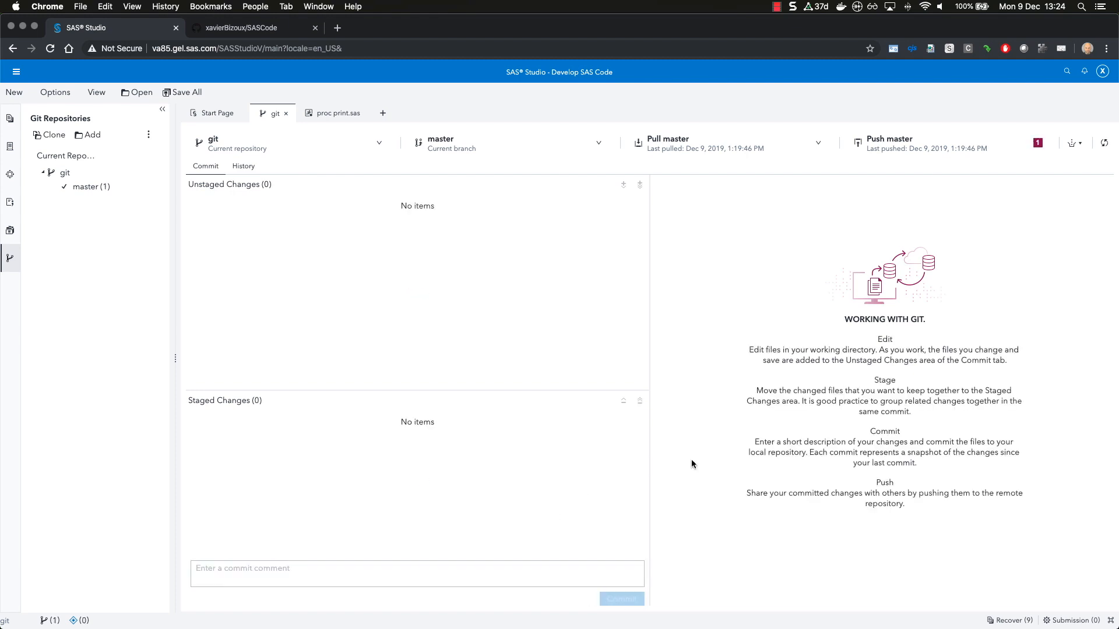
mouse_move(691, 287)
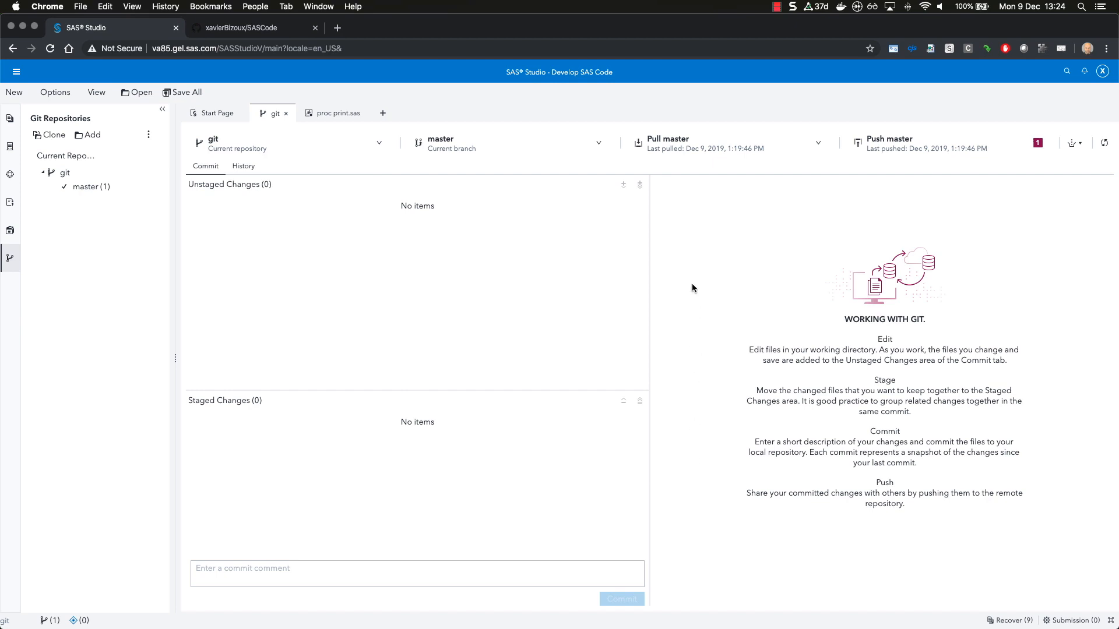
mouse_move(298, 290)
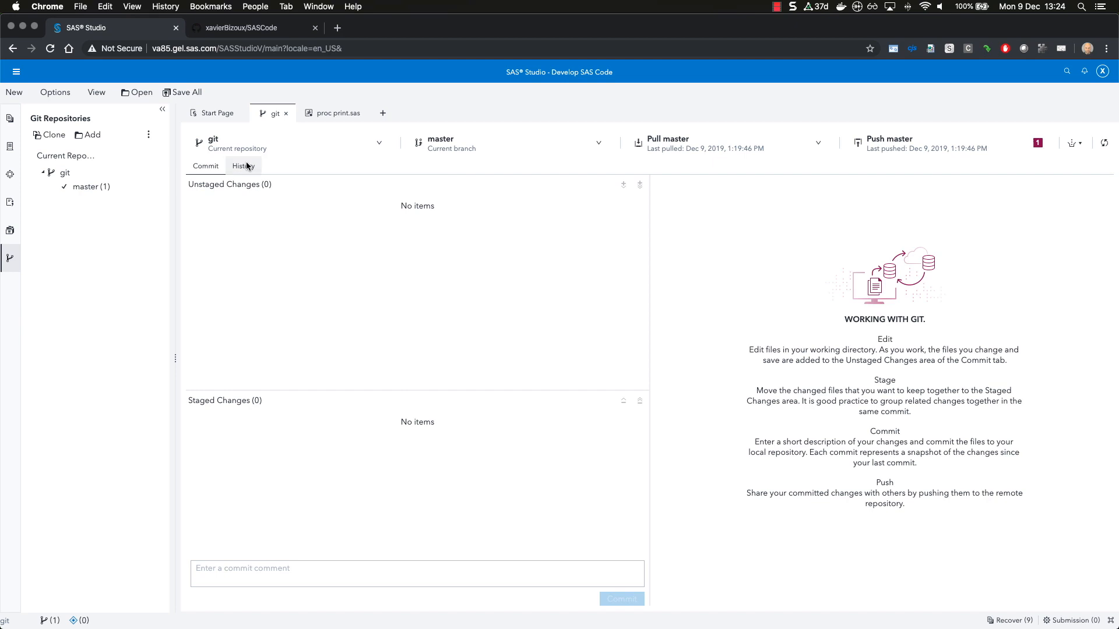
click(242, 166)
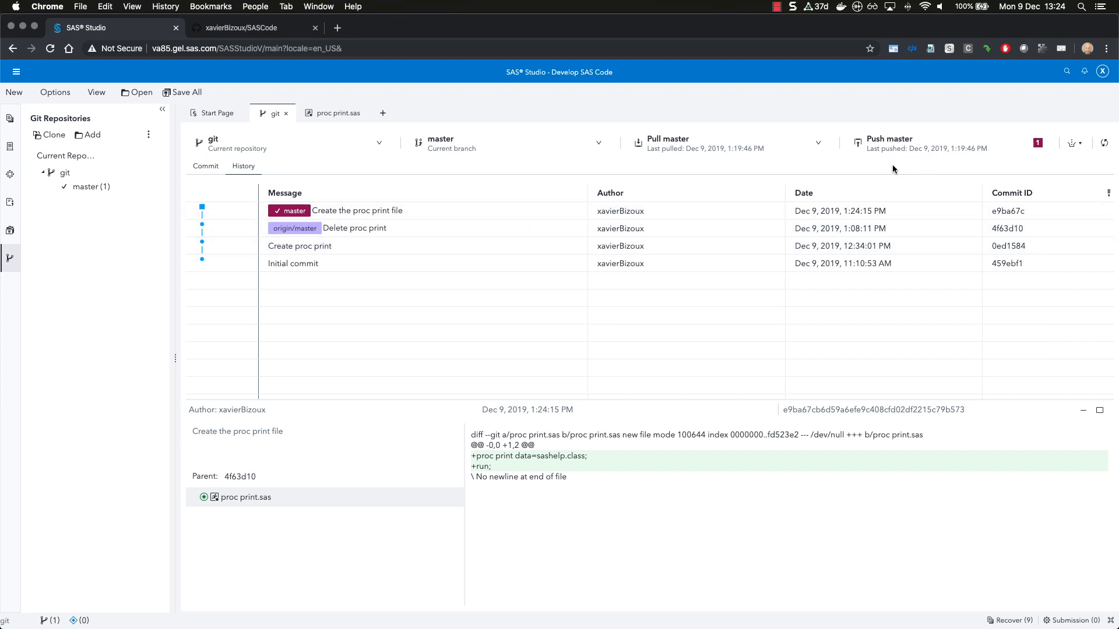
mouse_move(895, 148)
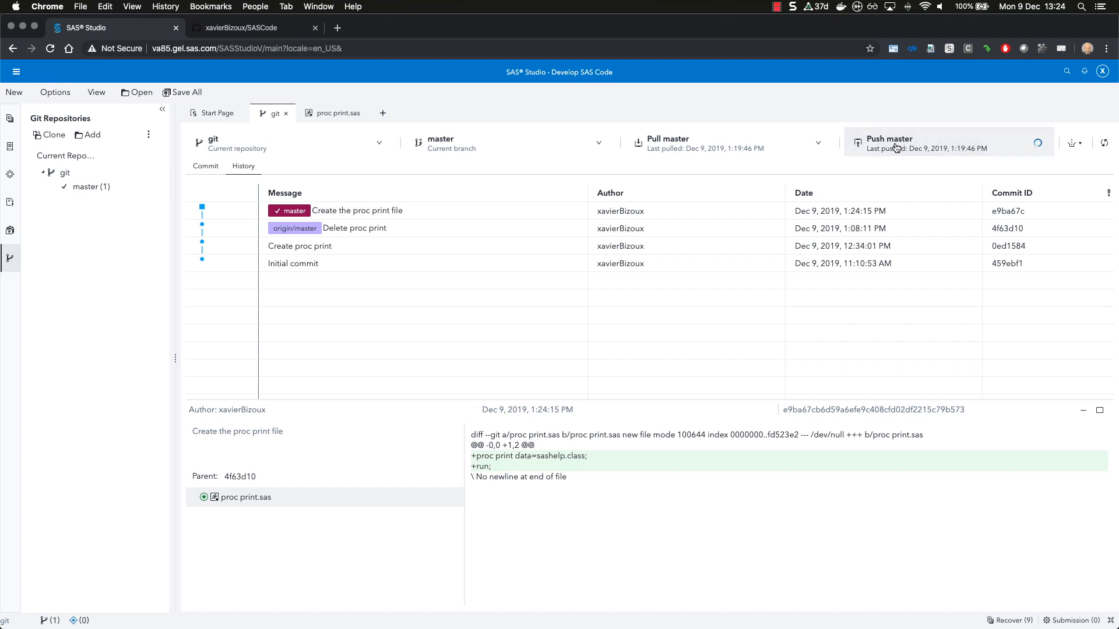
mouse_move(908, 168)
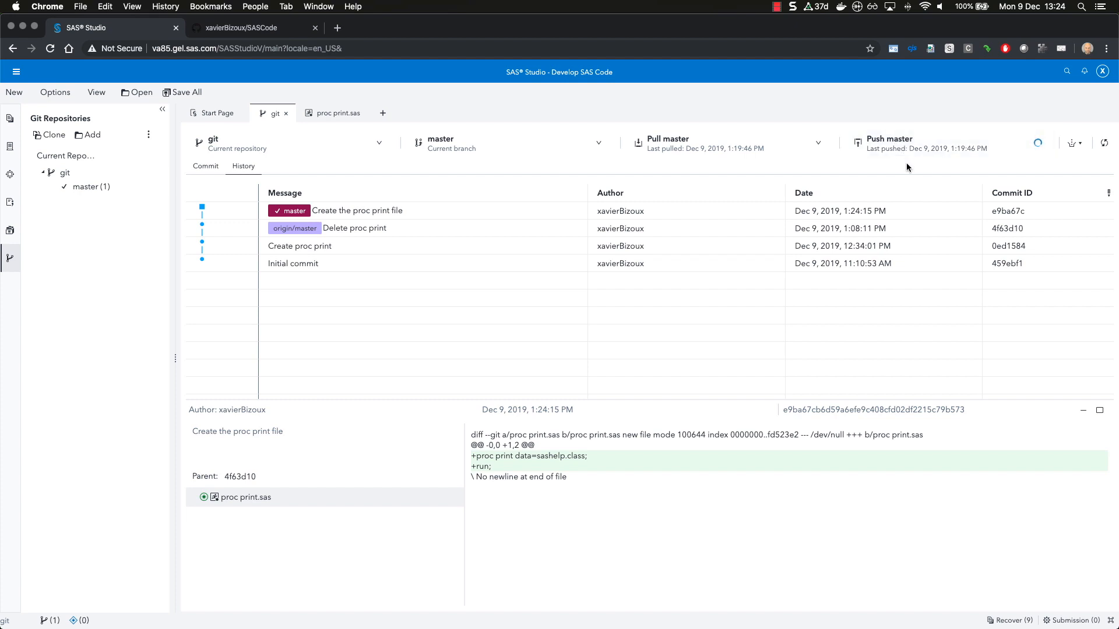
- Push the proc print commit to origin master and return to GitHub's SASCode page
click(888, 138)
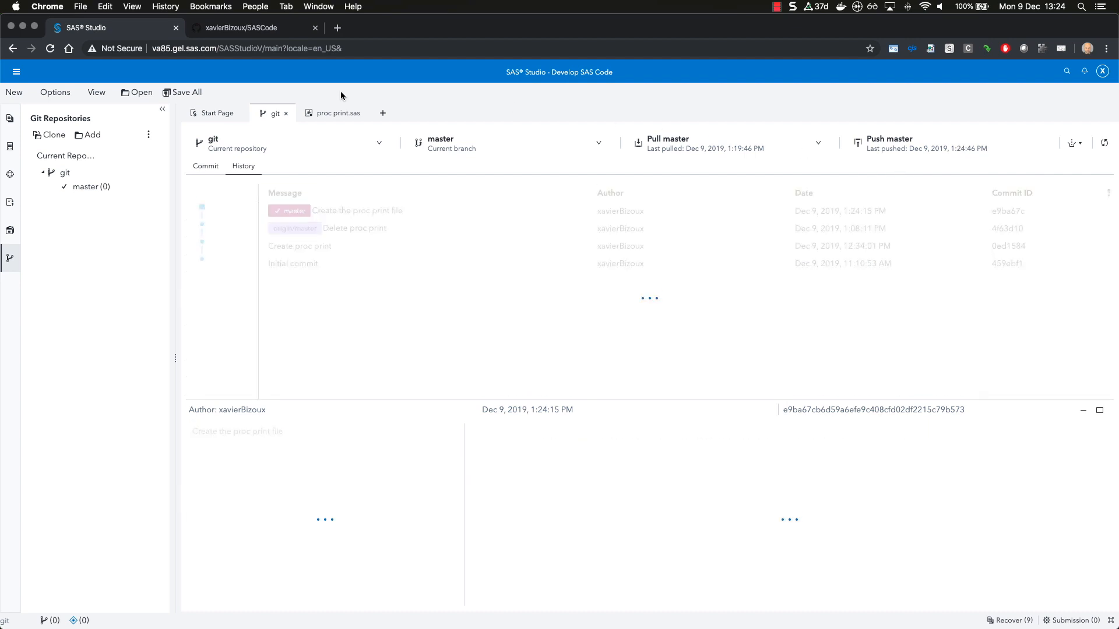
click(242, 27)
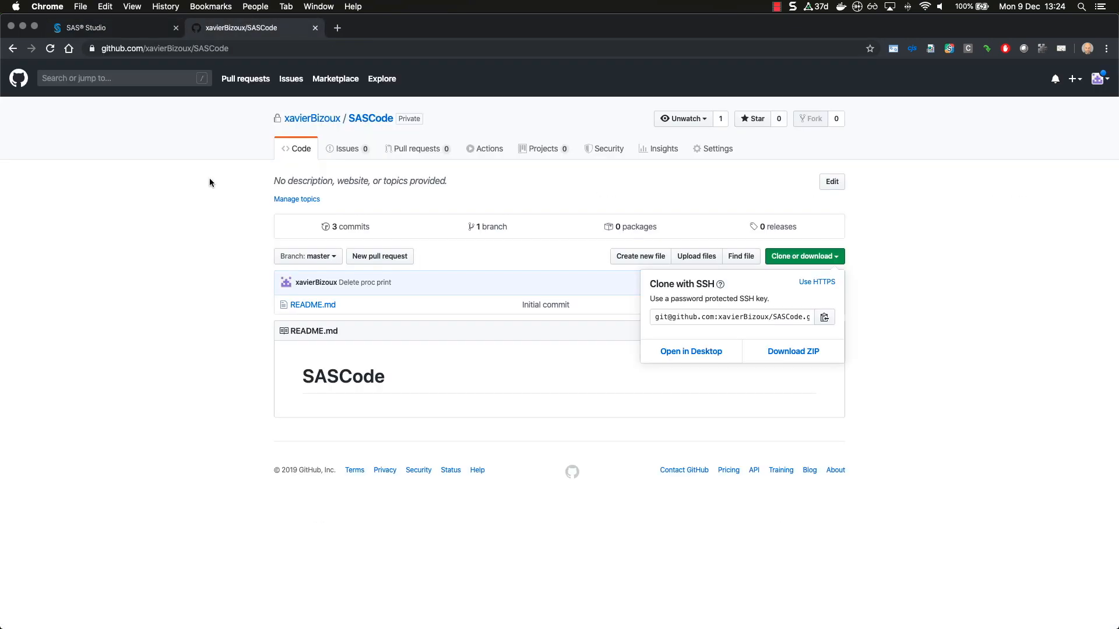
- Reload the SASCode Code listing on GitHub to look for proc print.sas
click(299, 149)
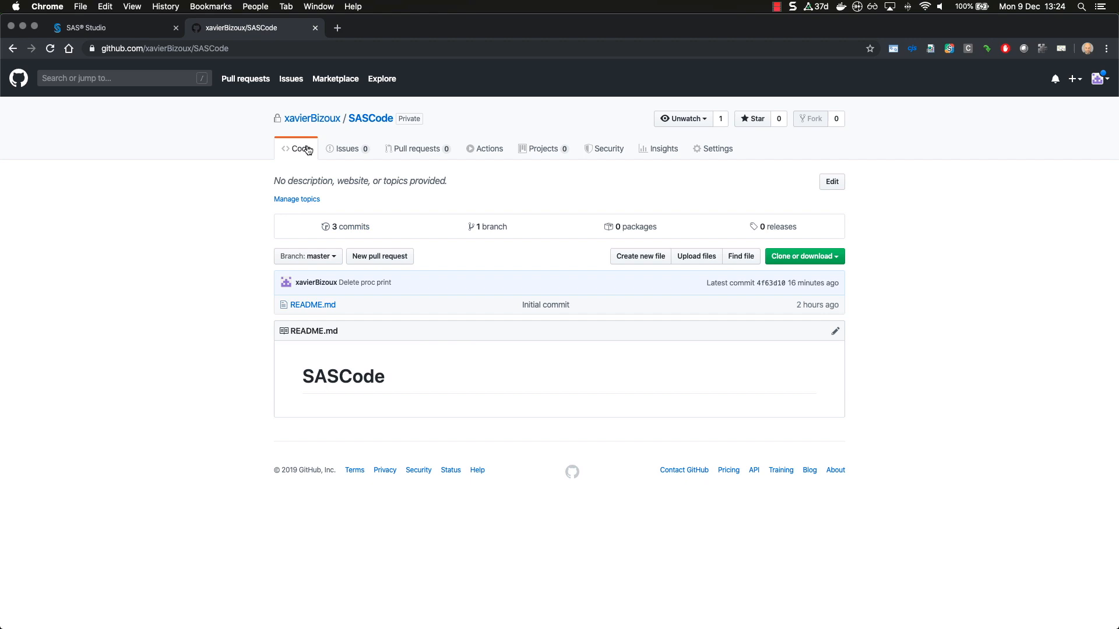
mouse_move(591, 283)
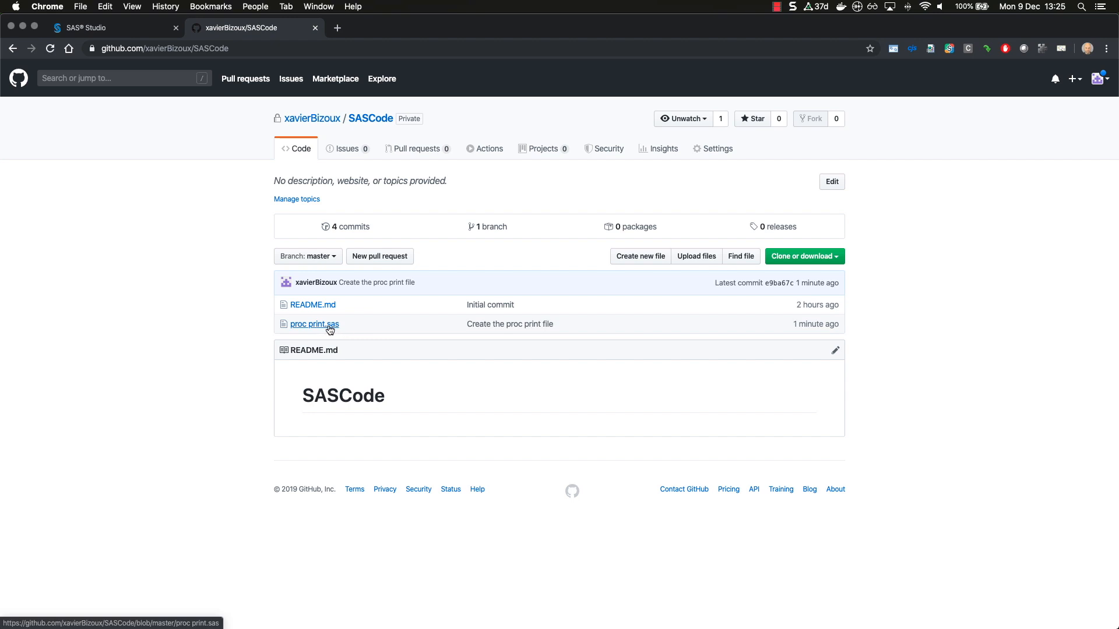
mouse_move(314, 324)
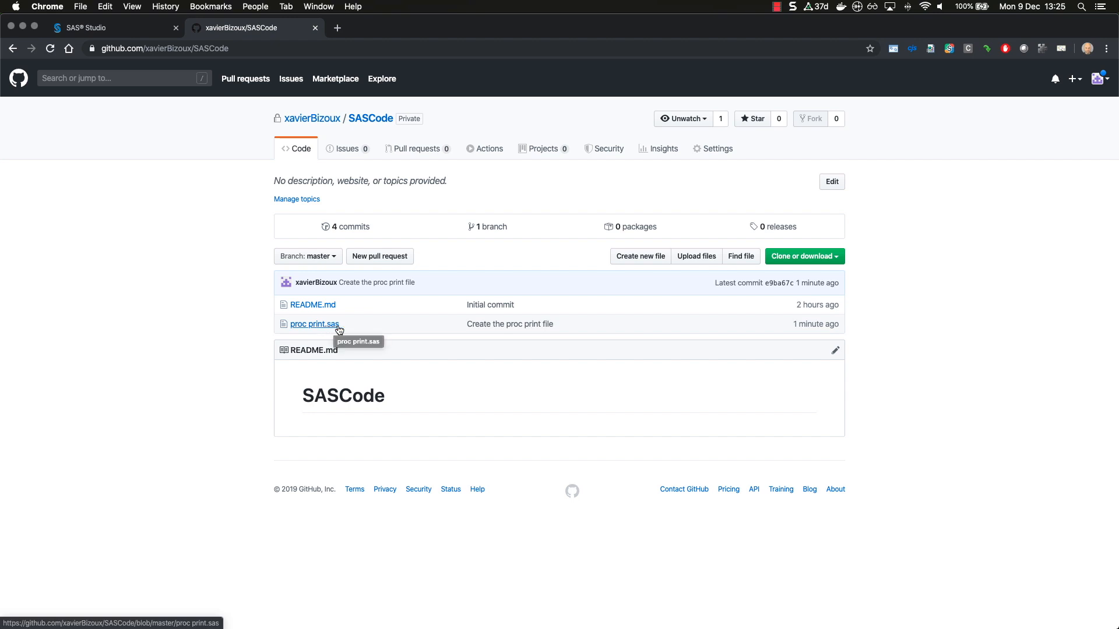